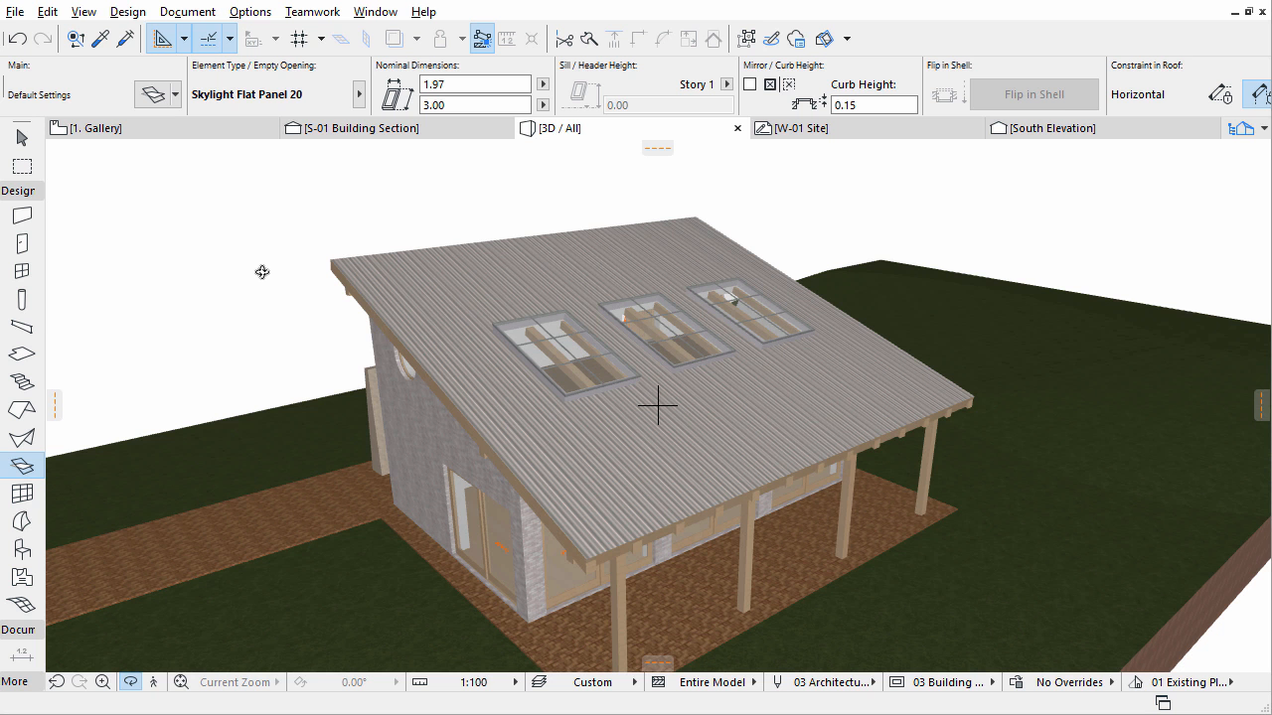
mouse_move(262, 270)
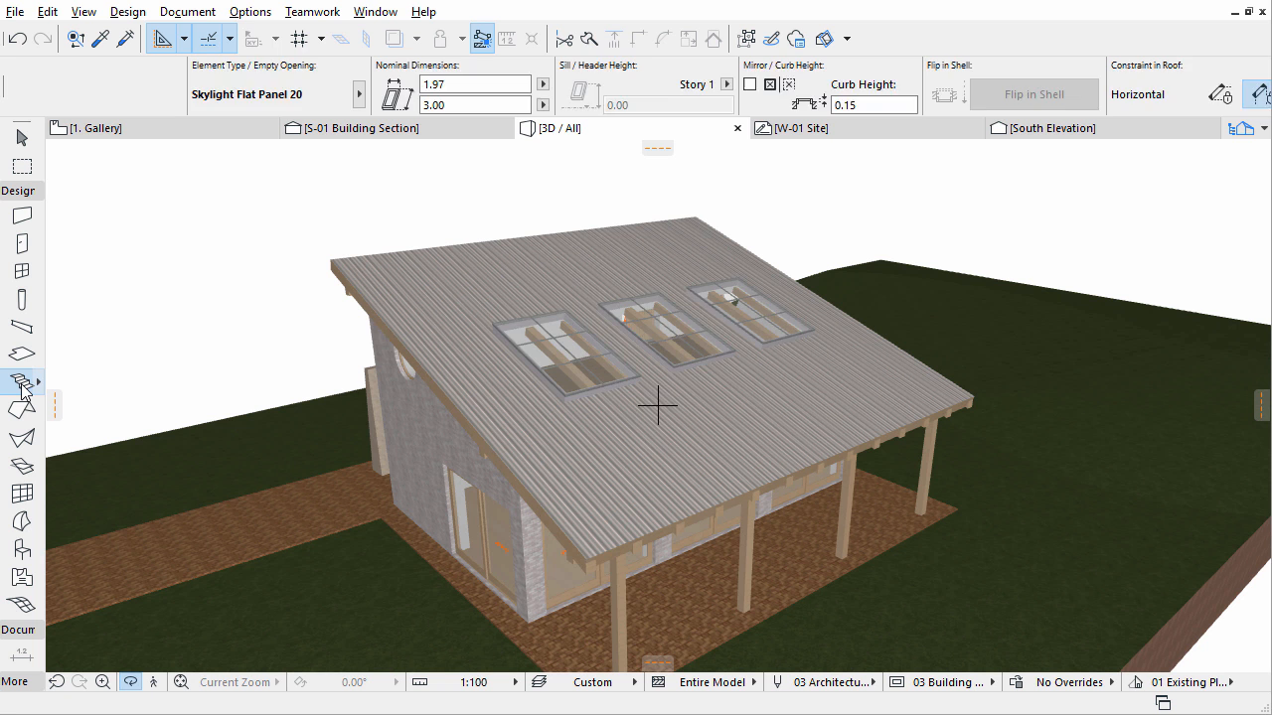
Activate the Stair tool and bring up Stair Default Settings showing U-Shape 20
left_click(22, 387)
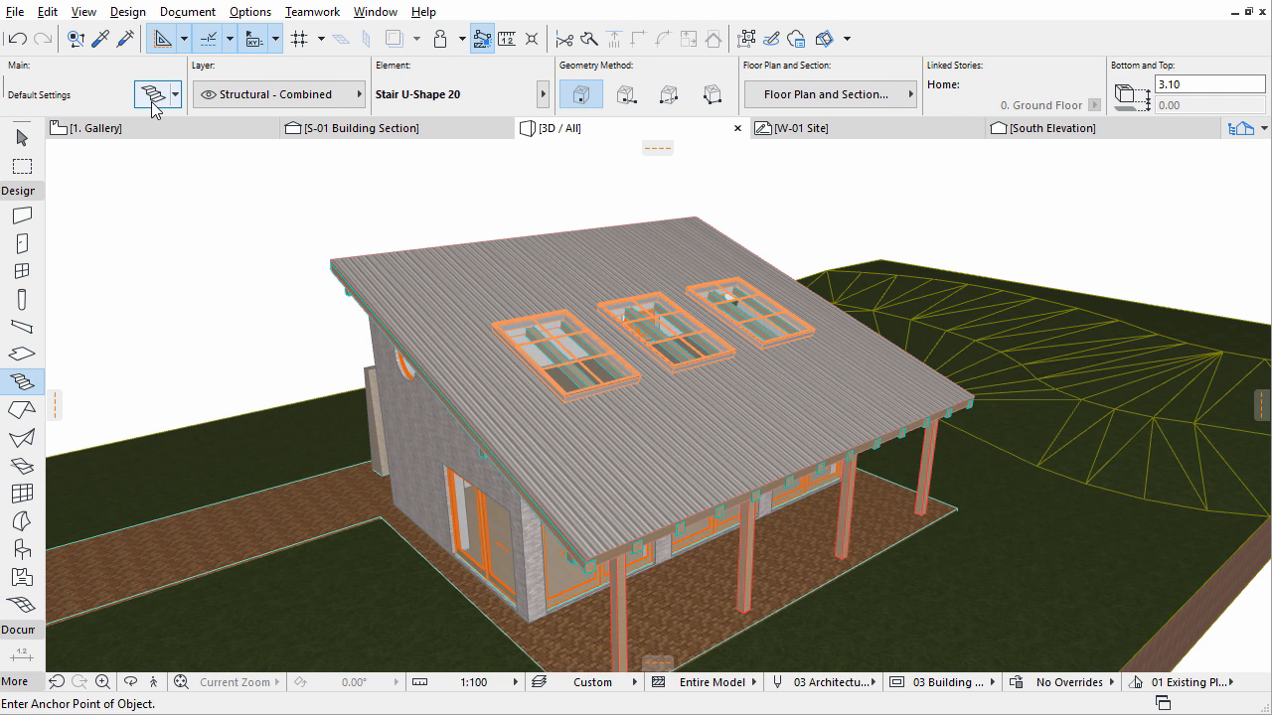
left_click(151, 96)
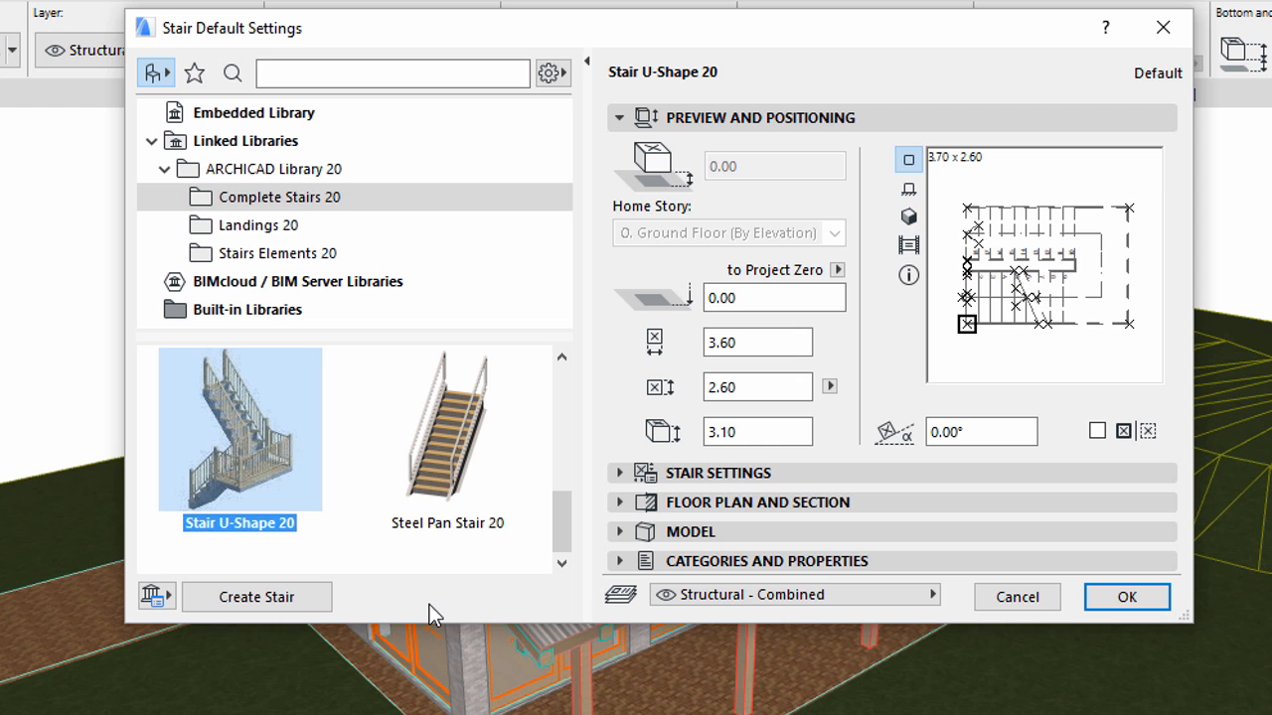
mouse_move(290, 606)
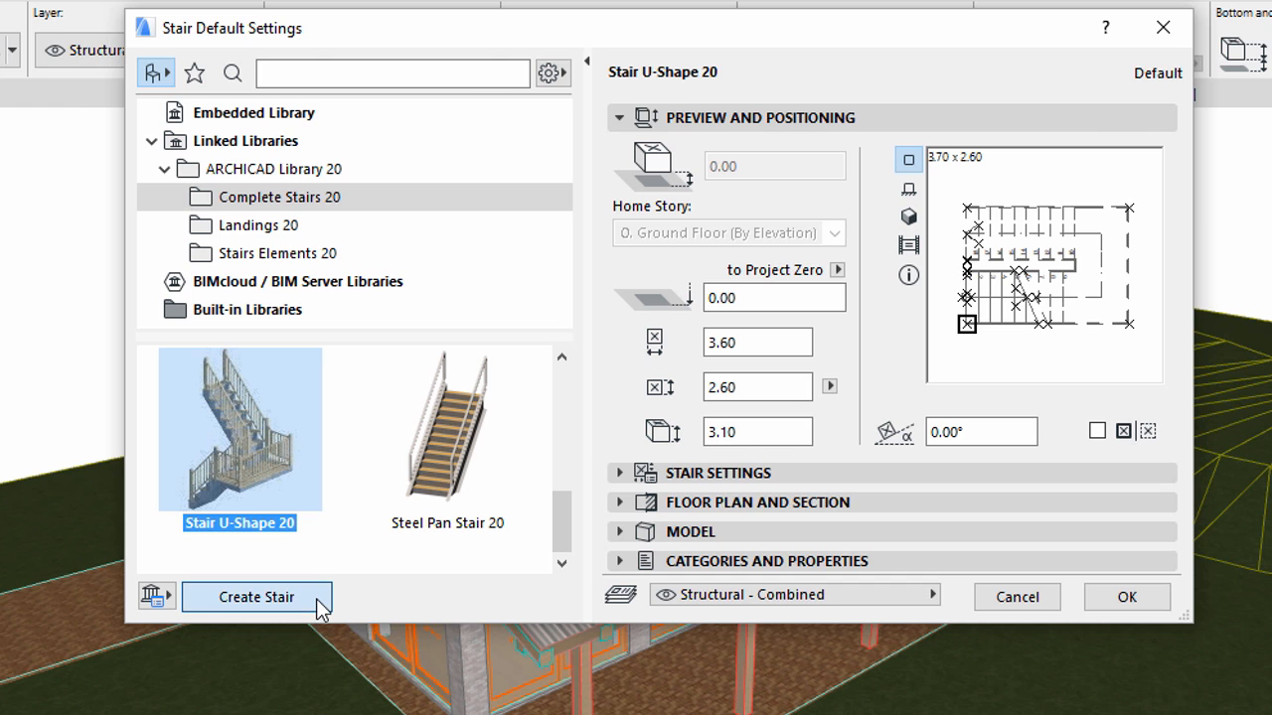
Start a custom stair of type Single Winder at Lower End and confirm it
left_click(254, 597)
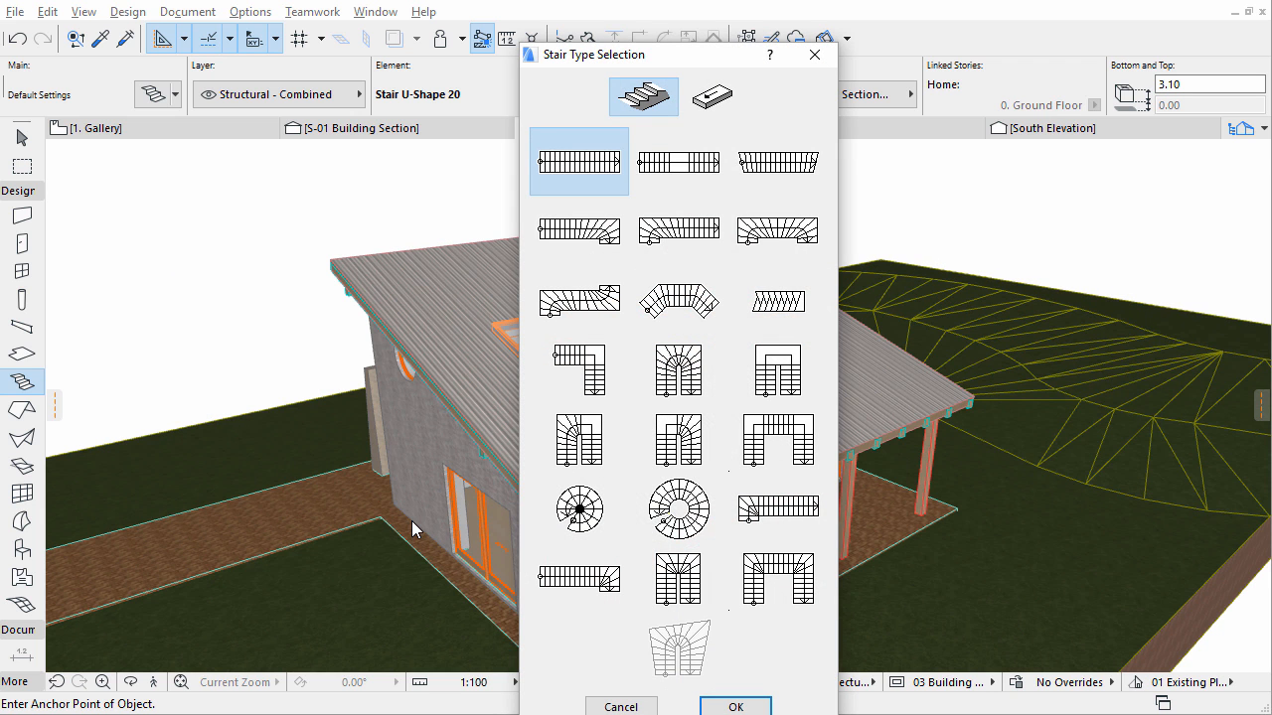
mouse_move(779, 509)
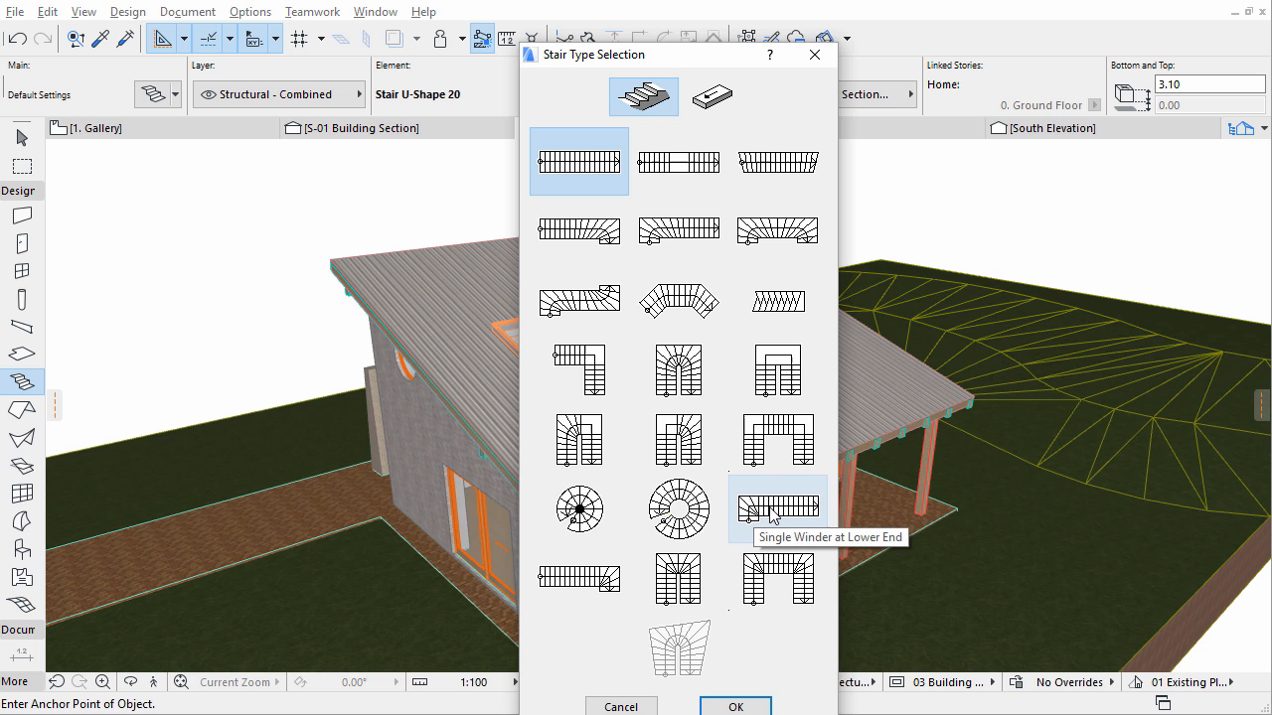
left_click(777, 508)
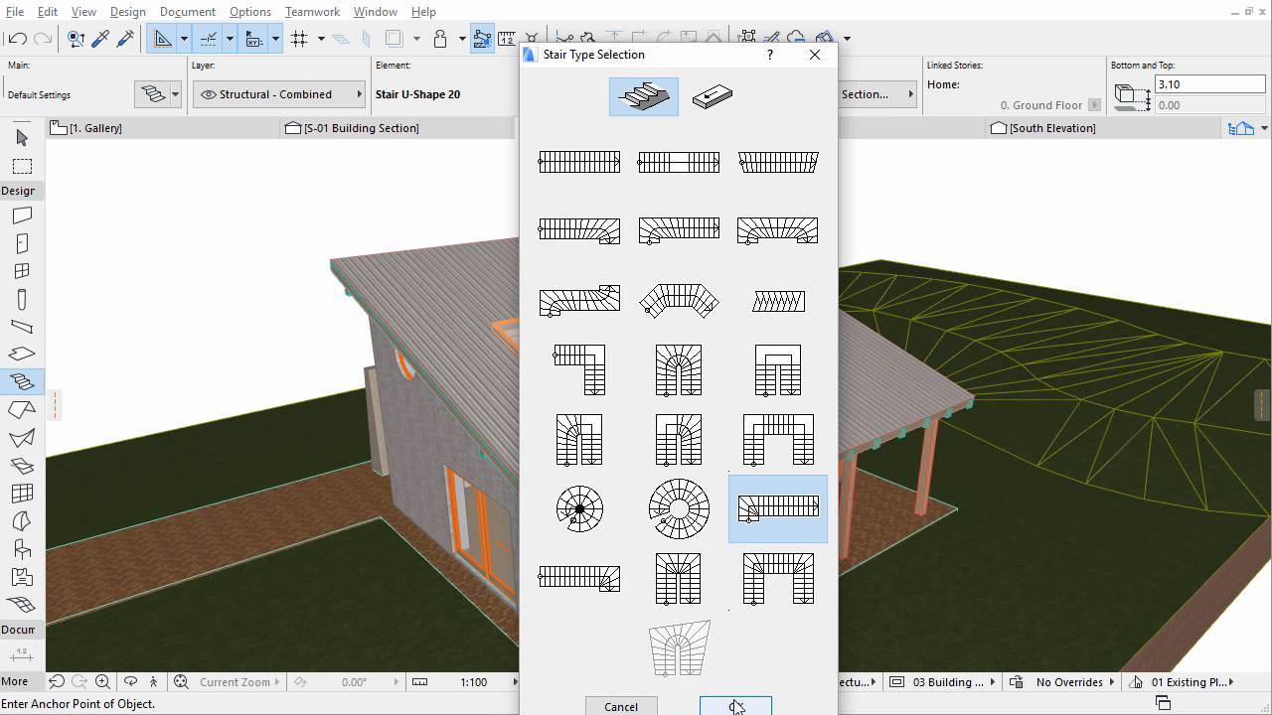
left_click(735, 708)
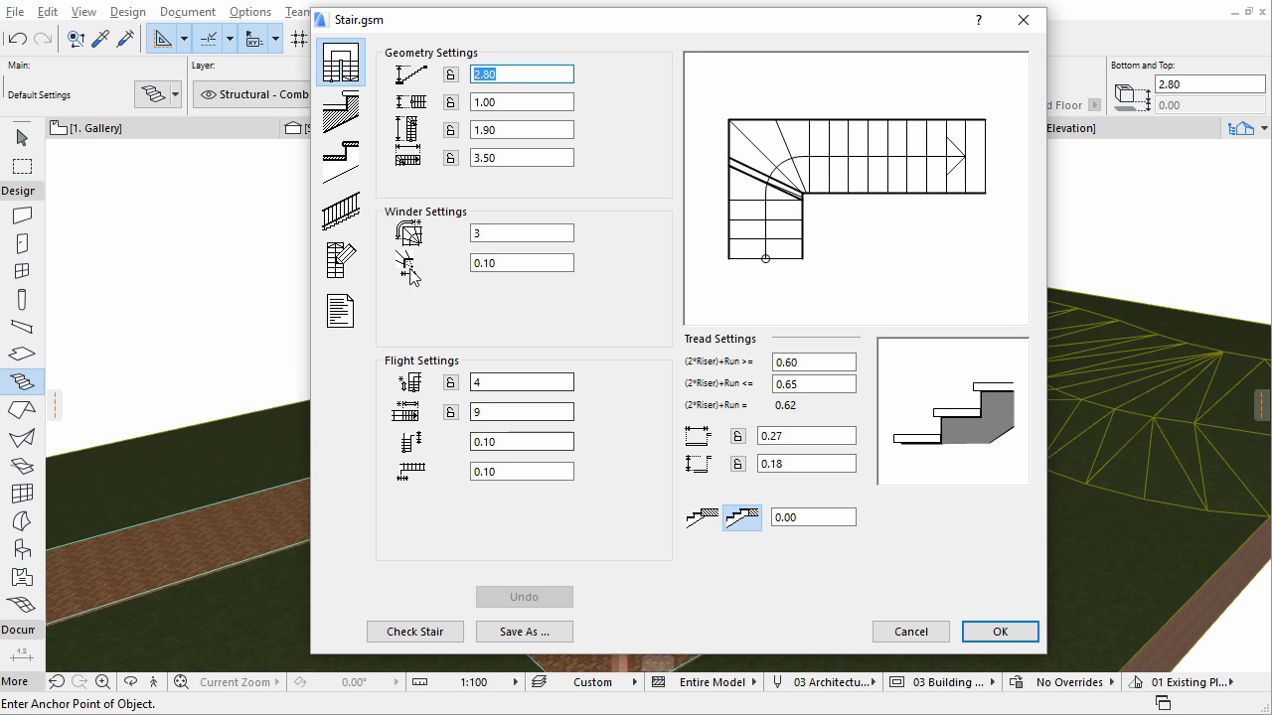
mouse_move(340, 61)
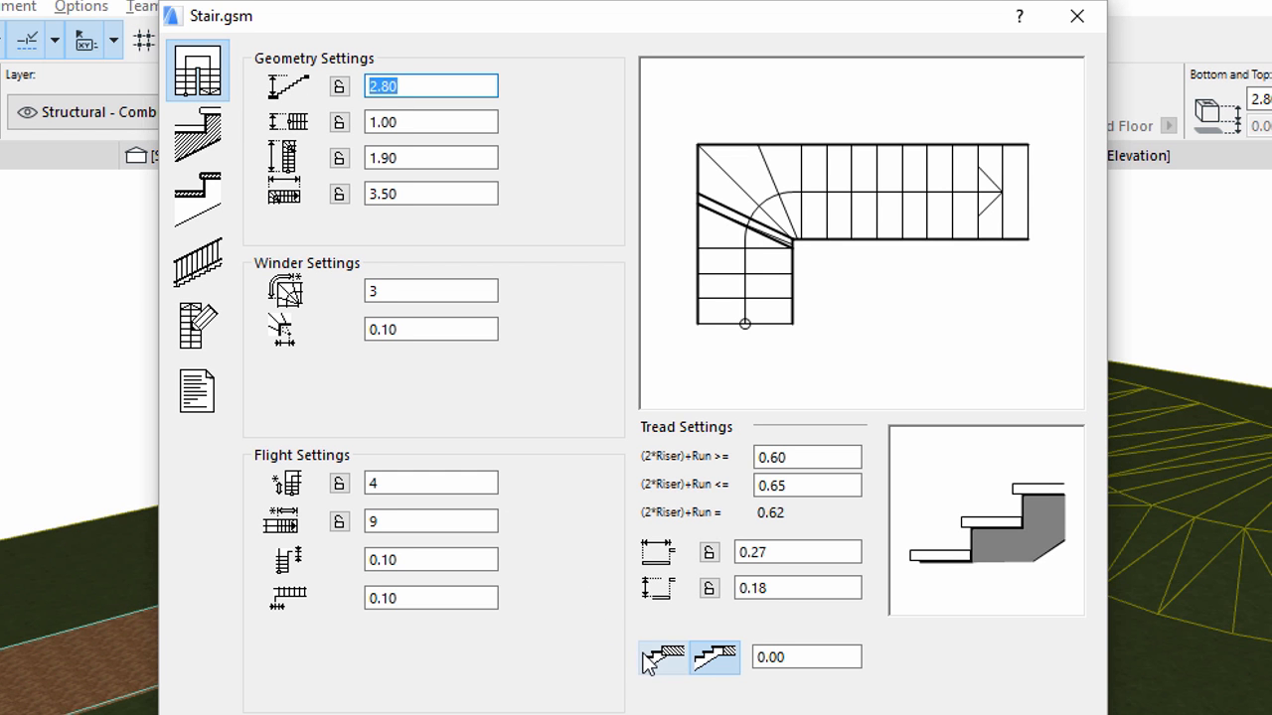
mouse_move(661, 655)
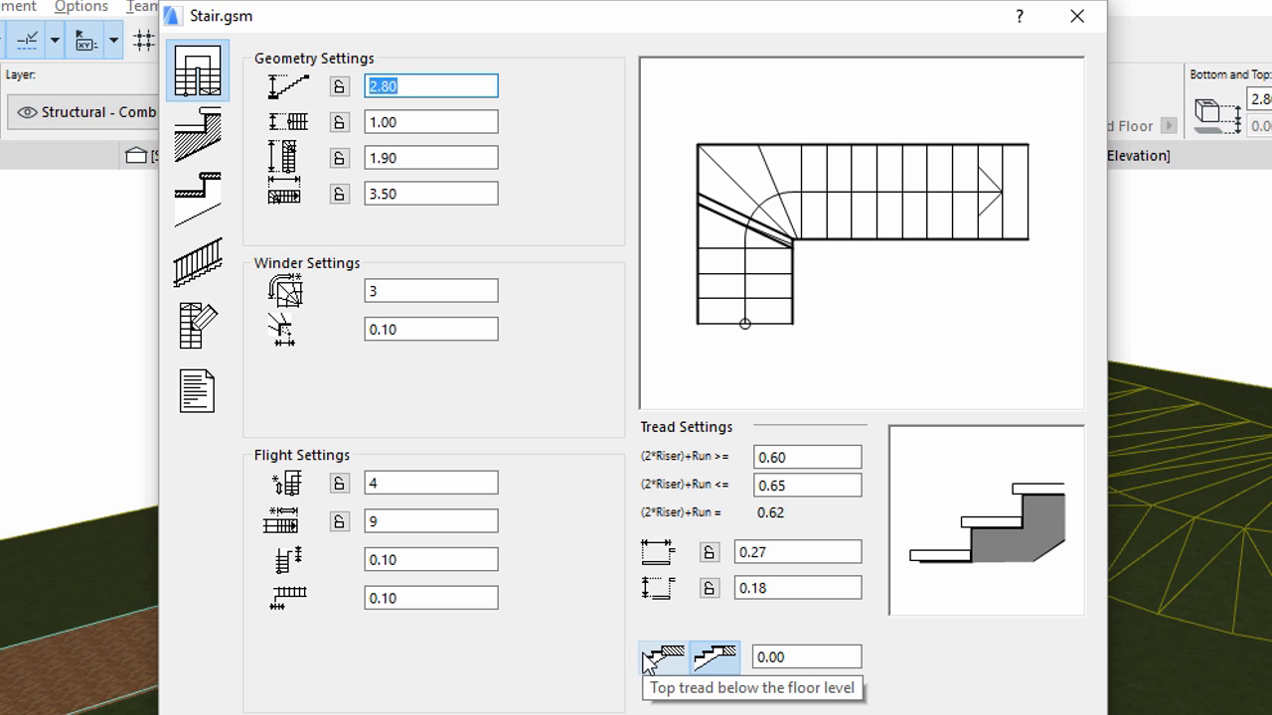
Place the top tread below floor level and set locked riser counts of 2 lower and 12 upper
left_click(664, 657)
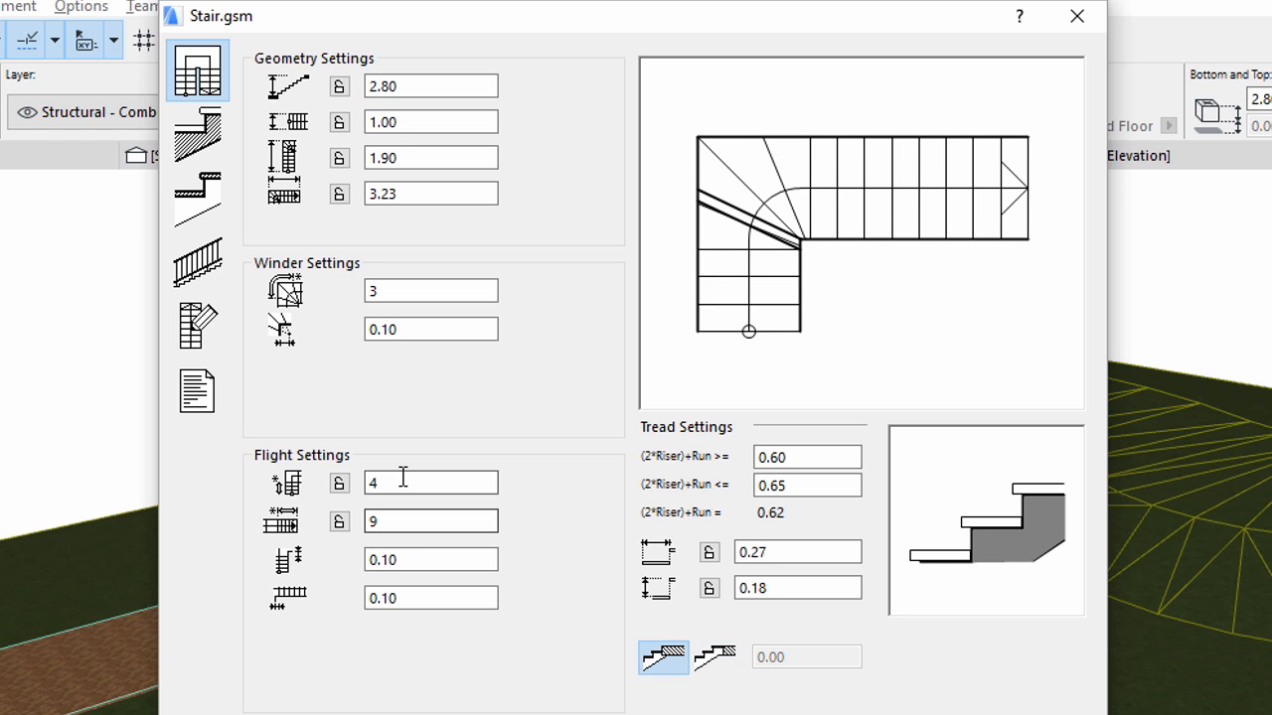
left_click(429, 483)
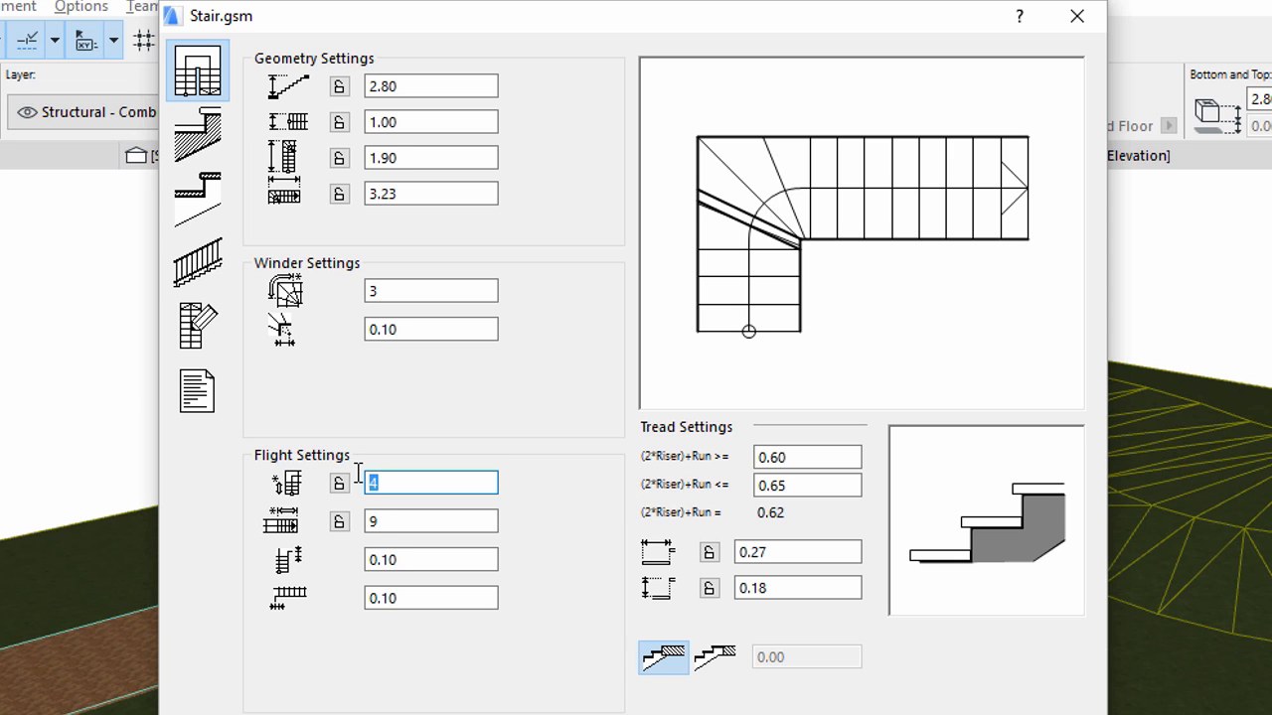
type("2")
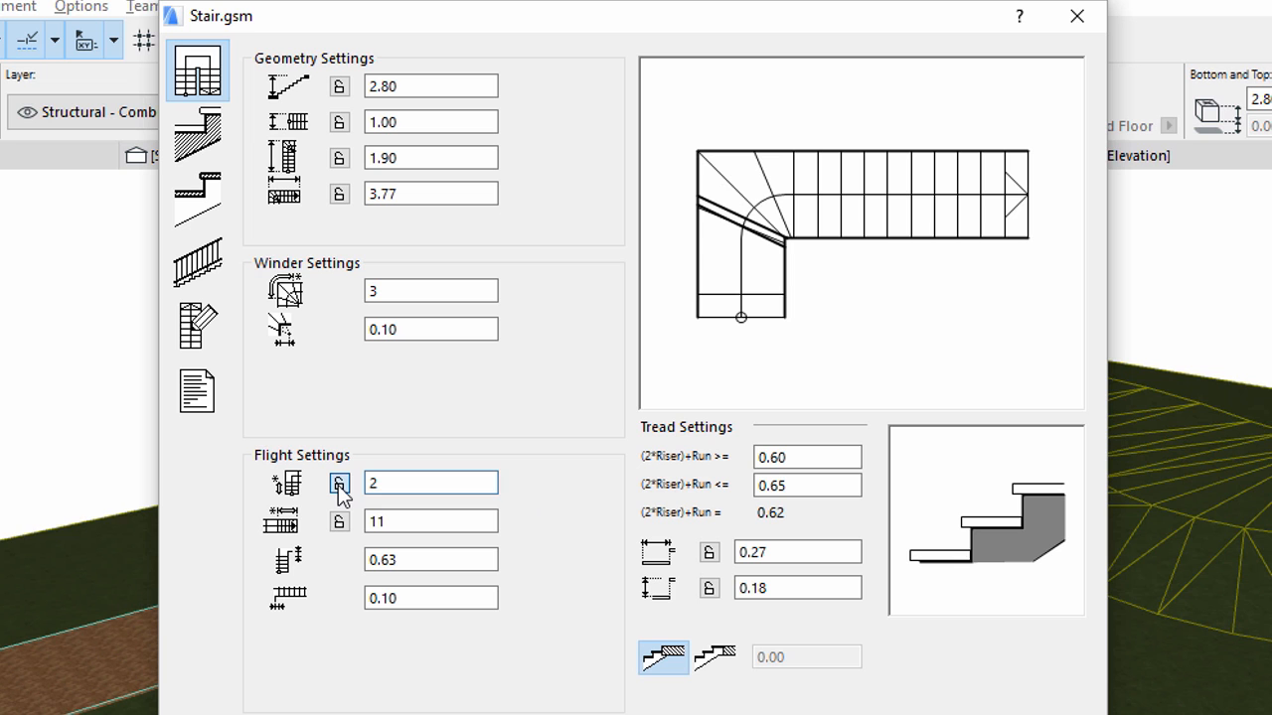
left_click(338, 485)
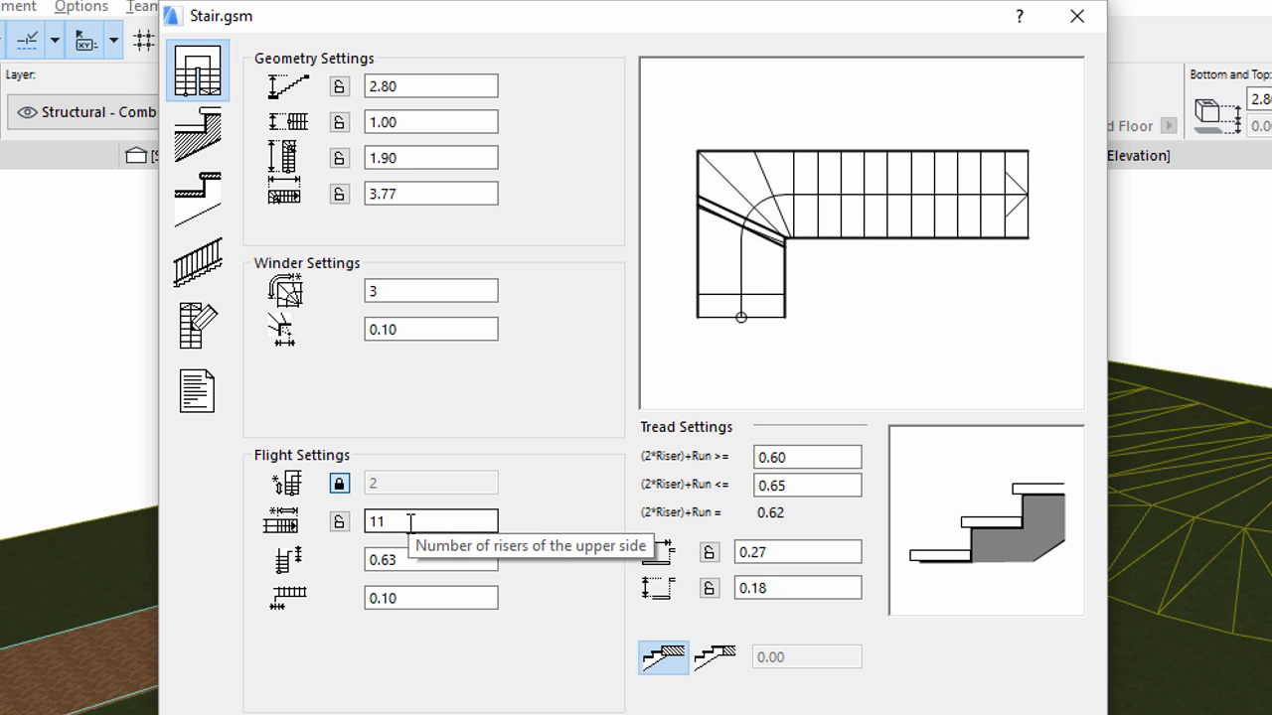
type("12")
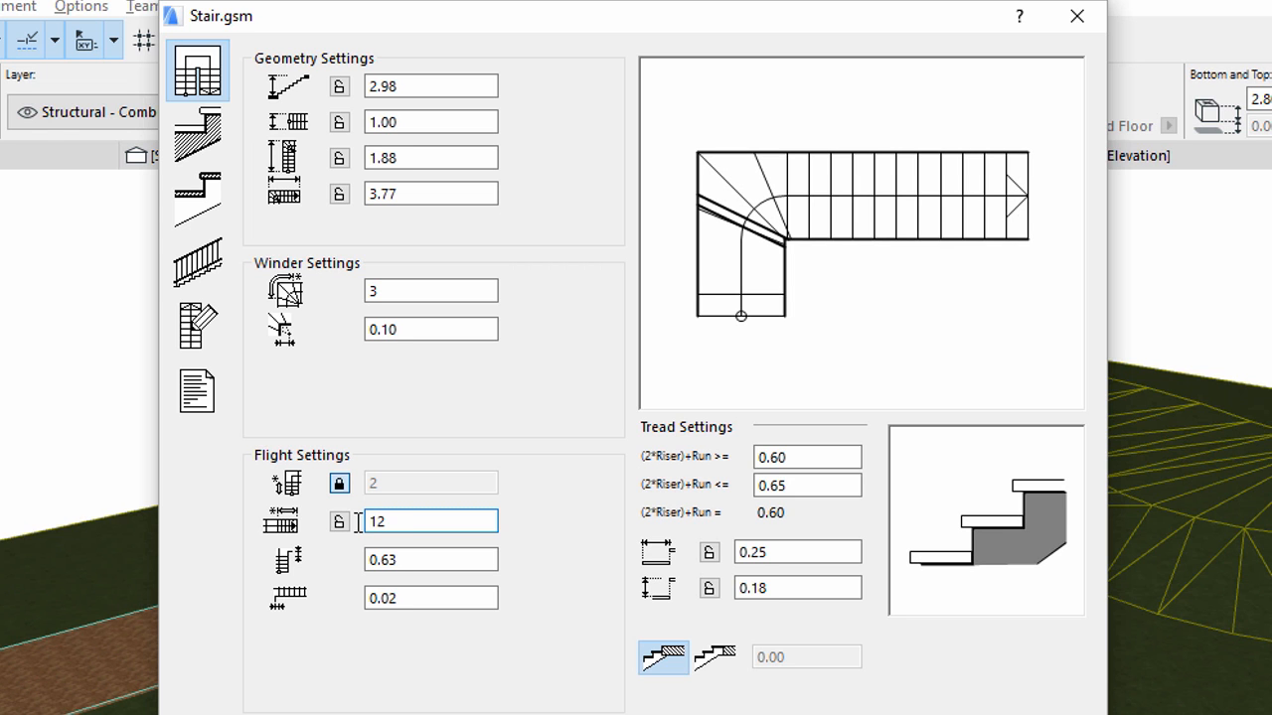
Set the total rise to 3.00 and lock it
left_click(429, 86)
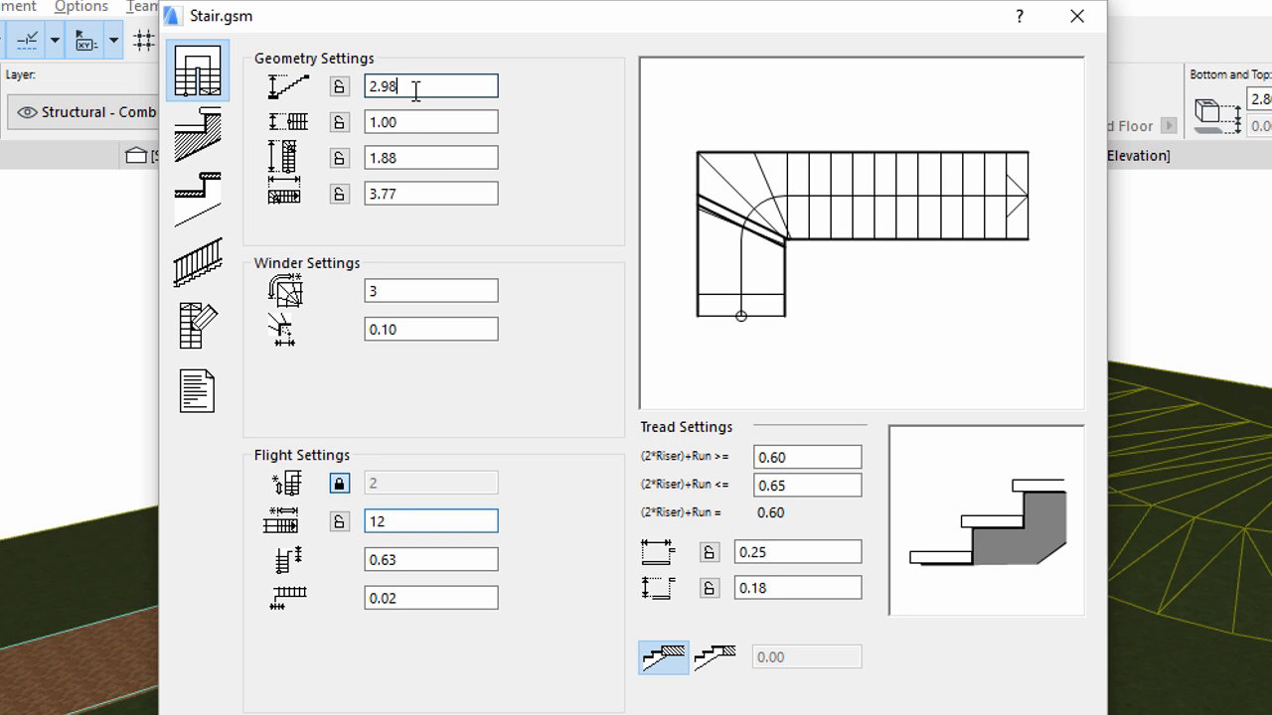
type("3")
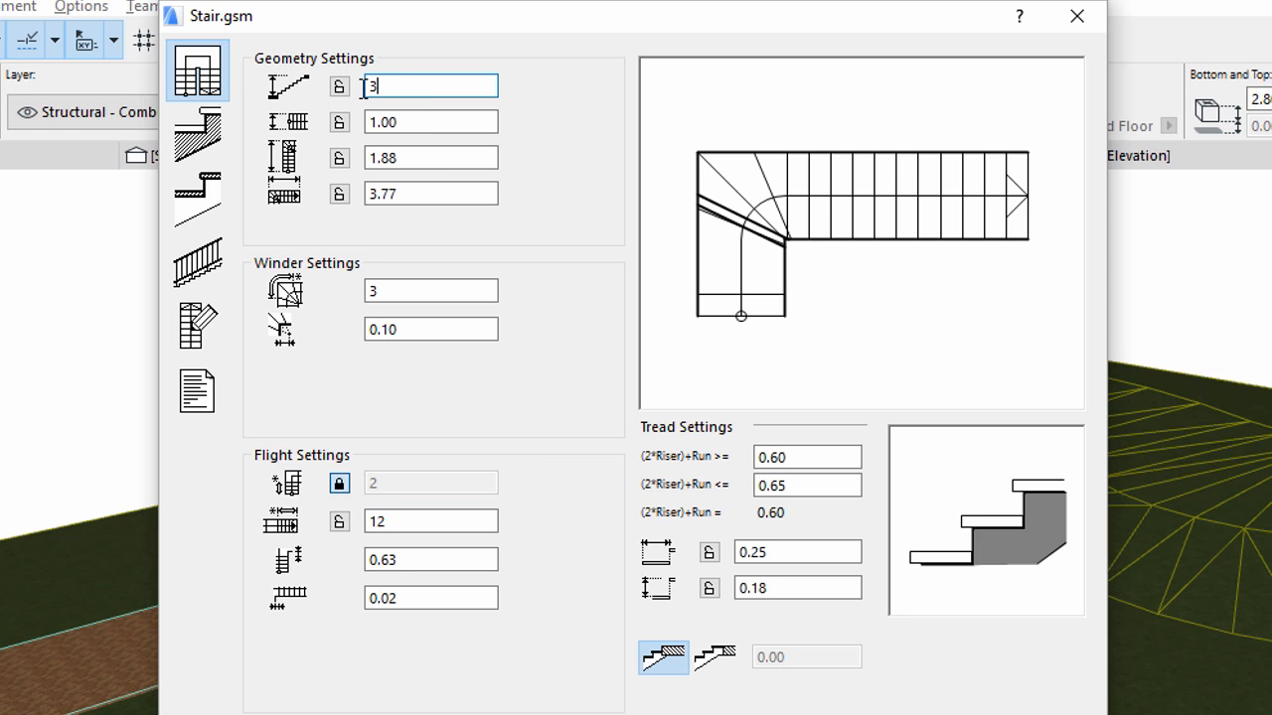
mouse_move(338, 88)
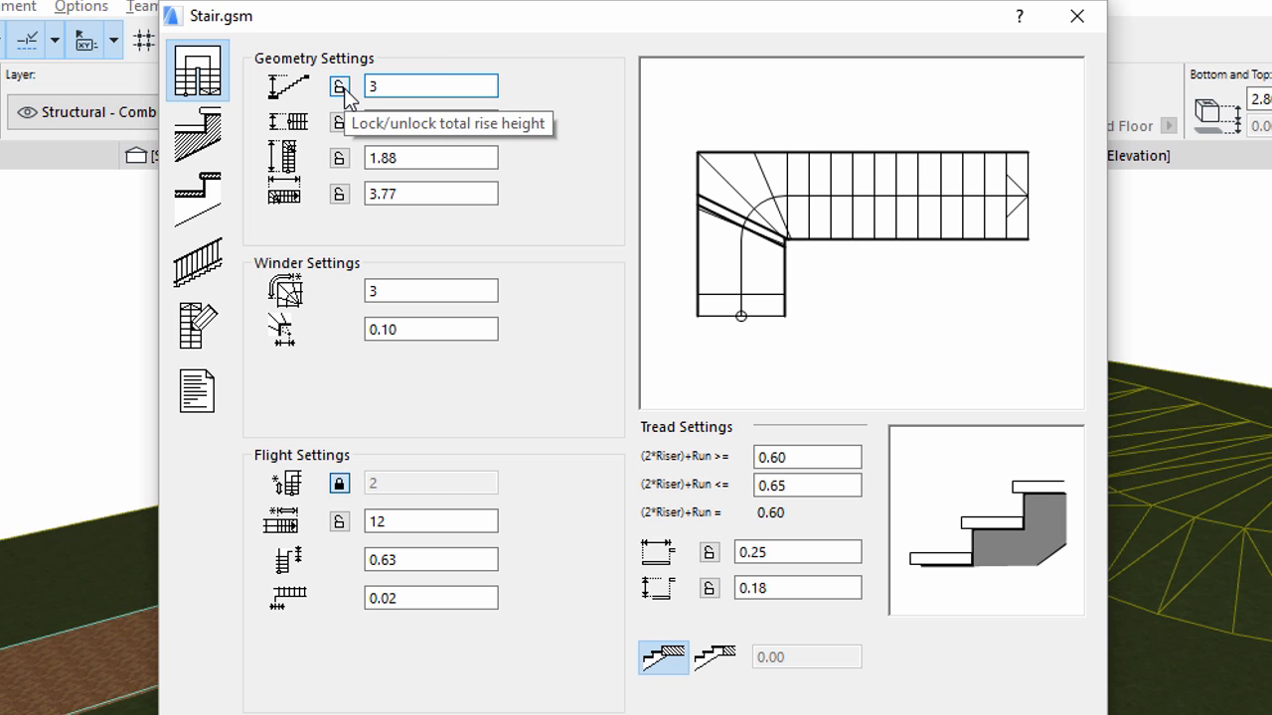
left_click(338, 88)
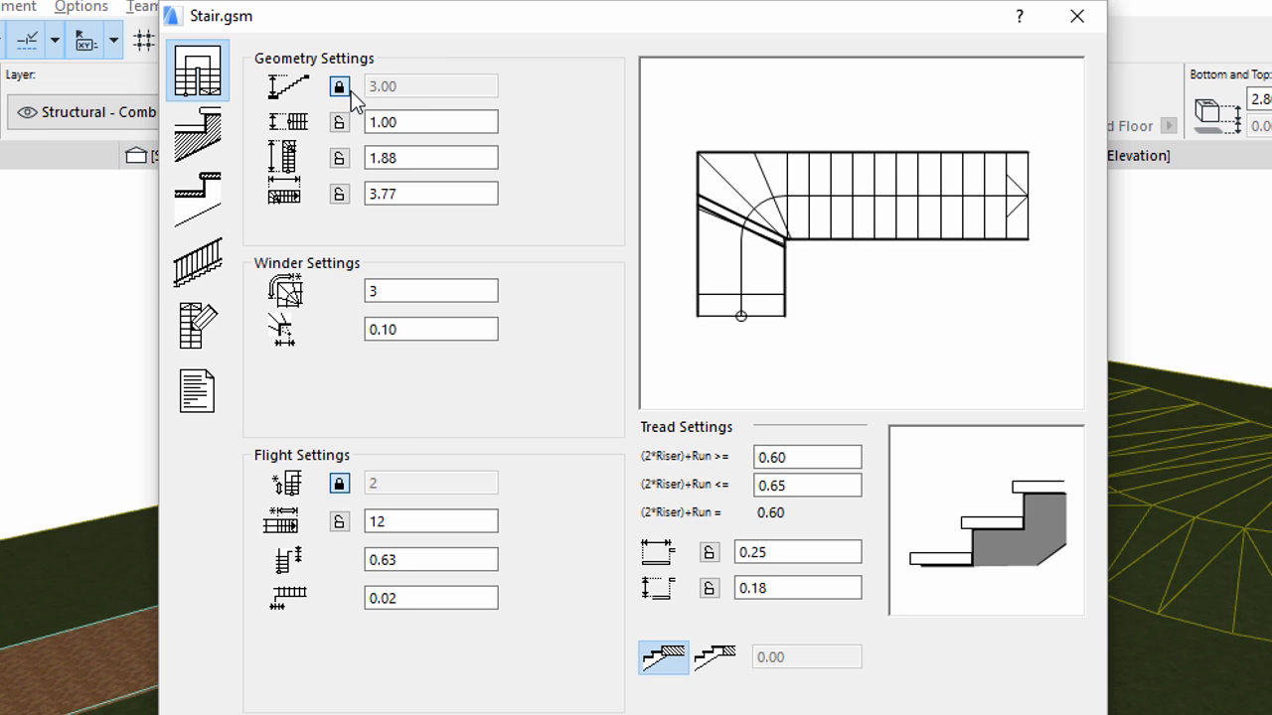
mouse_move(429, 122)
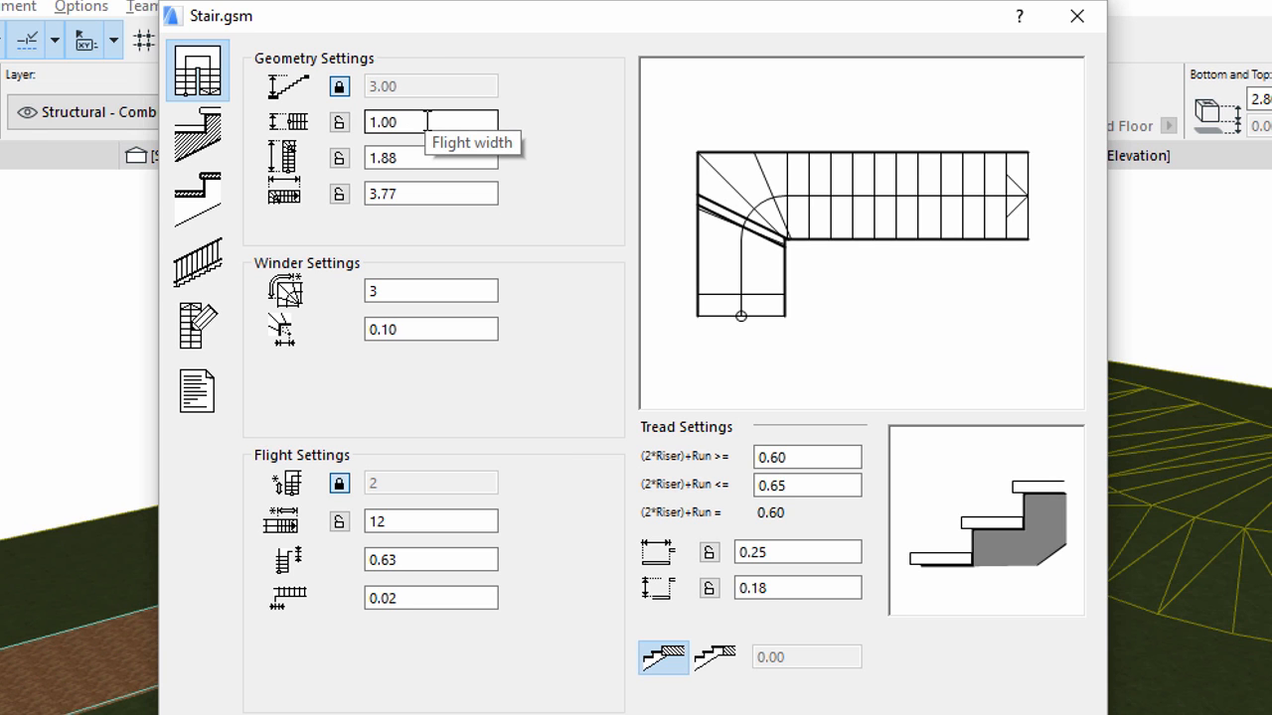
mouse_move(430, 159)
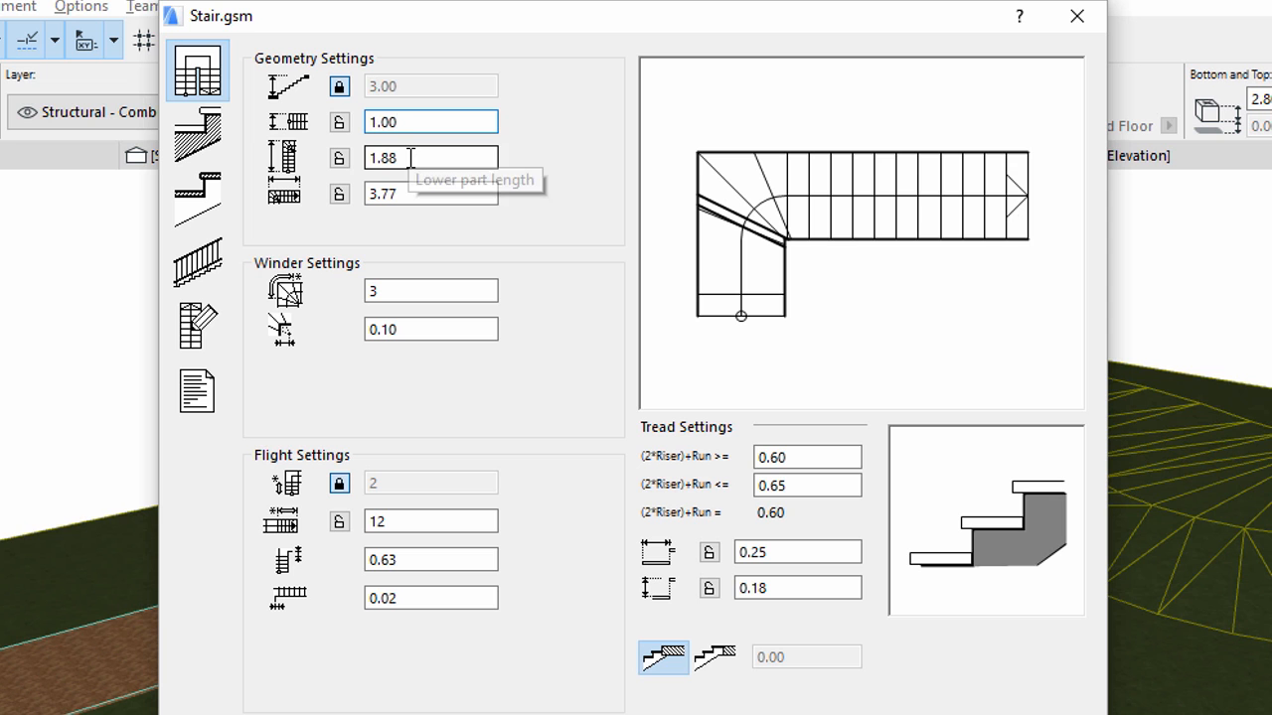
Set the lower part length to 1.36, total length to 4.00 and flight offsets to 0.10
type("1.36")
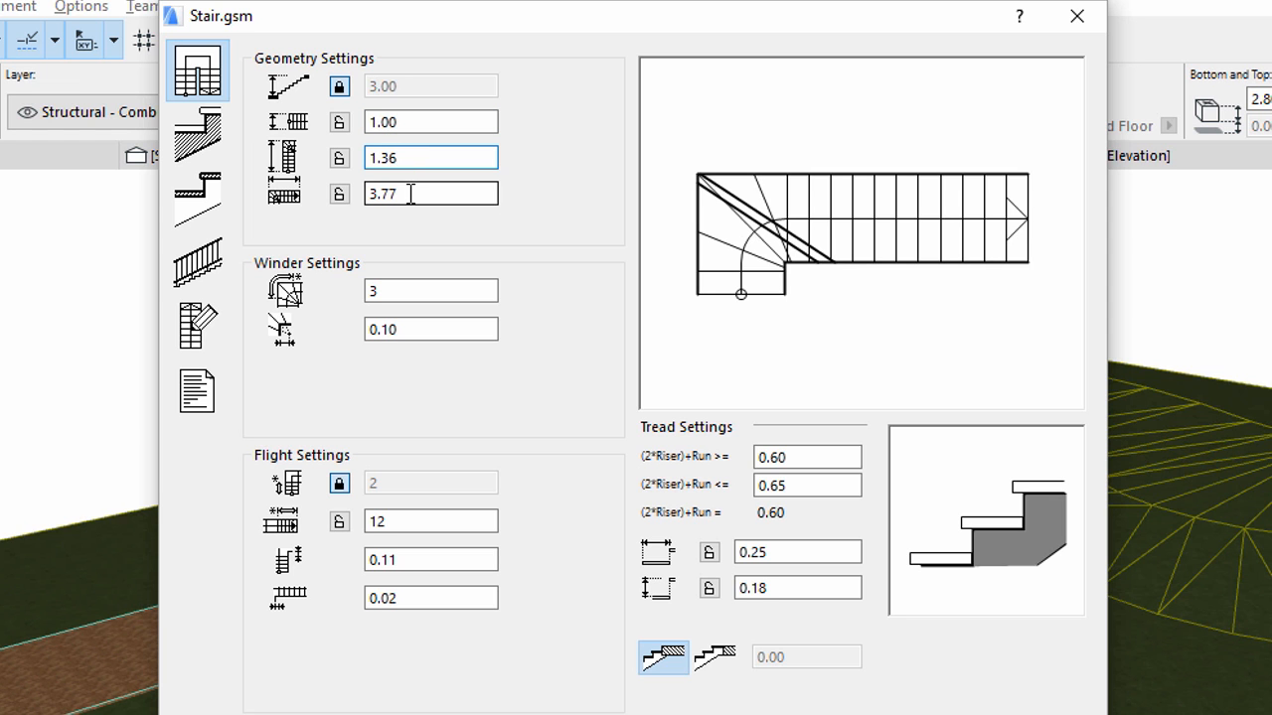
left_click(429, 193)
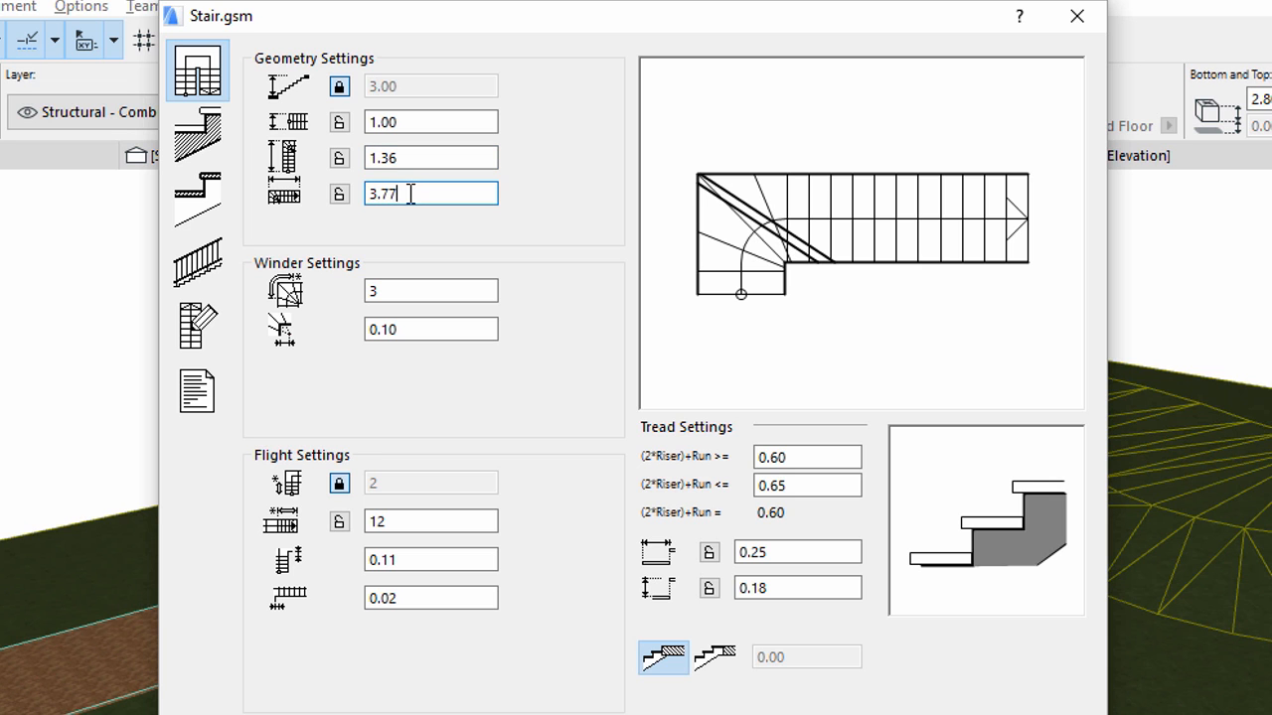
type("4.00")
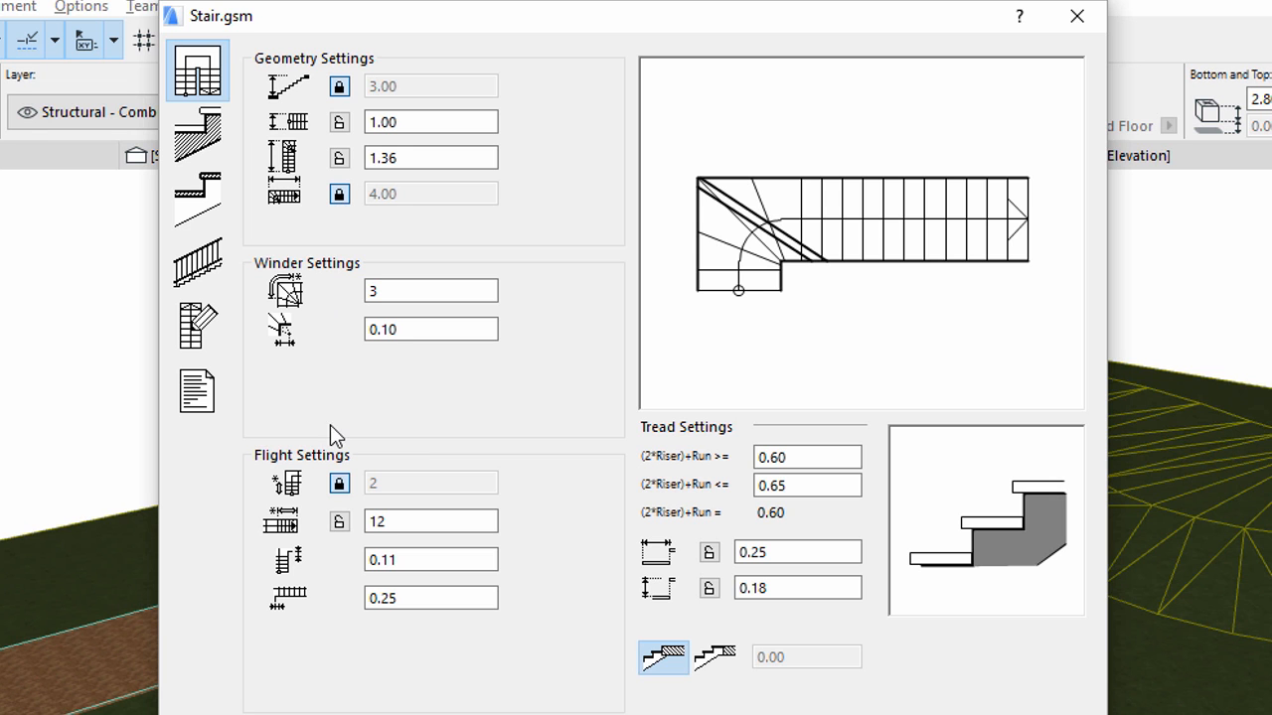
mouse_move(330, 455)
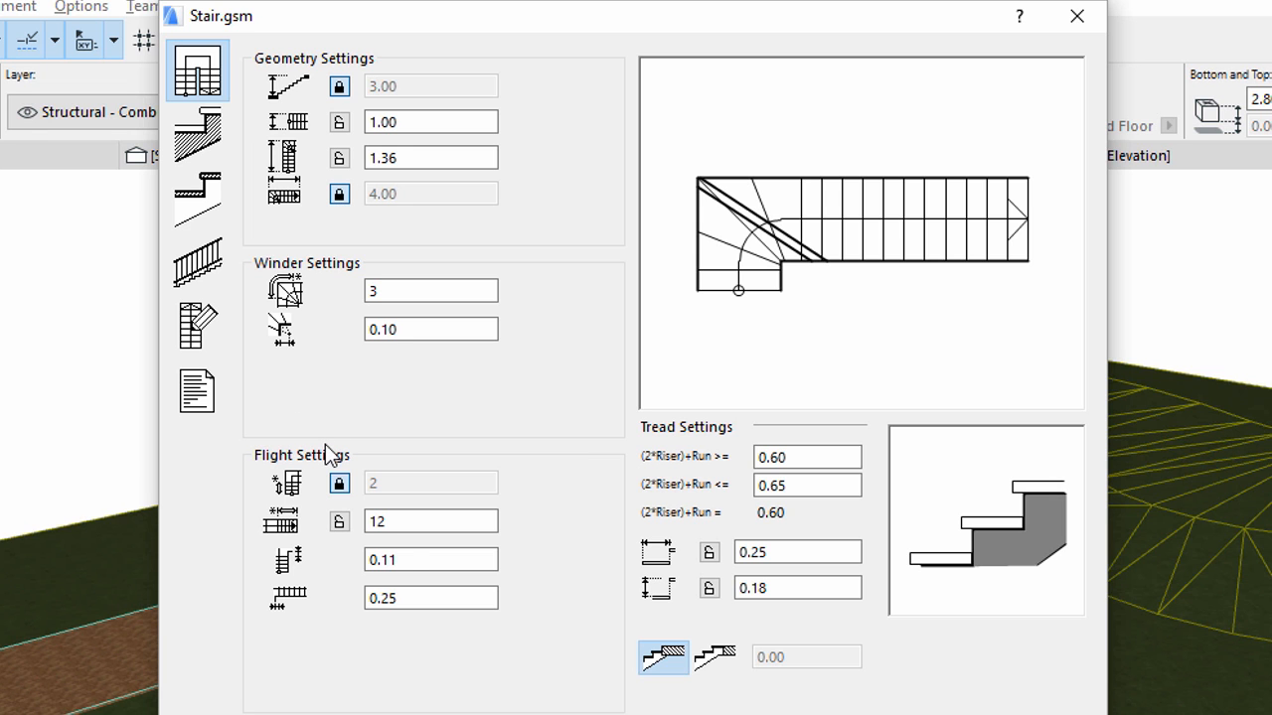
mouse_move(429, 558)
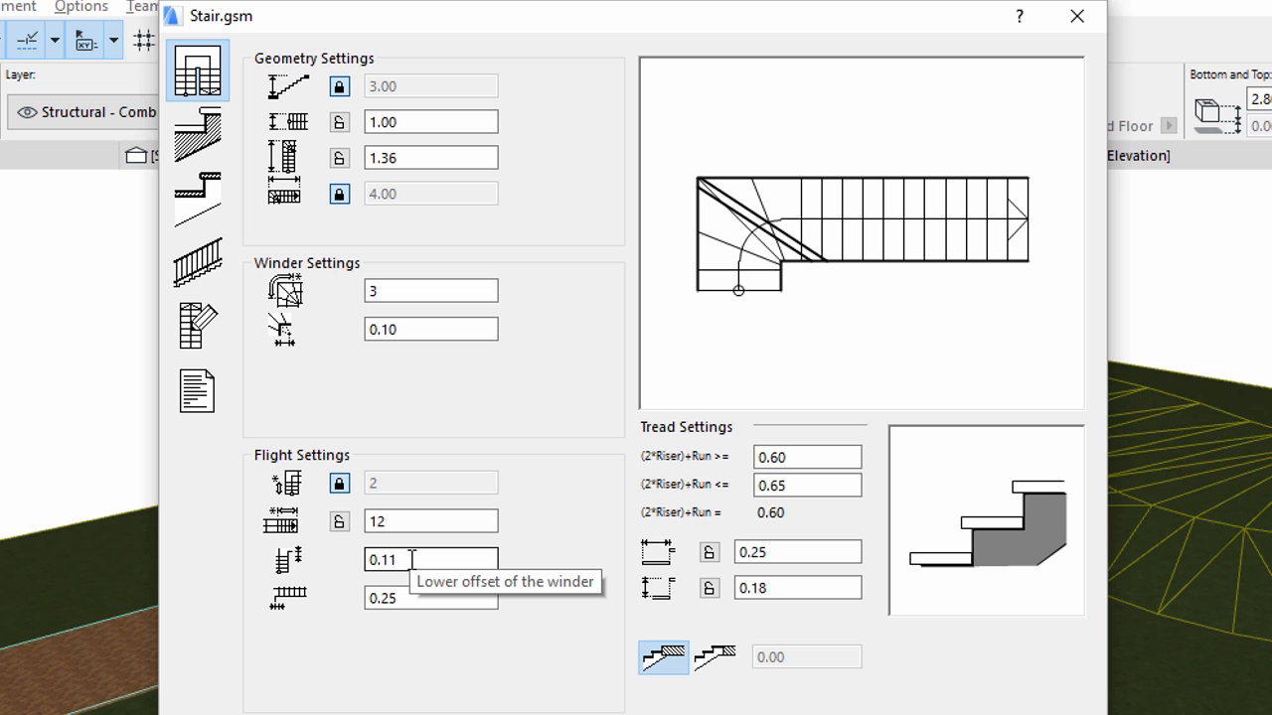
type("0.10")
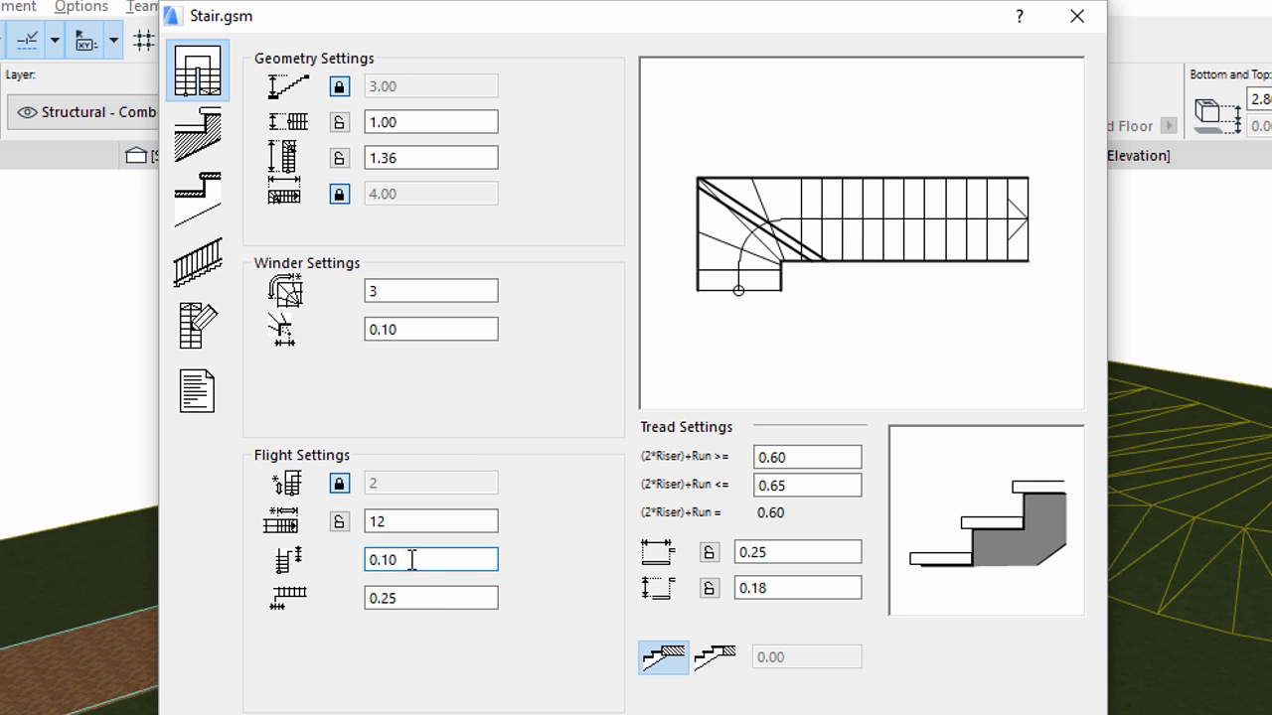
left_click(429, 596)
type("0.1")
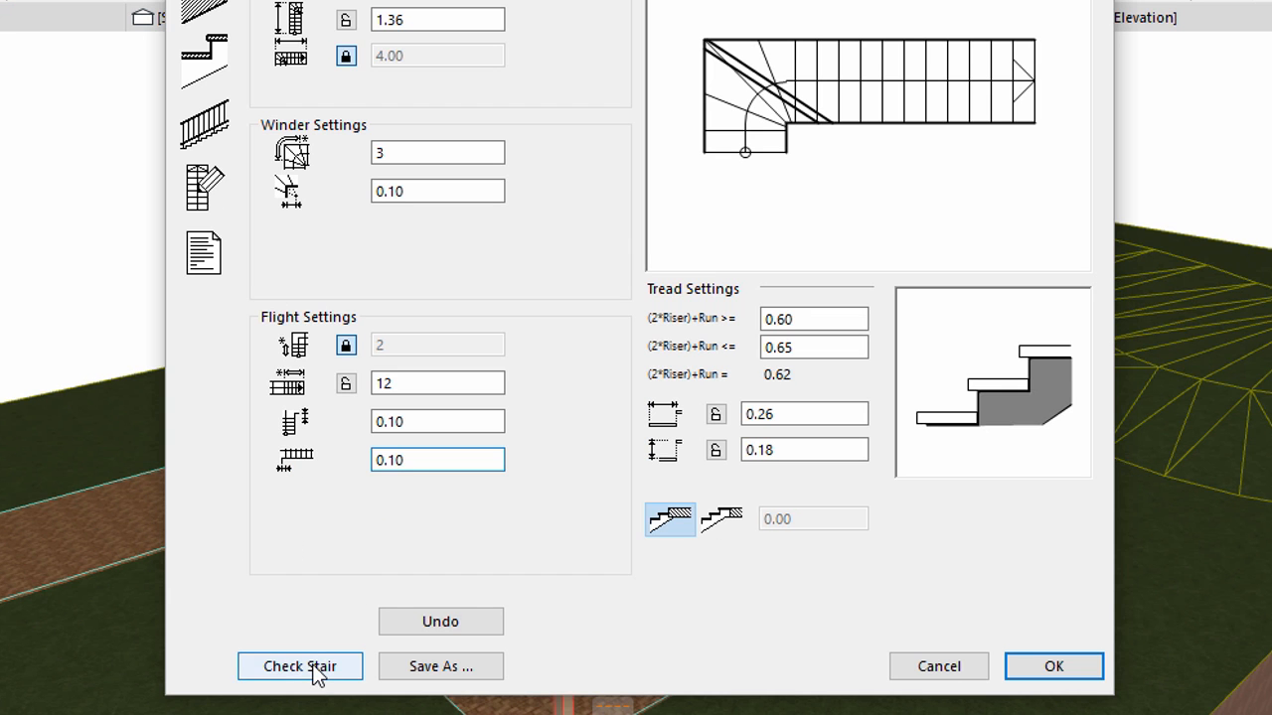
left_click(298, 666)
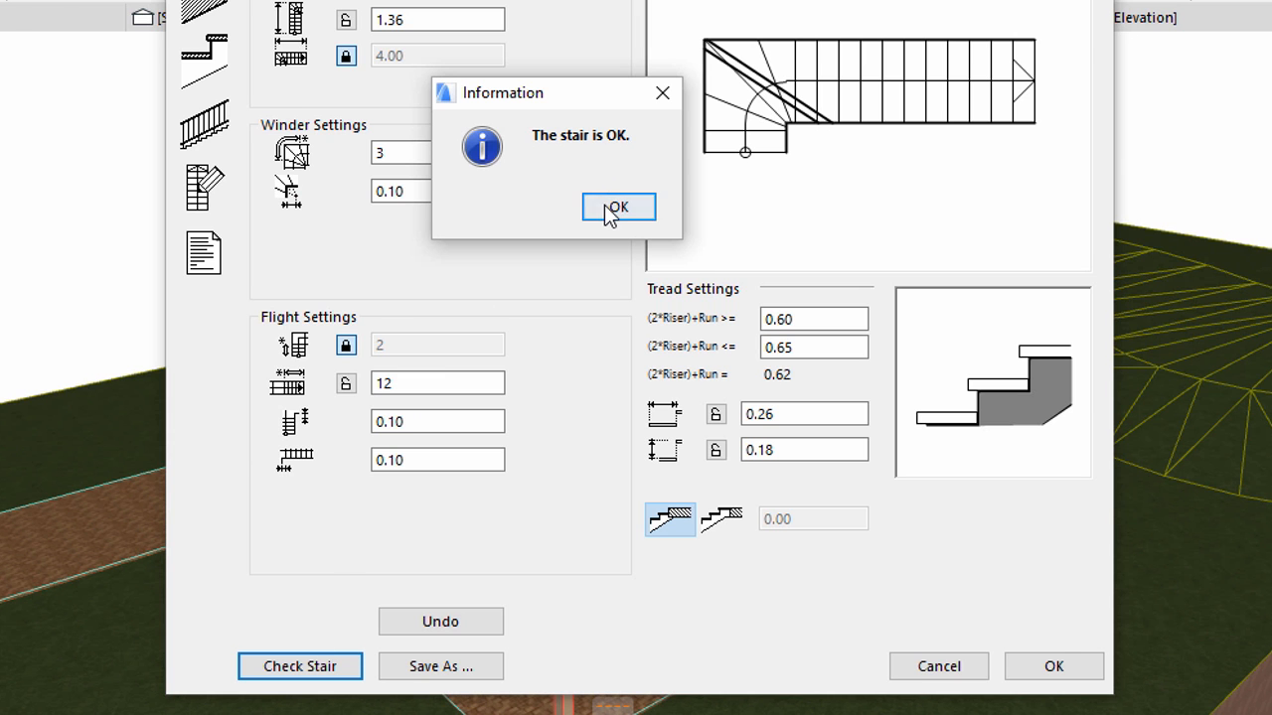
left_click(616, 207)
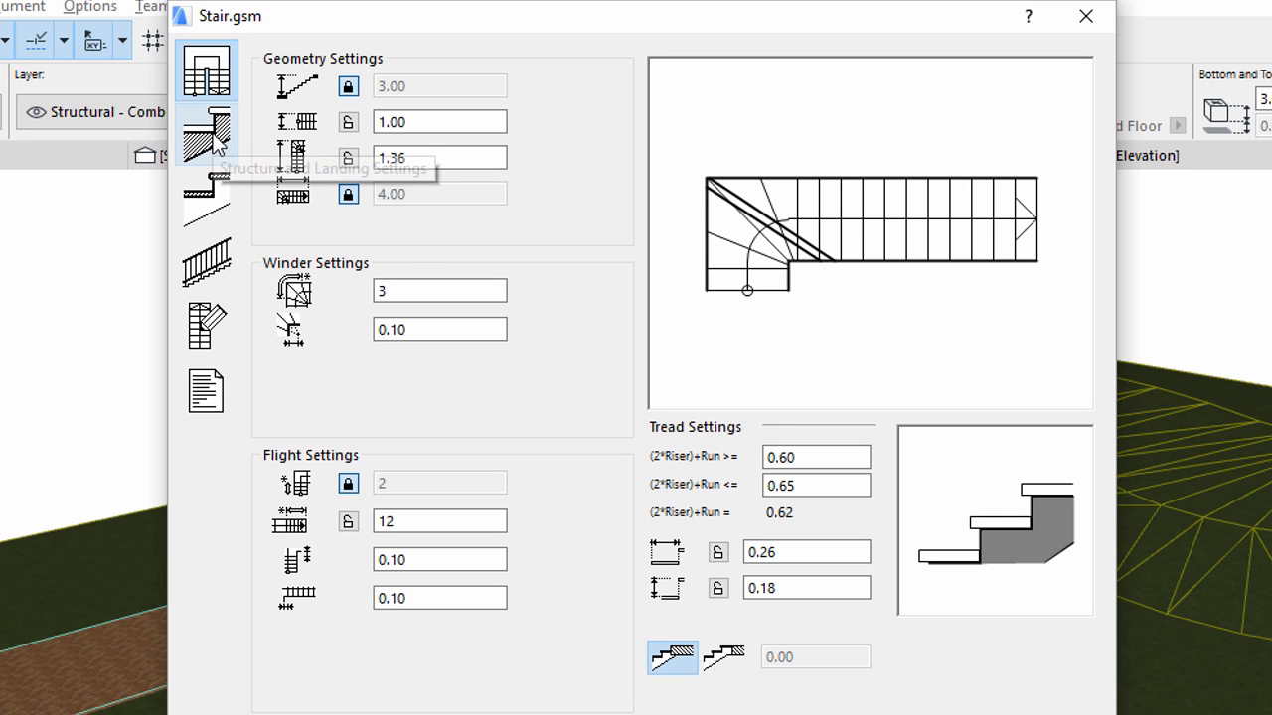
Choose the fourth structure type with both structure dimension pairs at 0.10 and 0.20
left_click(206, 135)
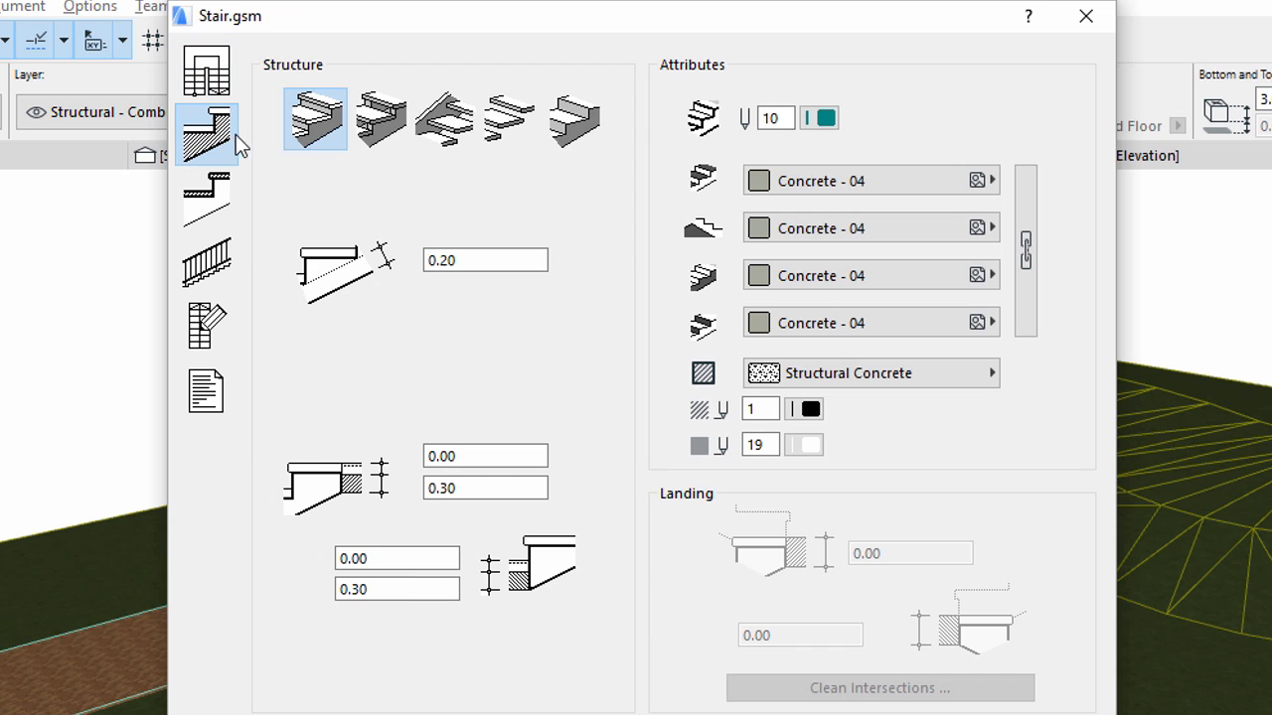
mouse_move(417, 129)
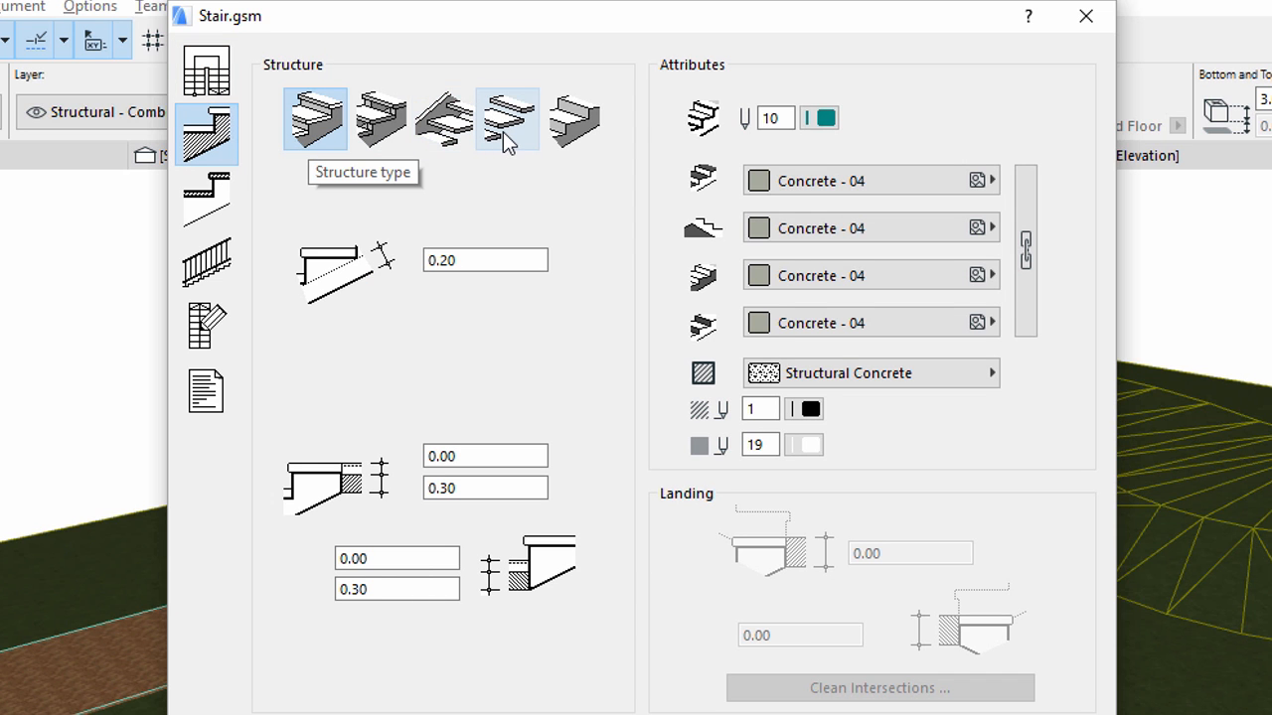
left_click(508, 120)
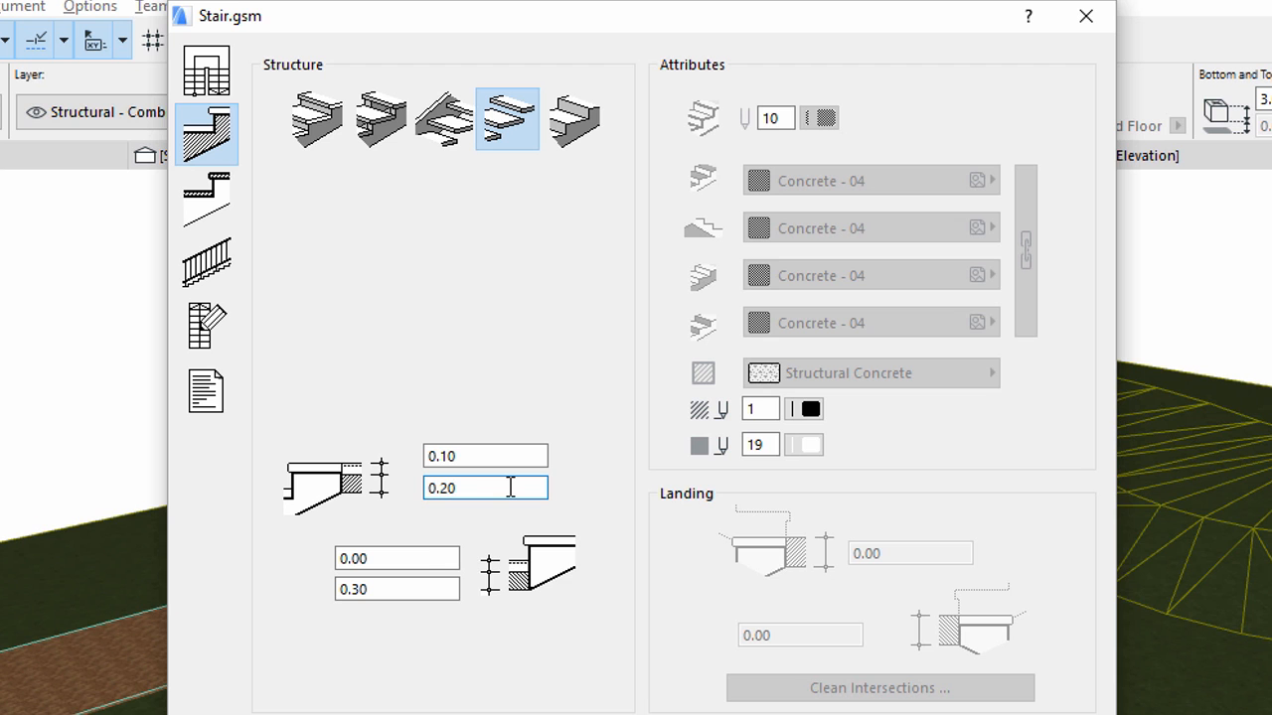
left_click(397, 557)
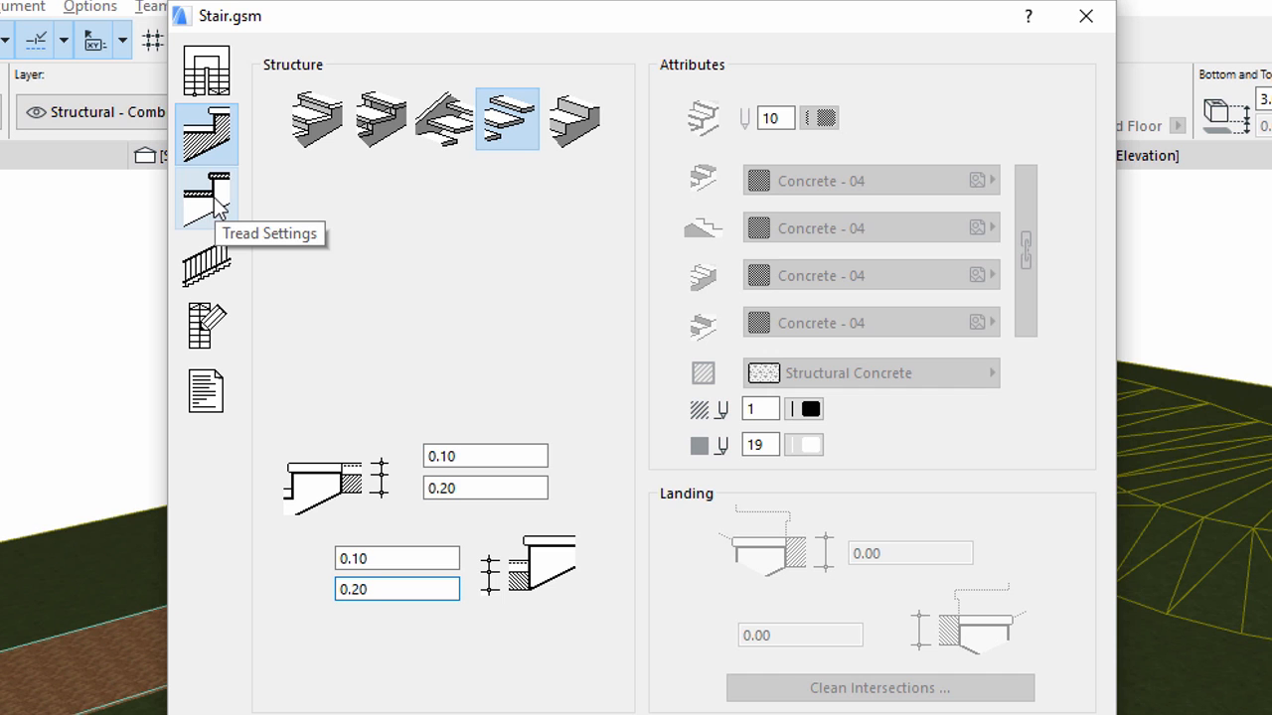
Set the tread surface materials to Concrete - 02 in Tread Settings
left_click(206, 199)
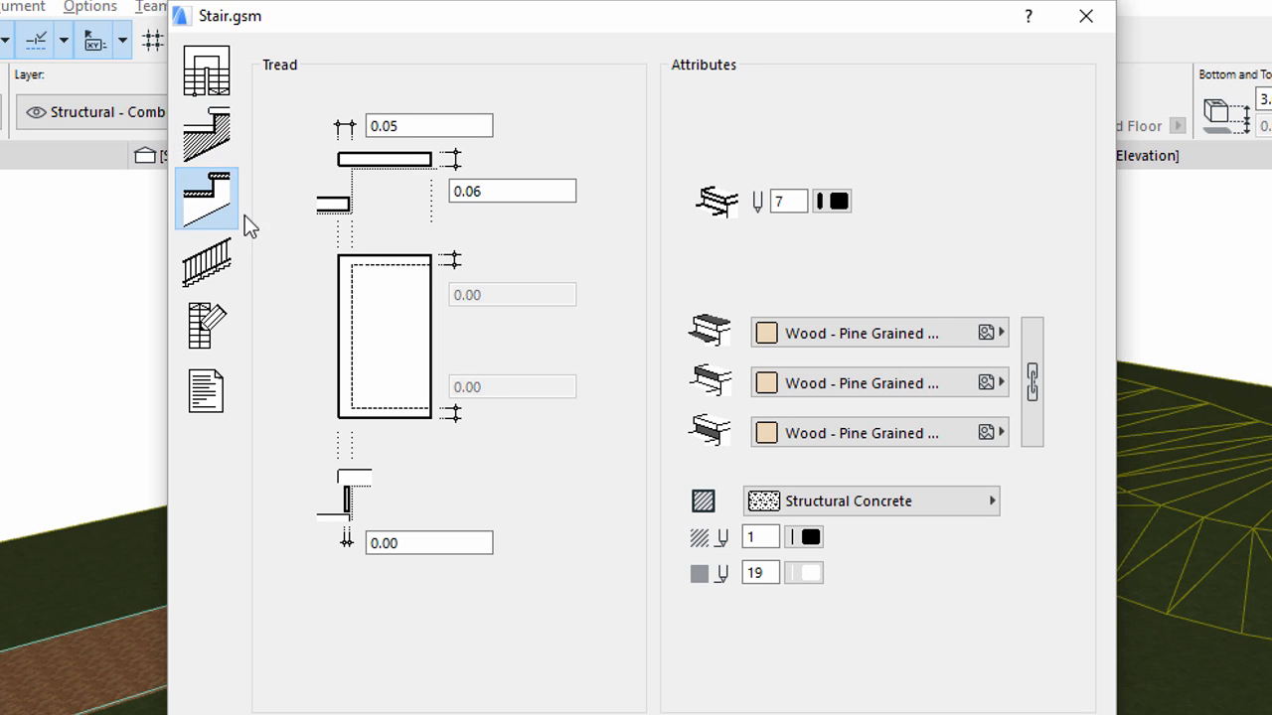
mouse_move(709, 334)
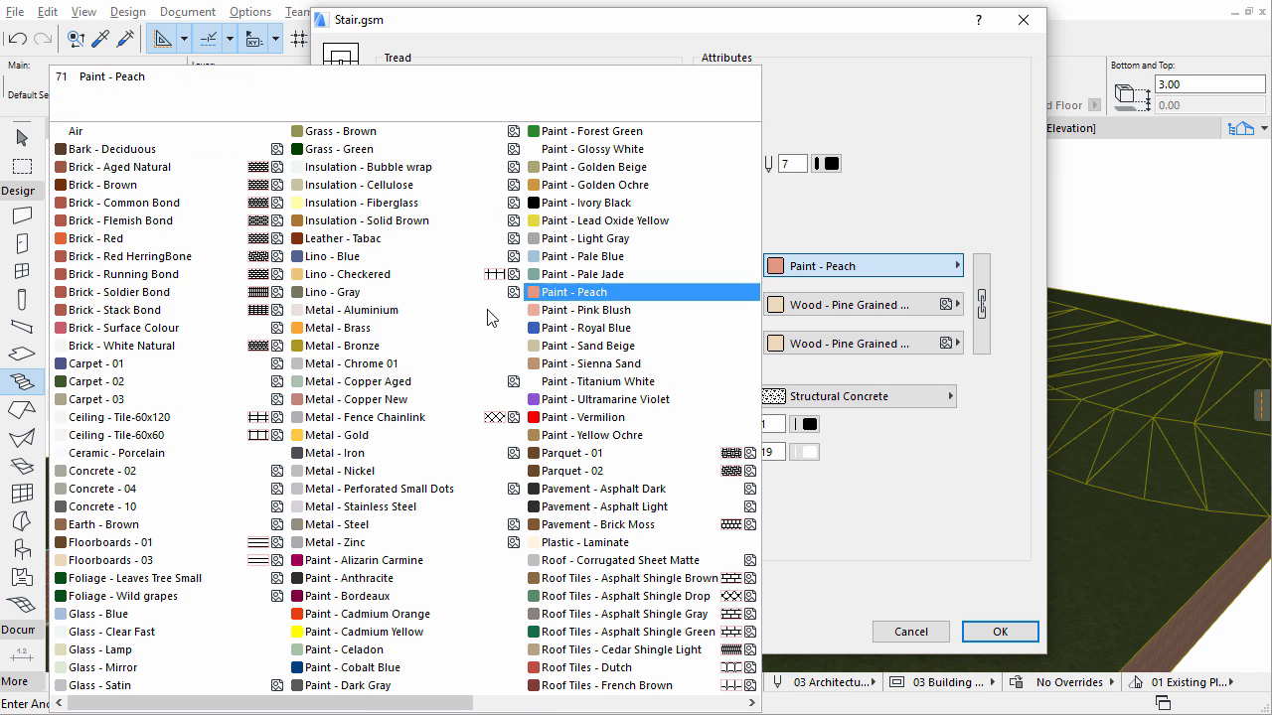
left_click(104, 471)
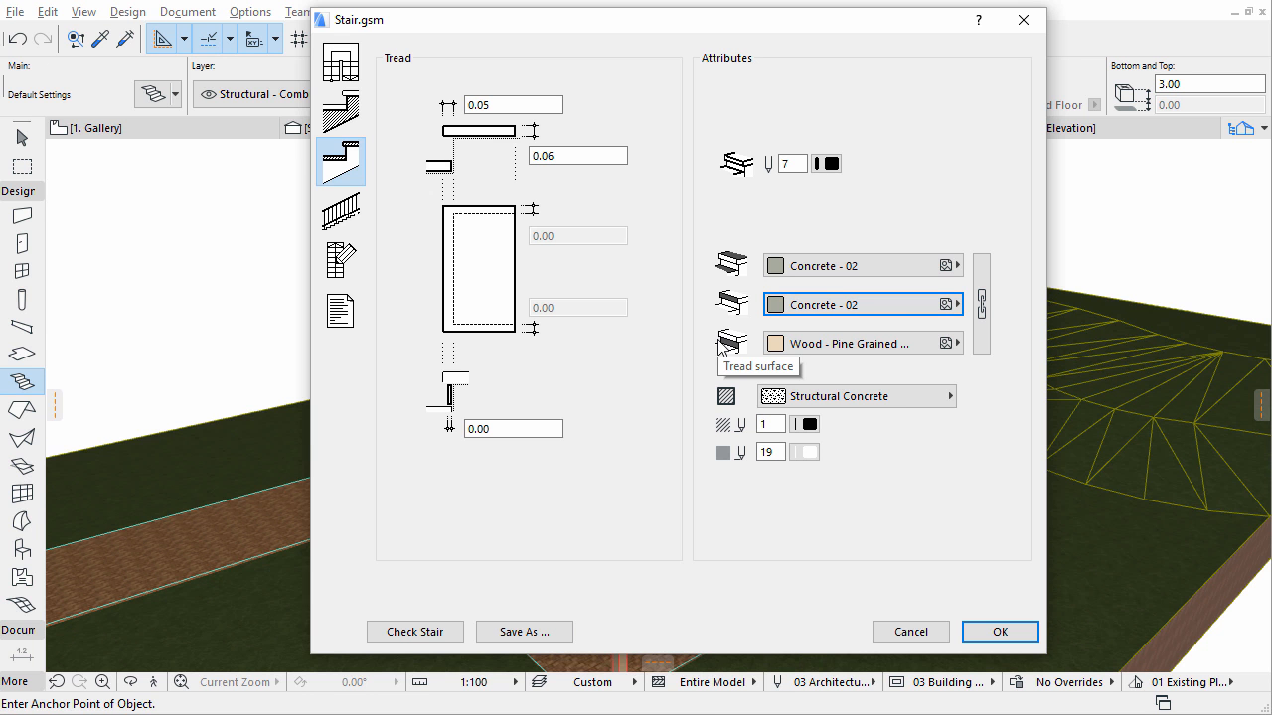
left_click(855, 342)
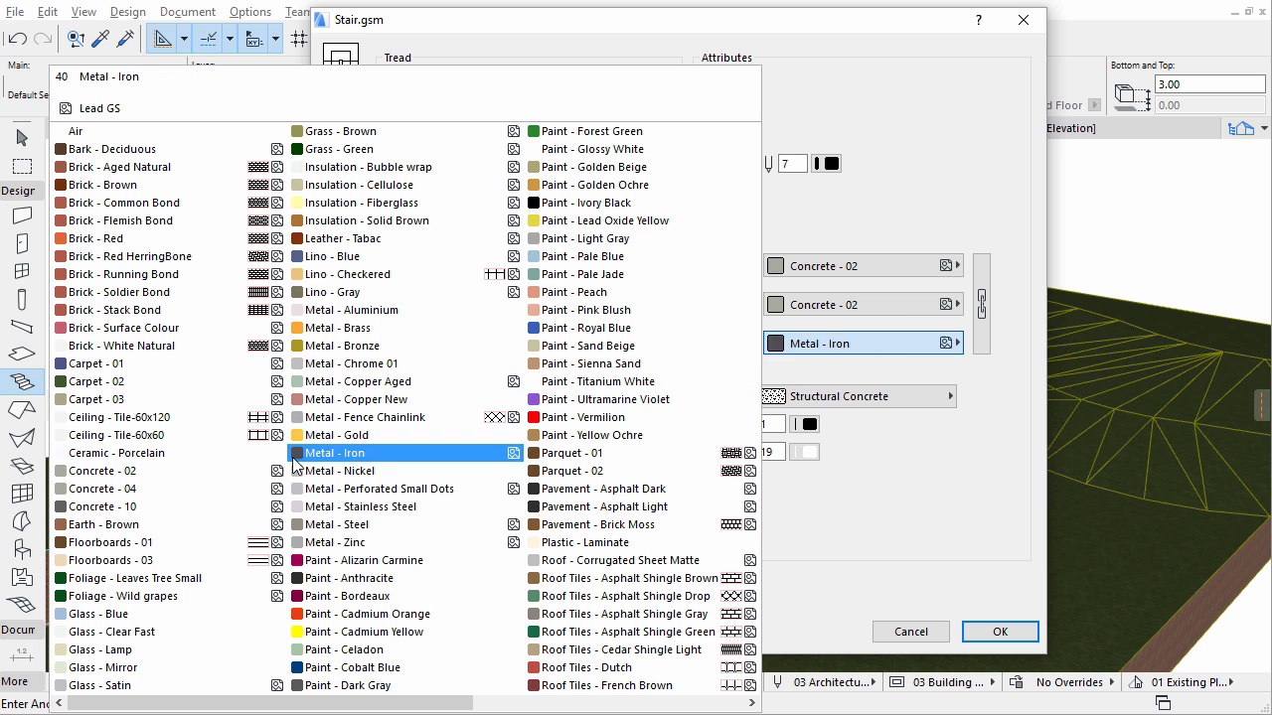
left_click(104, 471)
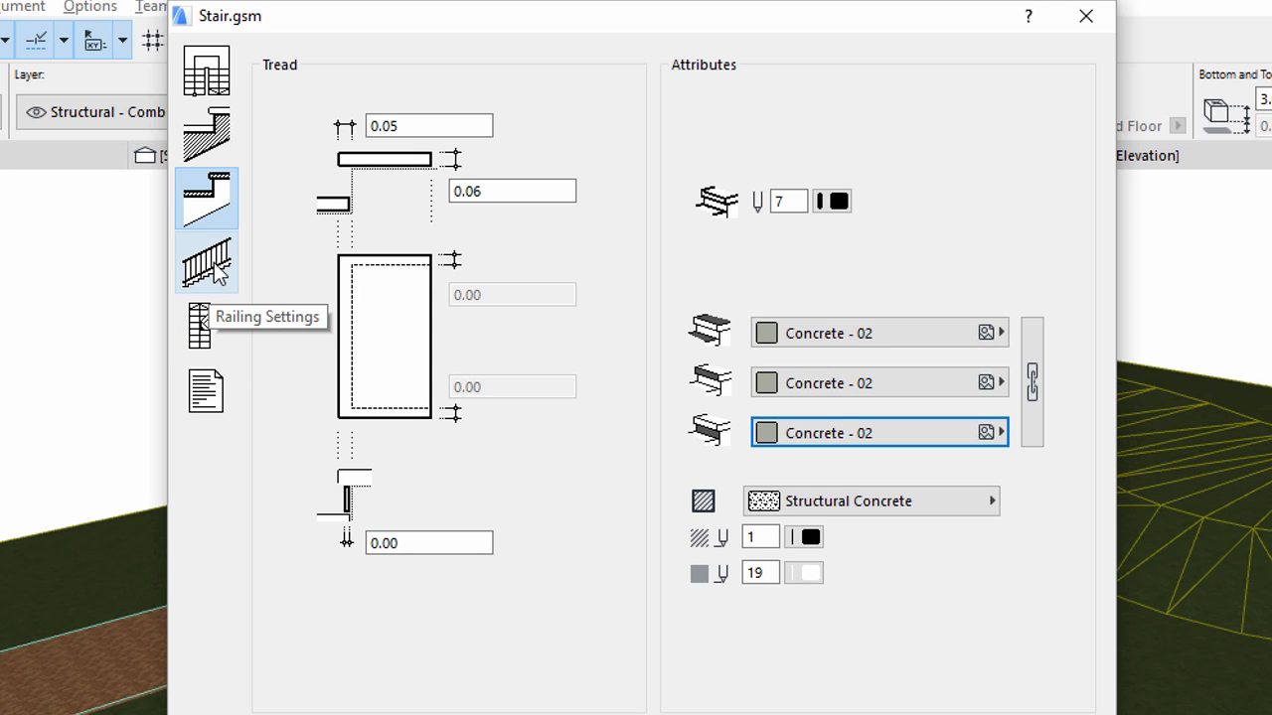
Set the railing type to No railing and accept the finished stair settings
left_click(207, 262)
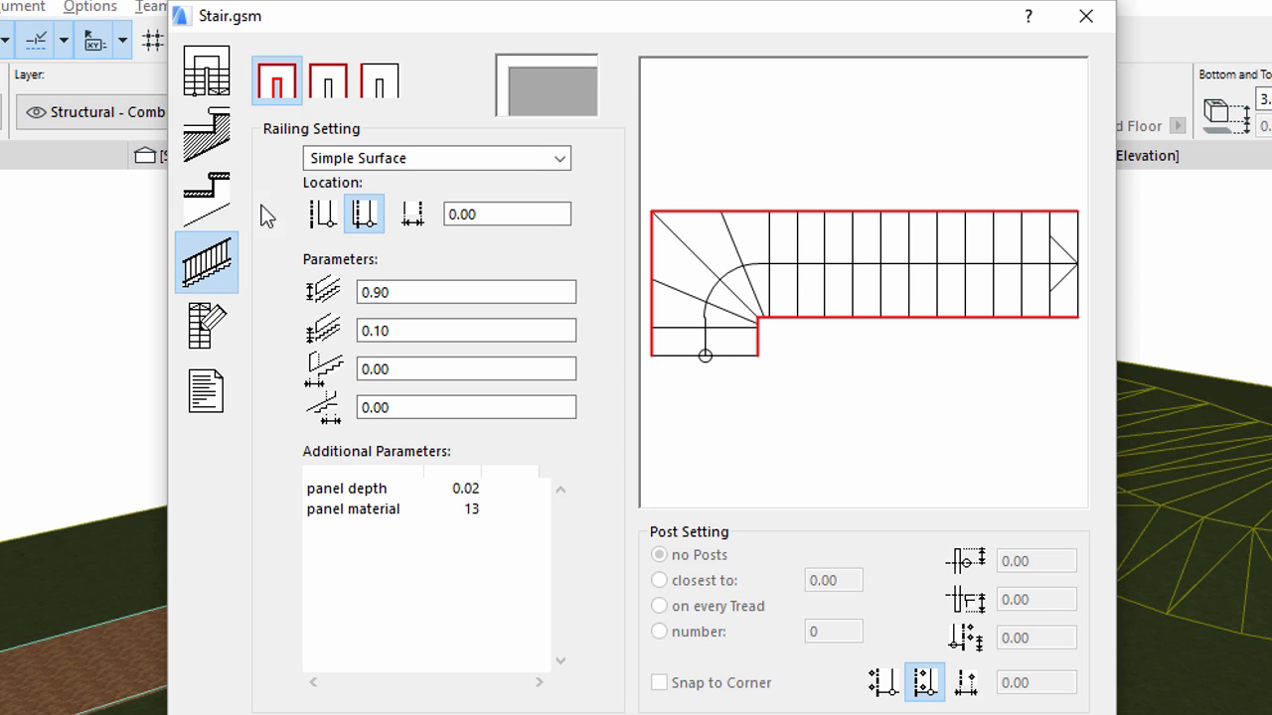
mouse_move(276, 82)
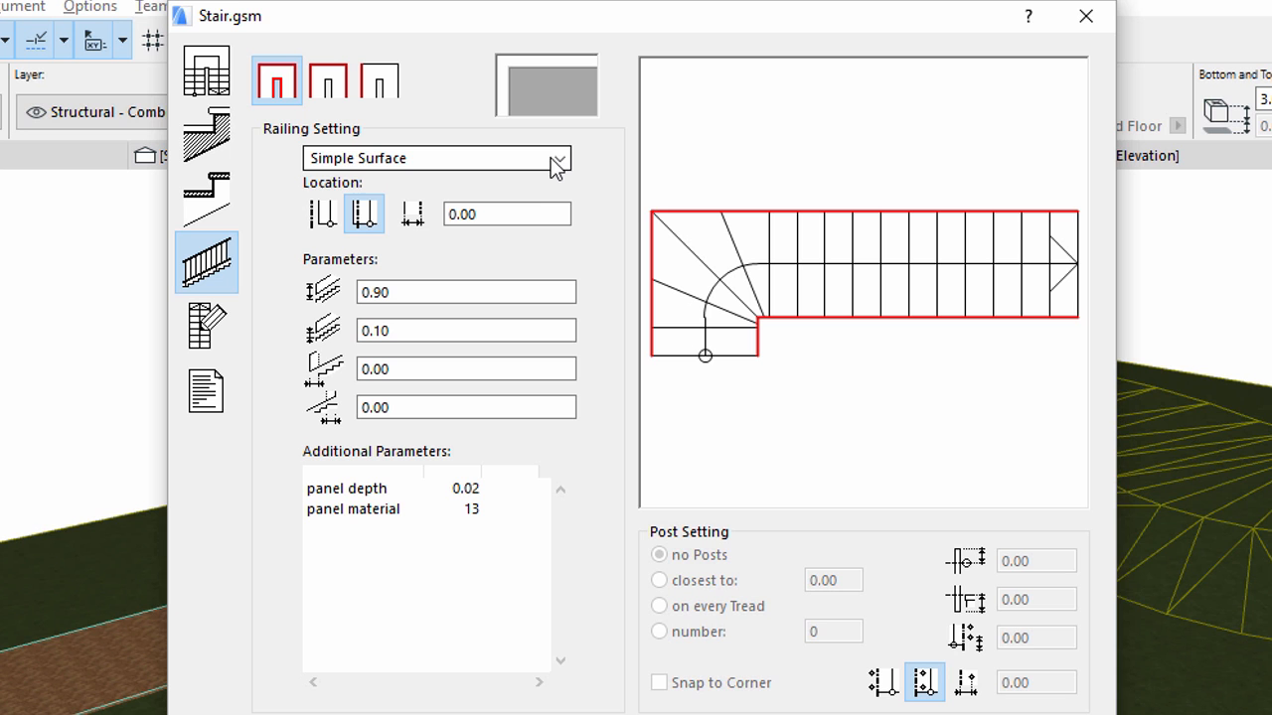
mouse_move(558, 159)
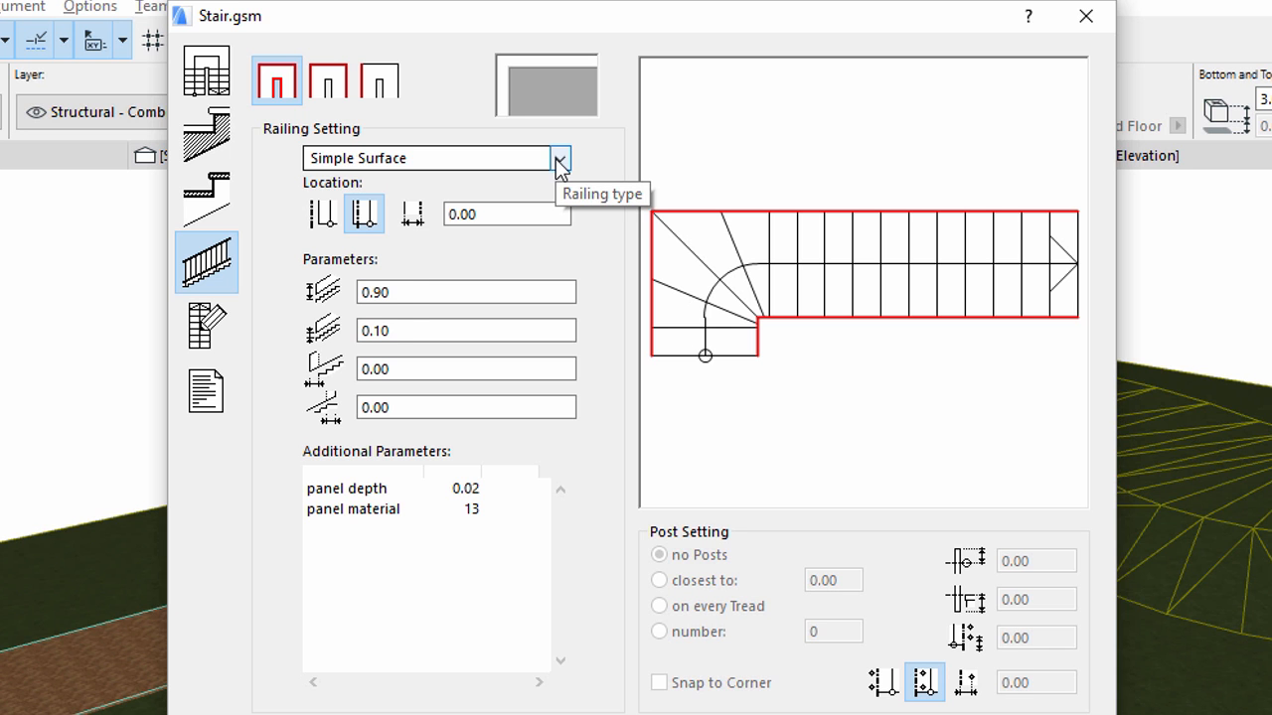
left_click(559, 159)
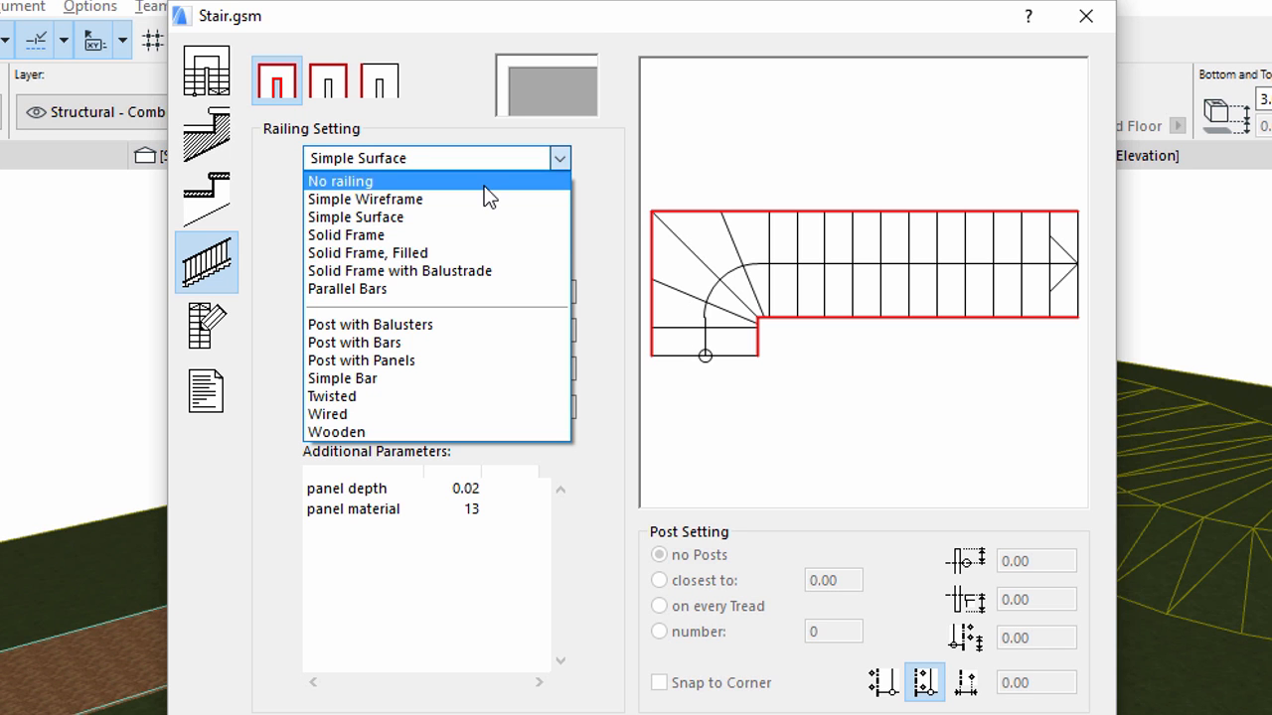
left_click(342, 180)
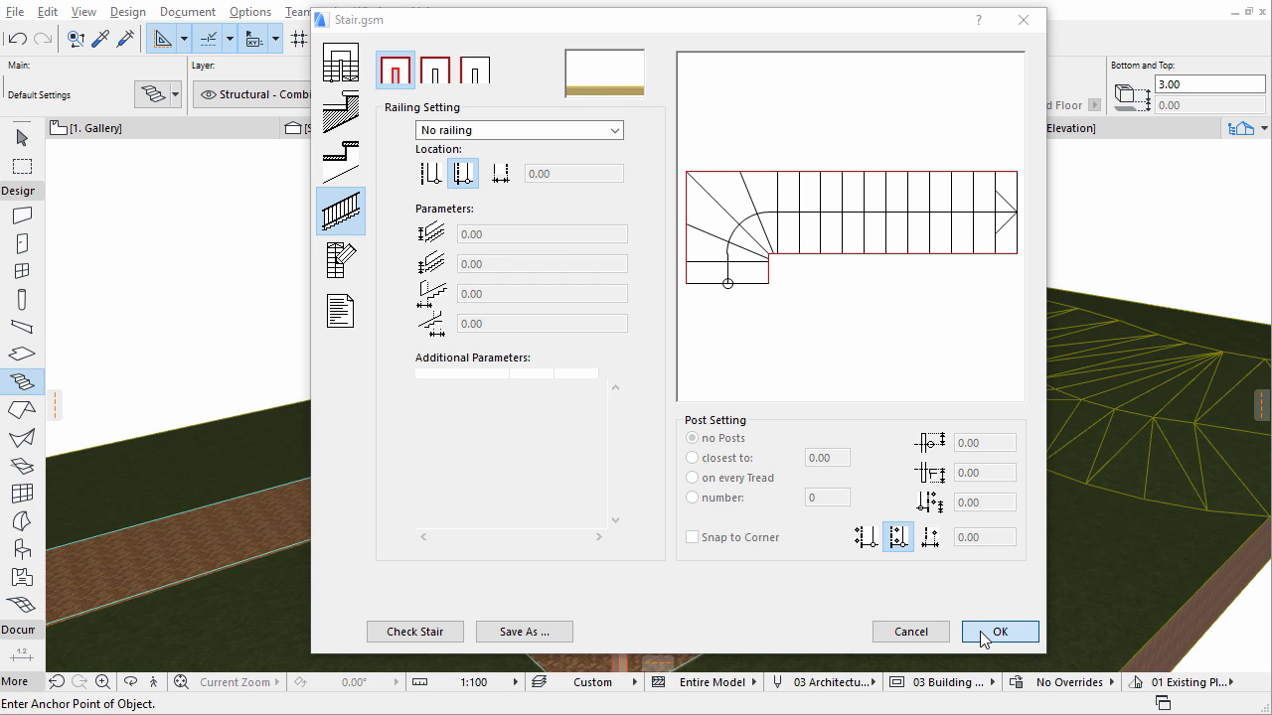
left_click(524, 632)
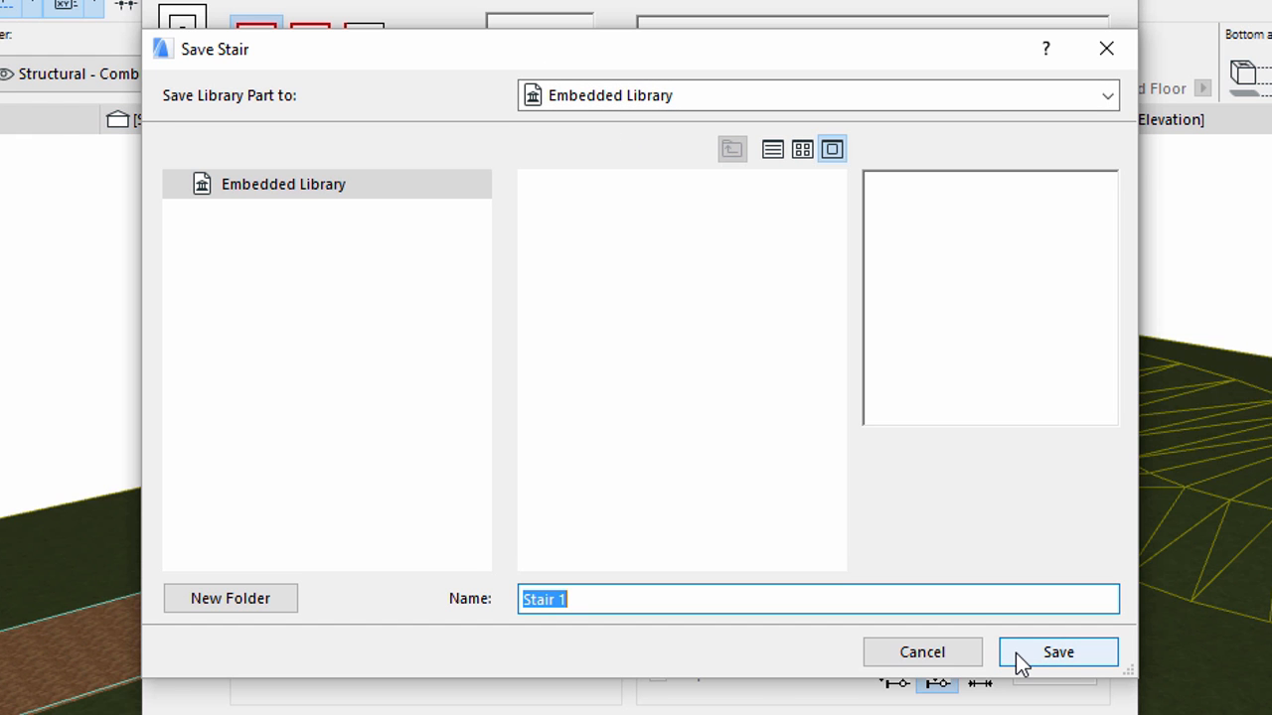
Save the stair as Stair 1 in the Embedded Library and go to the 0. Ground Floor plan
left_click(1058, 652)
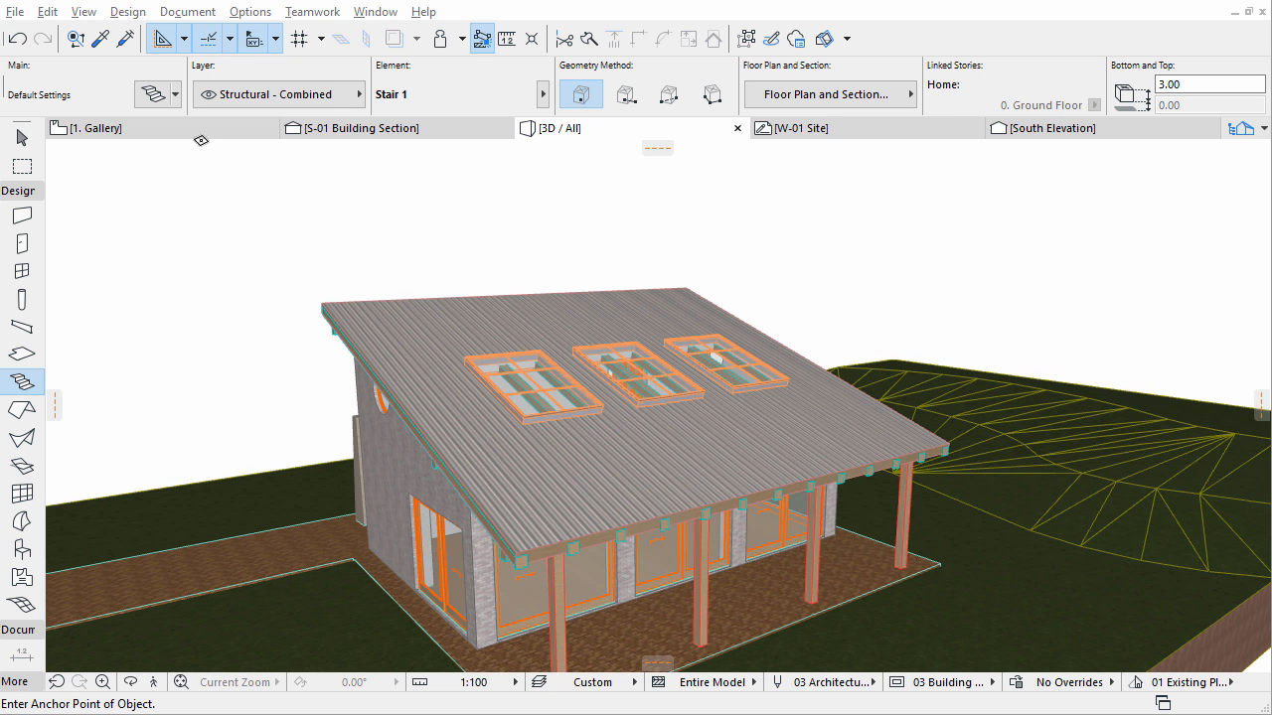
left_click(96, 127)
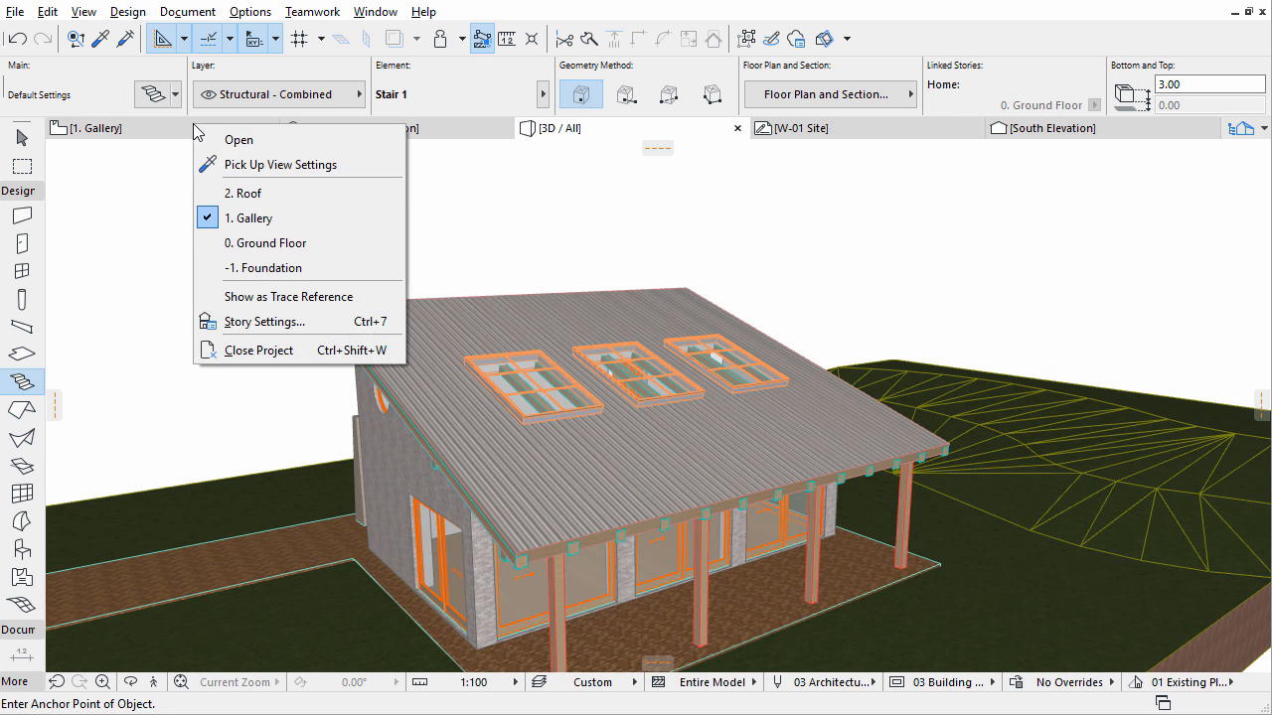
left_click(266, 243)
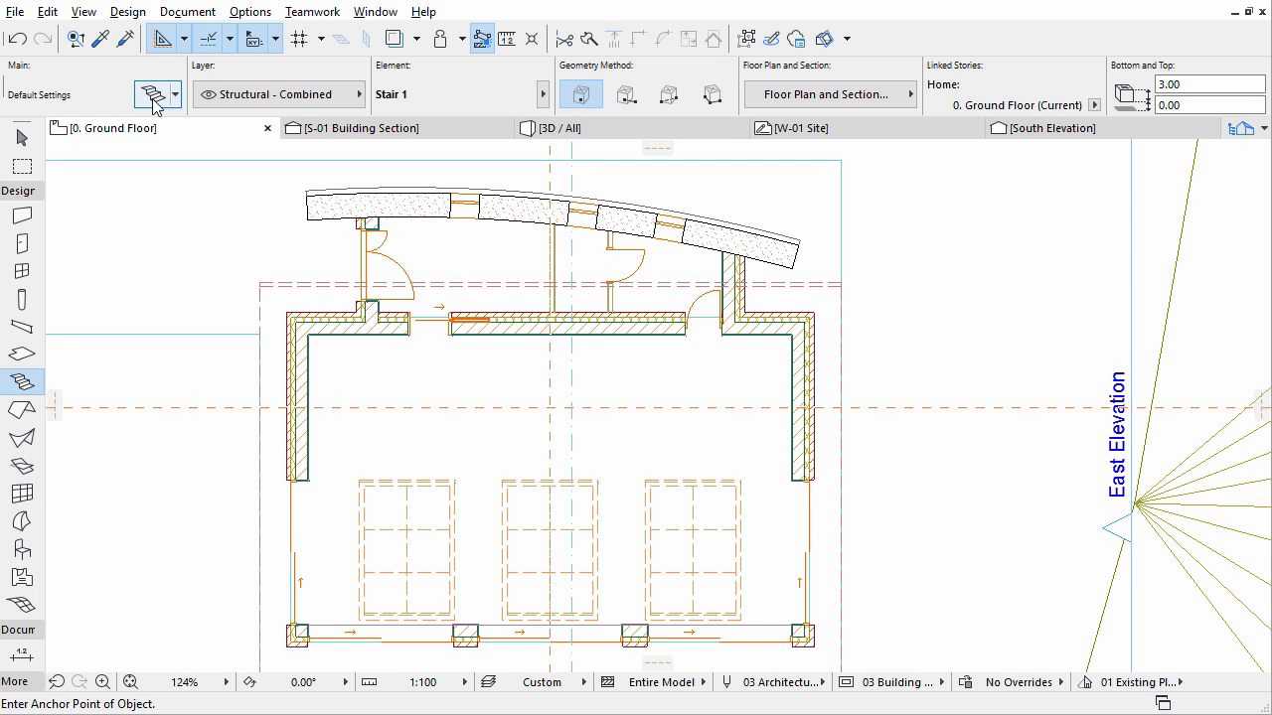
mouse_move(151, 95)
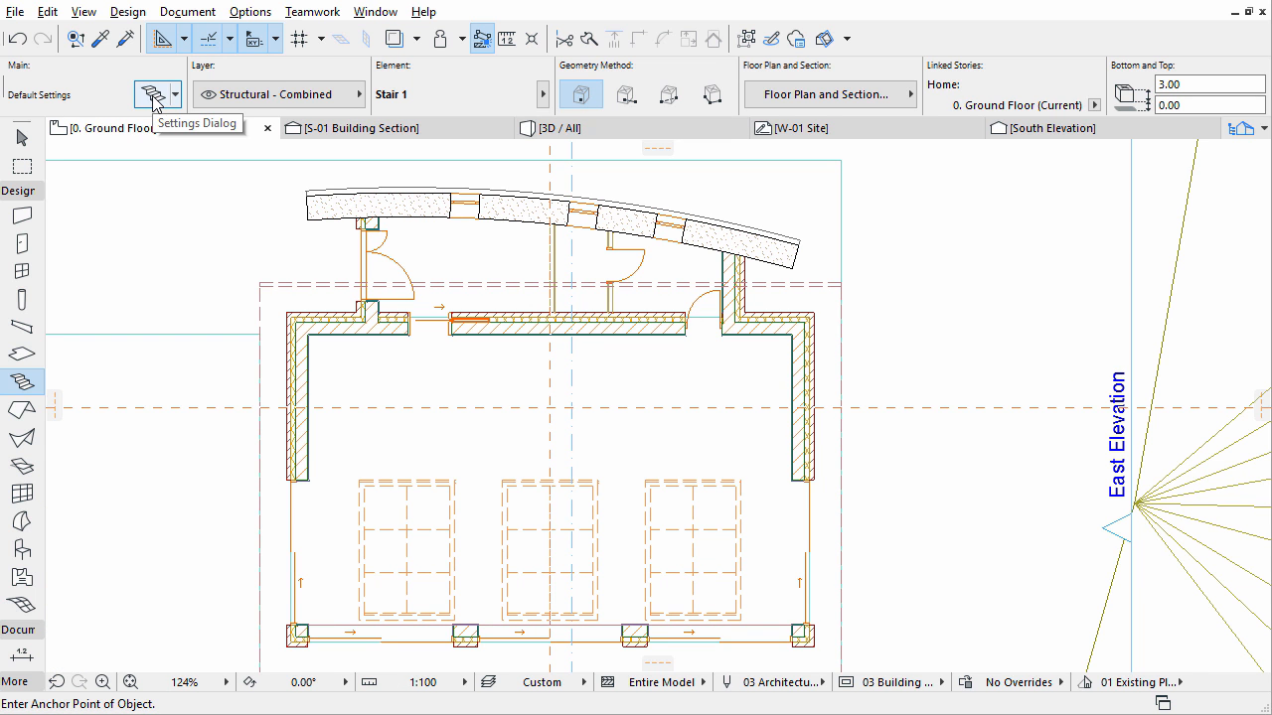
Select Stair 1 from the Embedded Library with 0. Ground Floor as home story
left_click(151, 96)
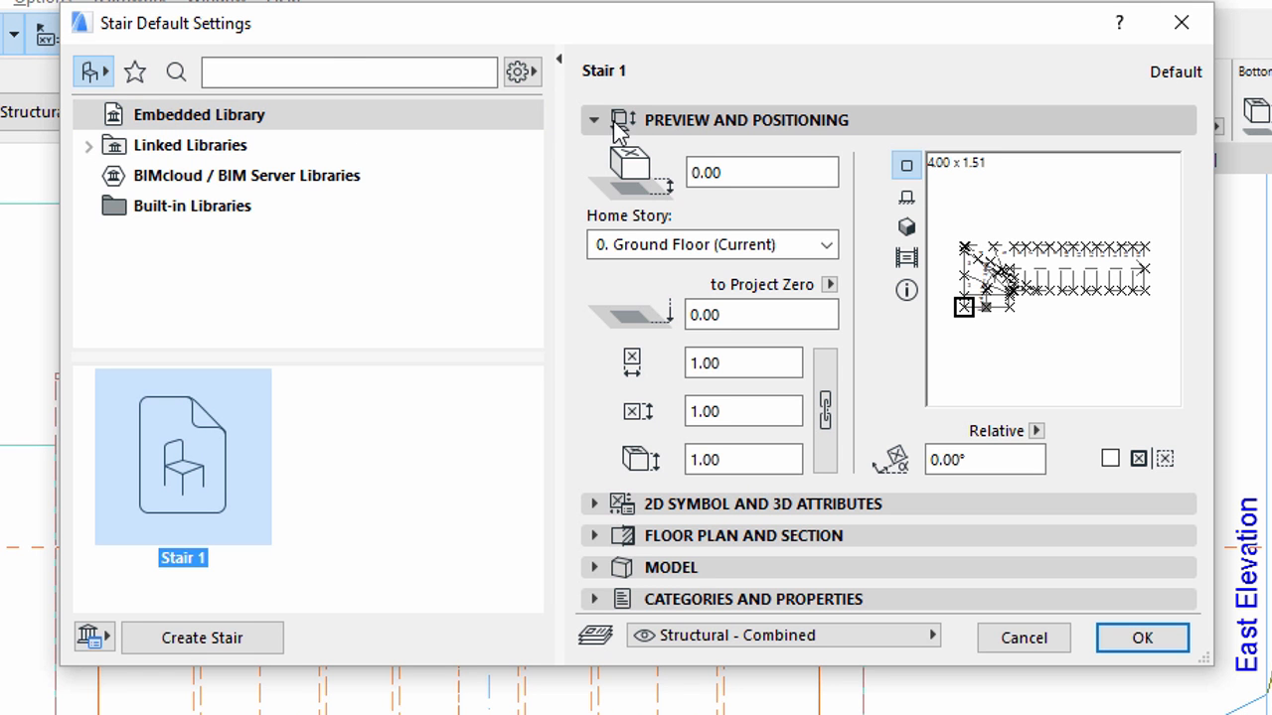
mouse_move(674, 132)
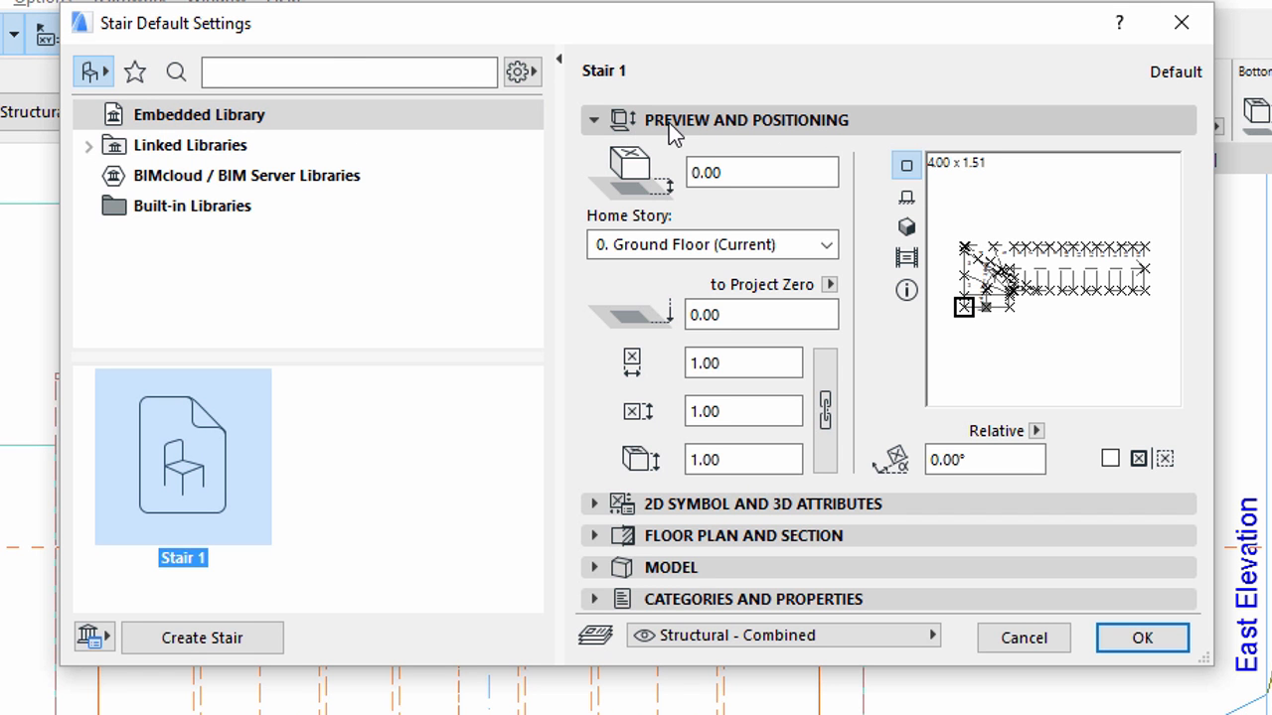
mouse_move(242, 438)
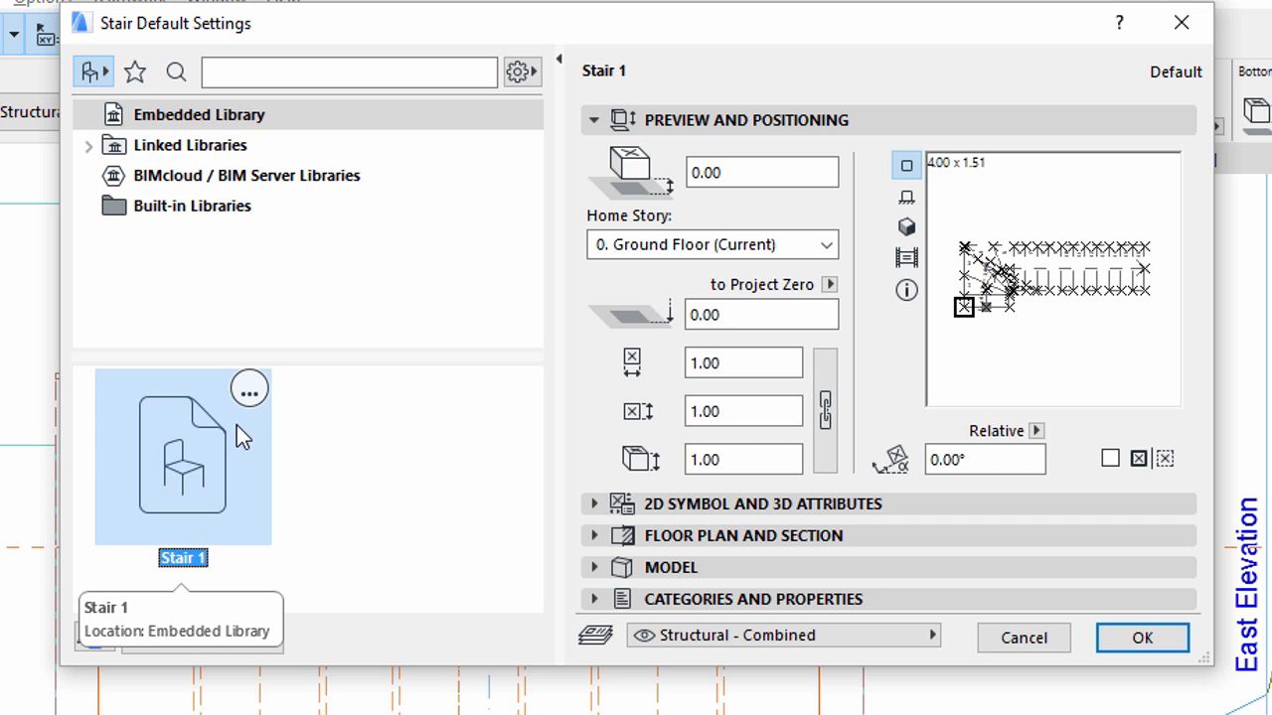
left_click(199, 113)
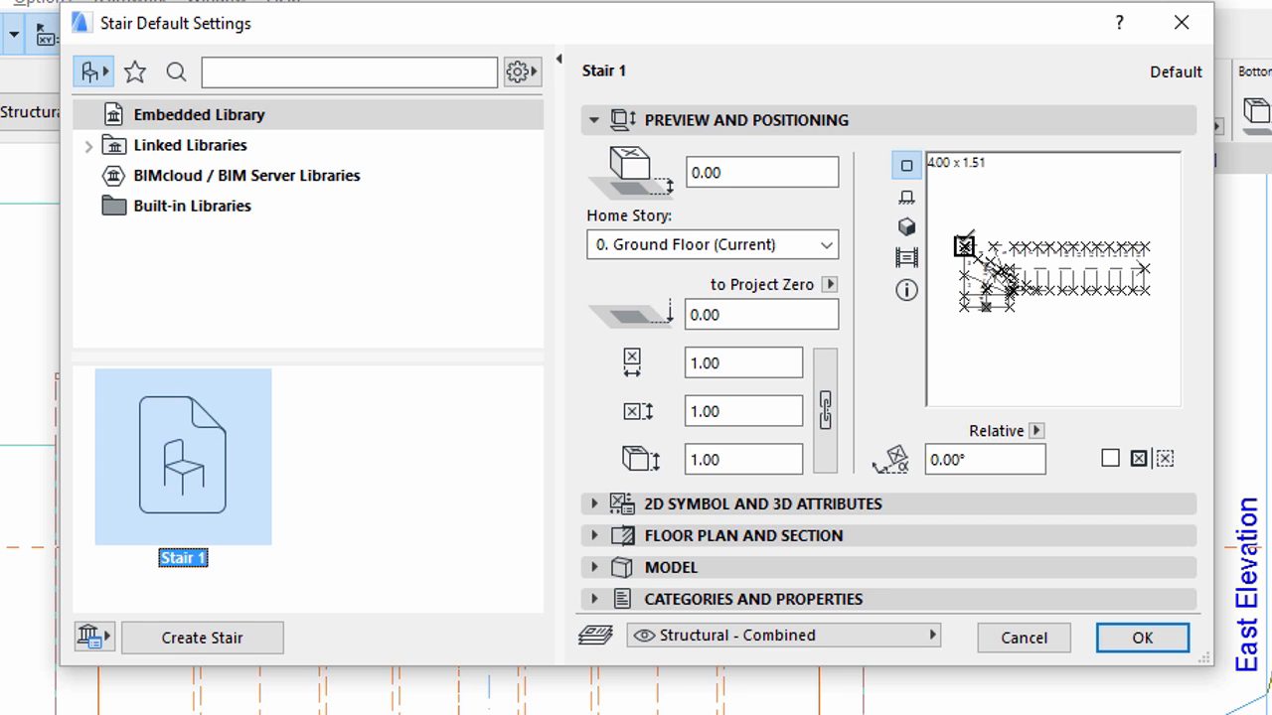
mouse_move(842, 260)
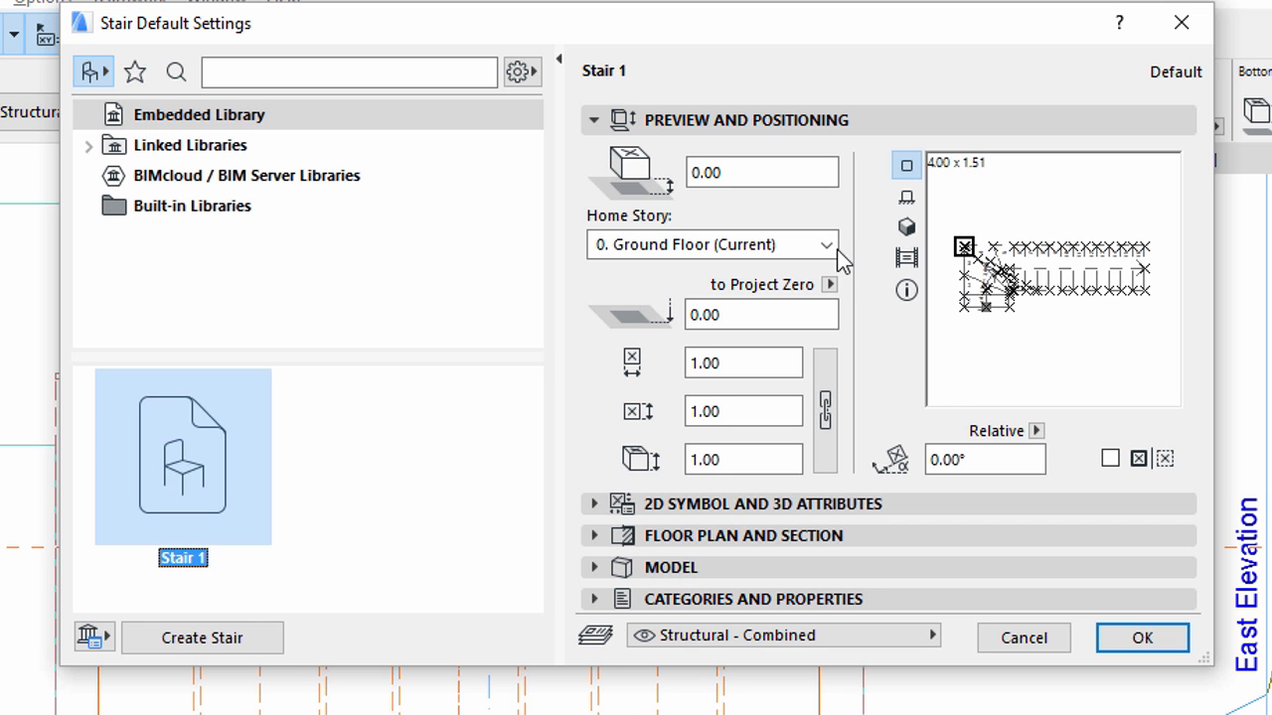
left_click(826, 244)
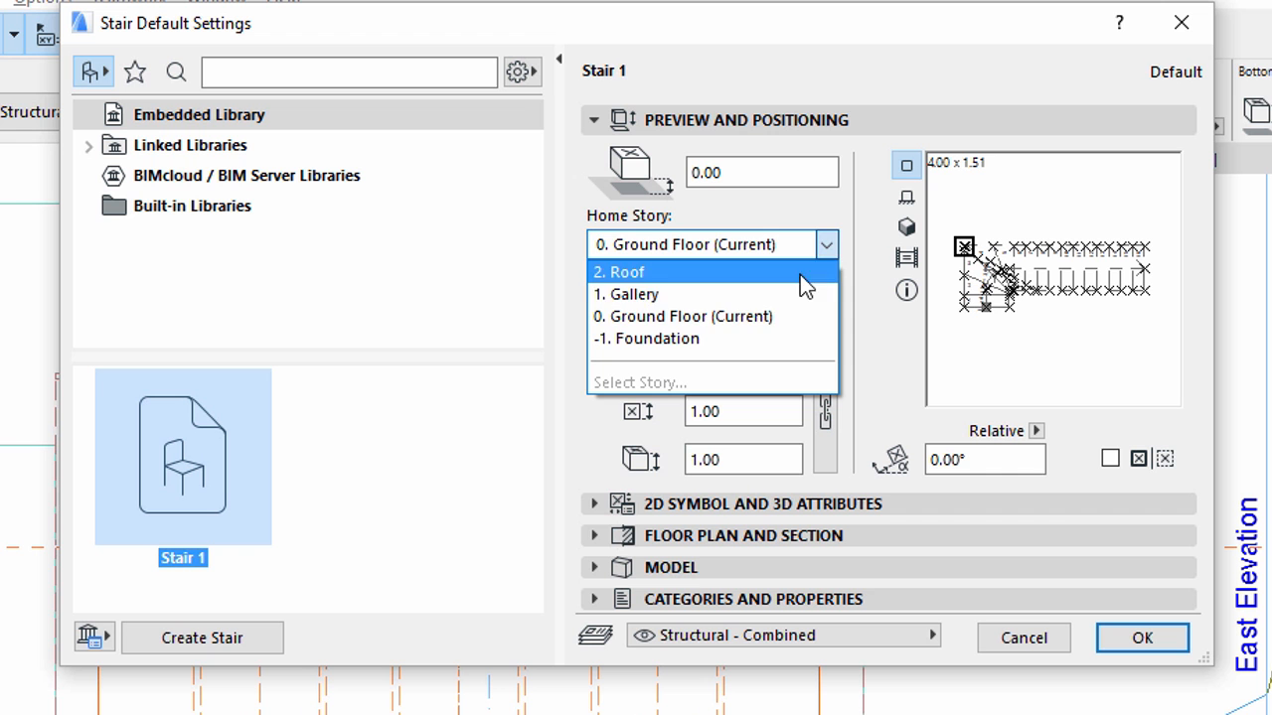
left_click(683, 316)
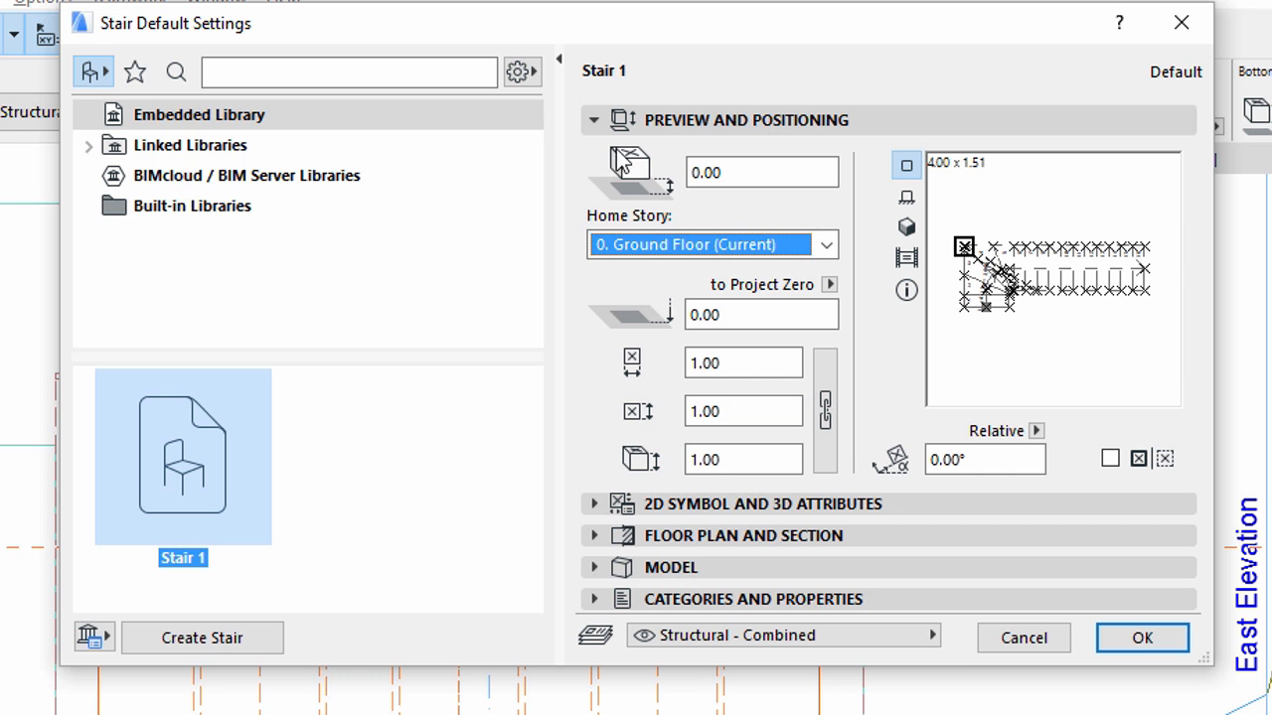
left_click(595, 121)
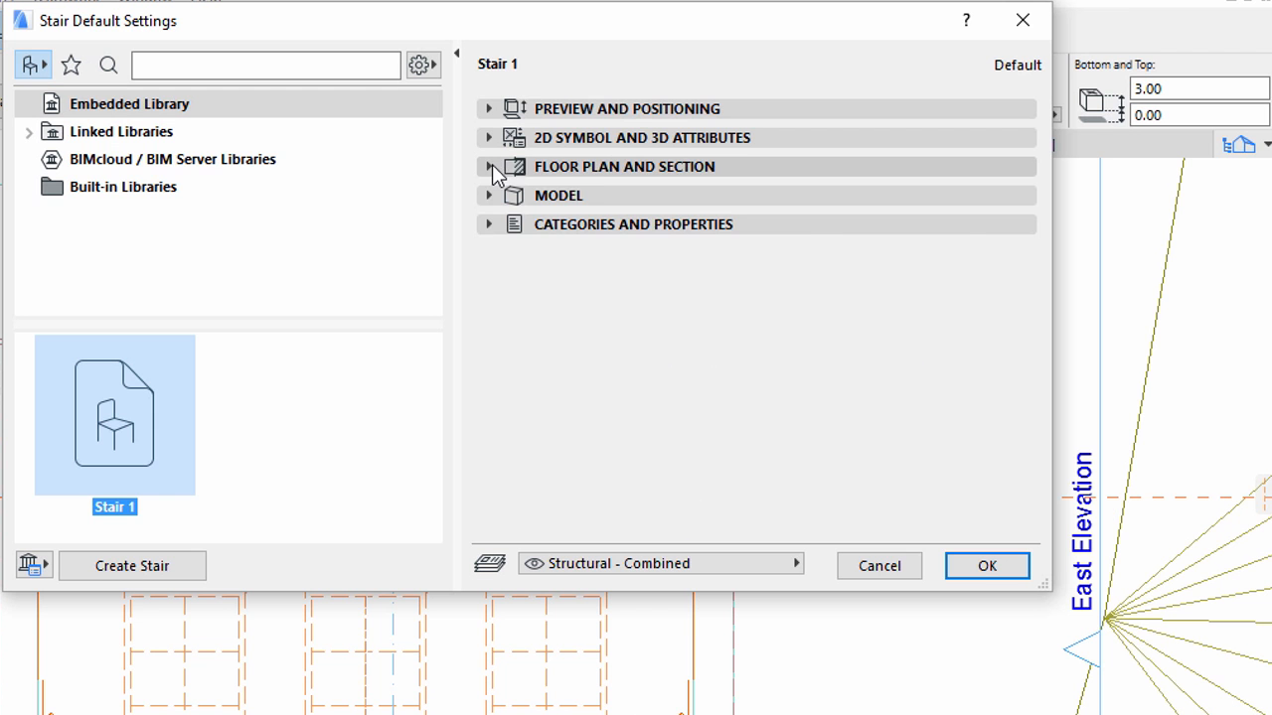
Set Show on Stories to Home & One Story Up in Floor Plan and Section
left_click(489, 166)
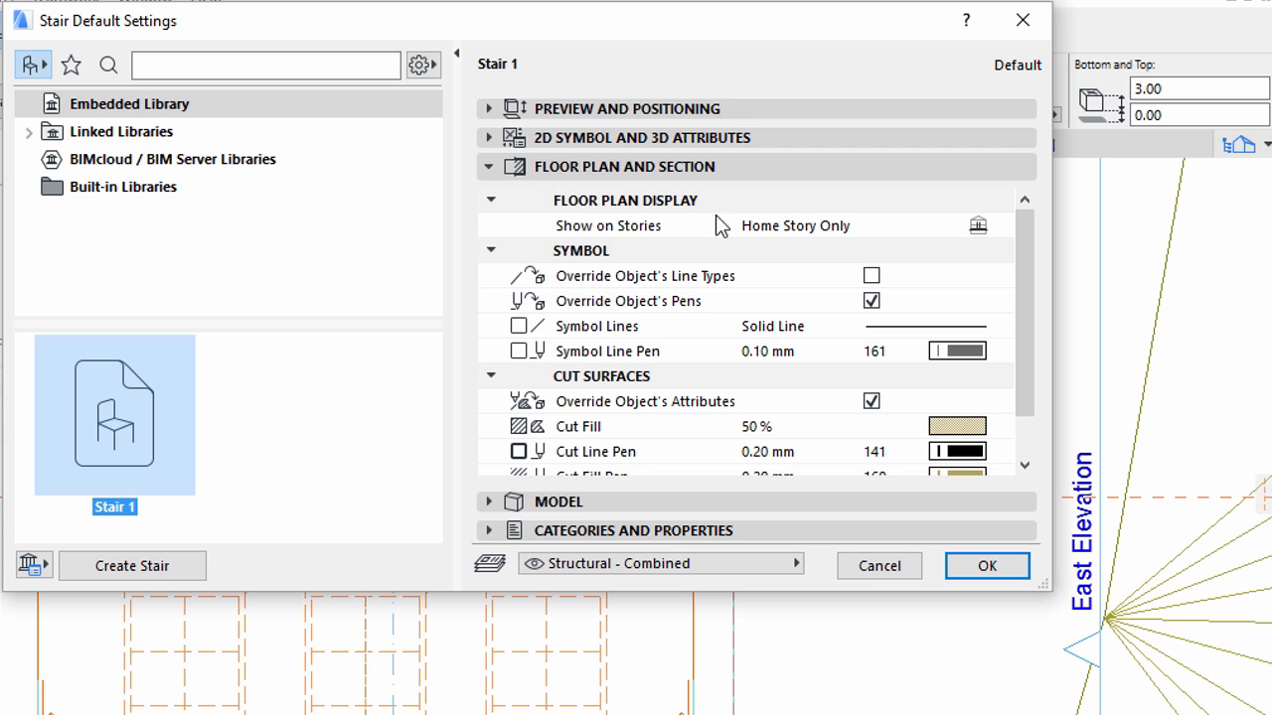
left_click(1001, 226)
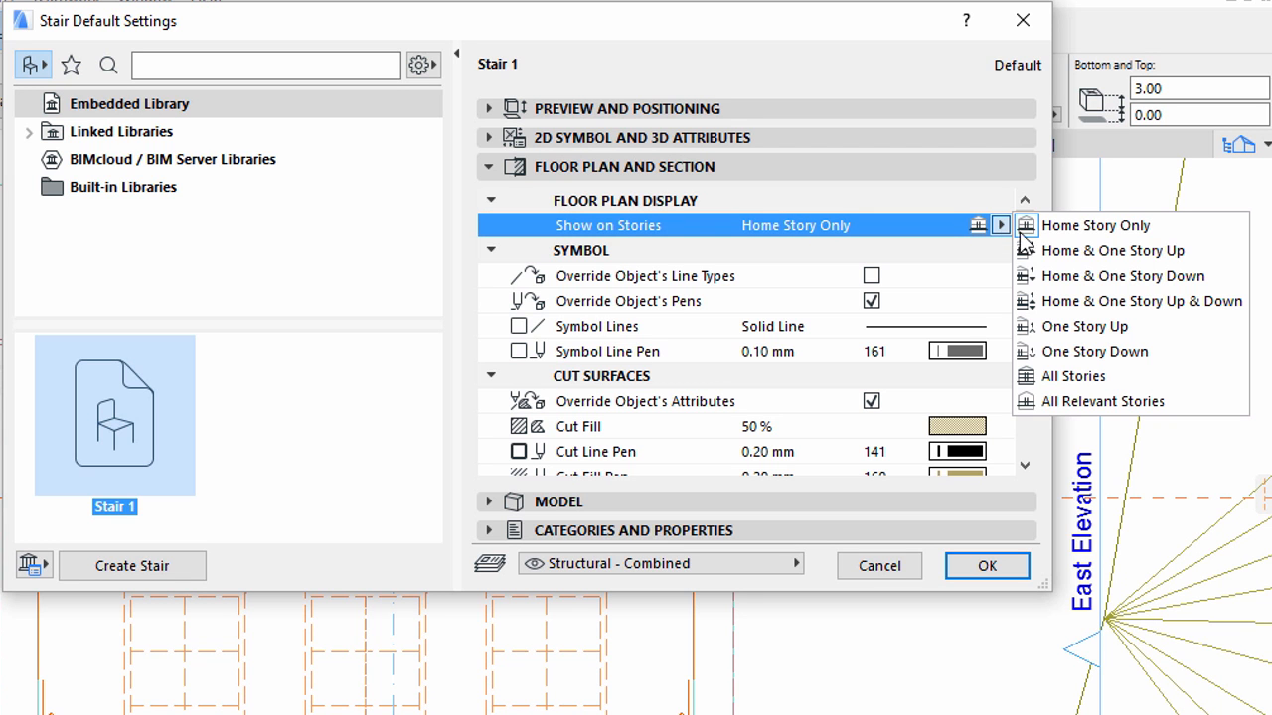
mouse_move(1113, 250)
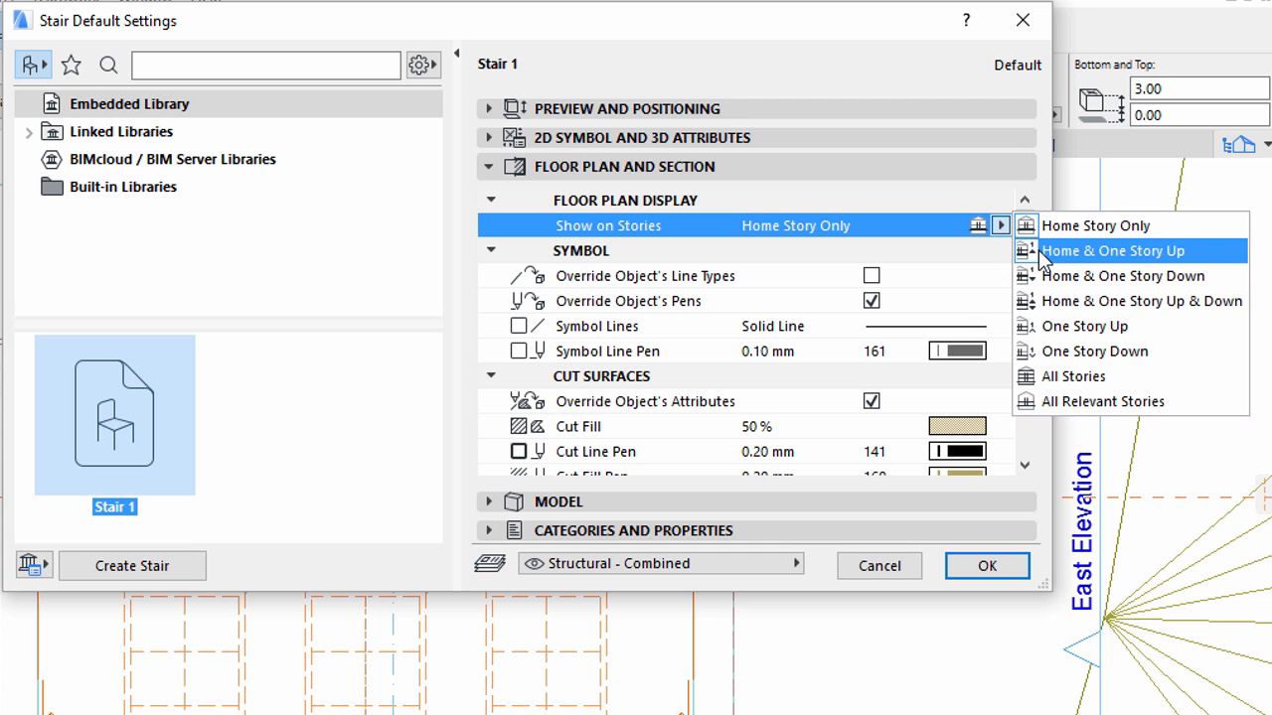
left_click(1113, 251)
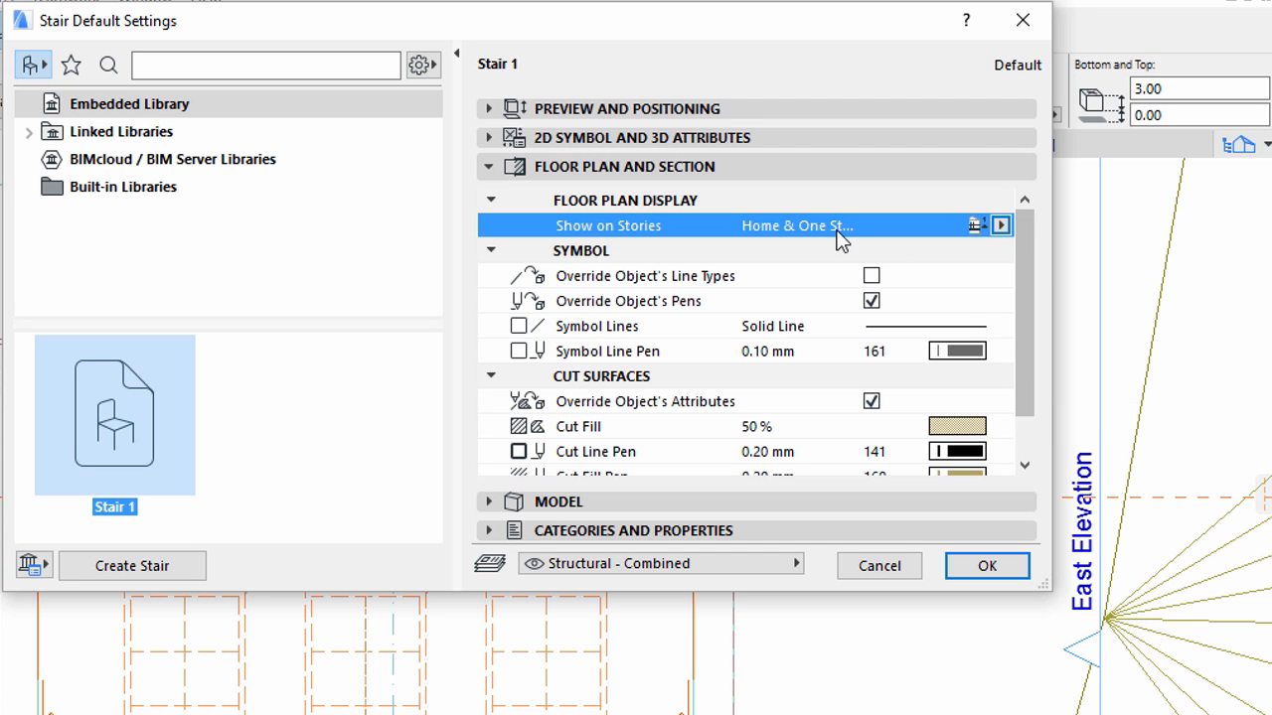
left_click(489, 166)
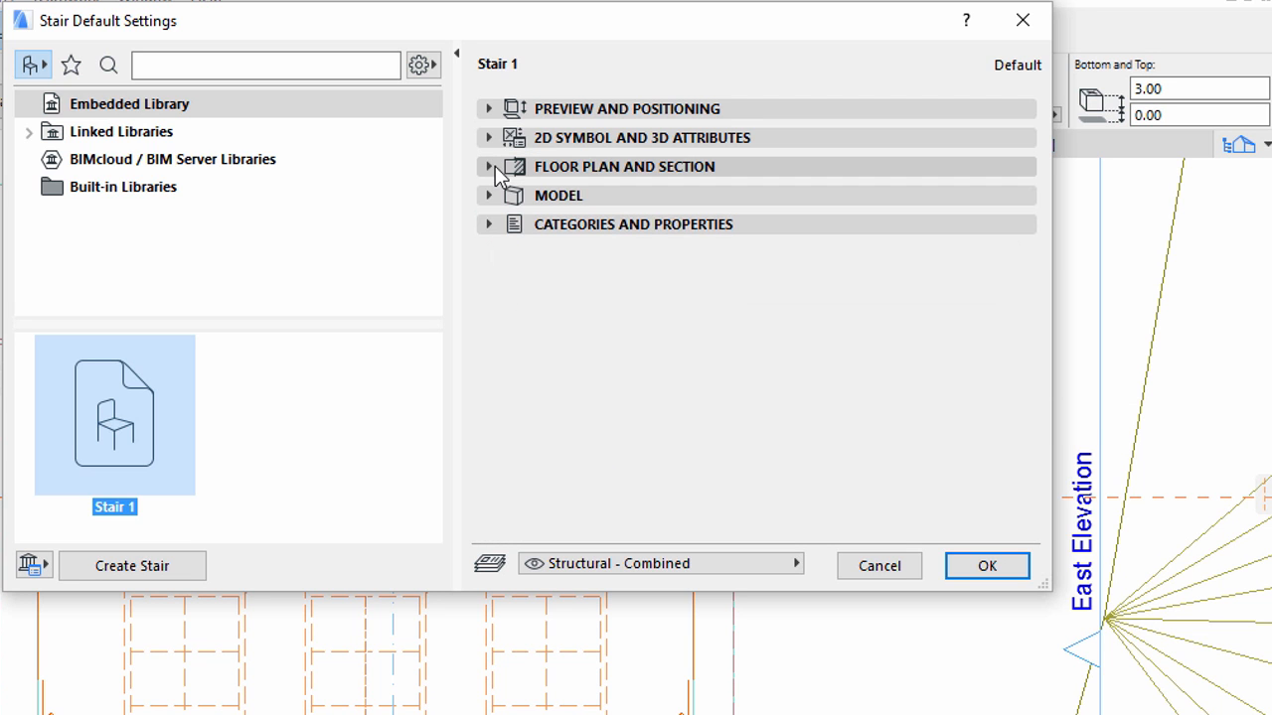
Set Structural Function to Load-Bearing Element and Position to Interior, then reach IFC Properties
left_click(489, 223)
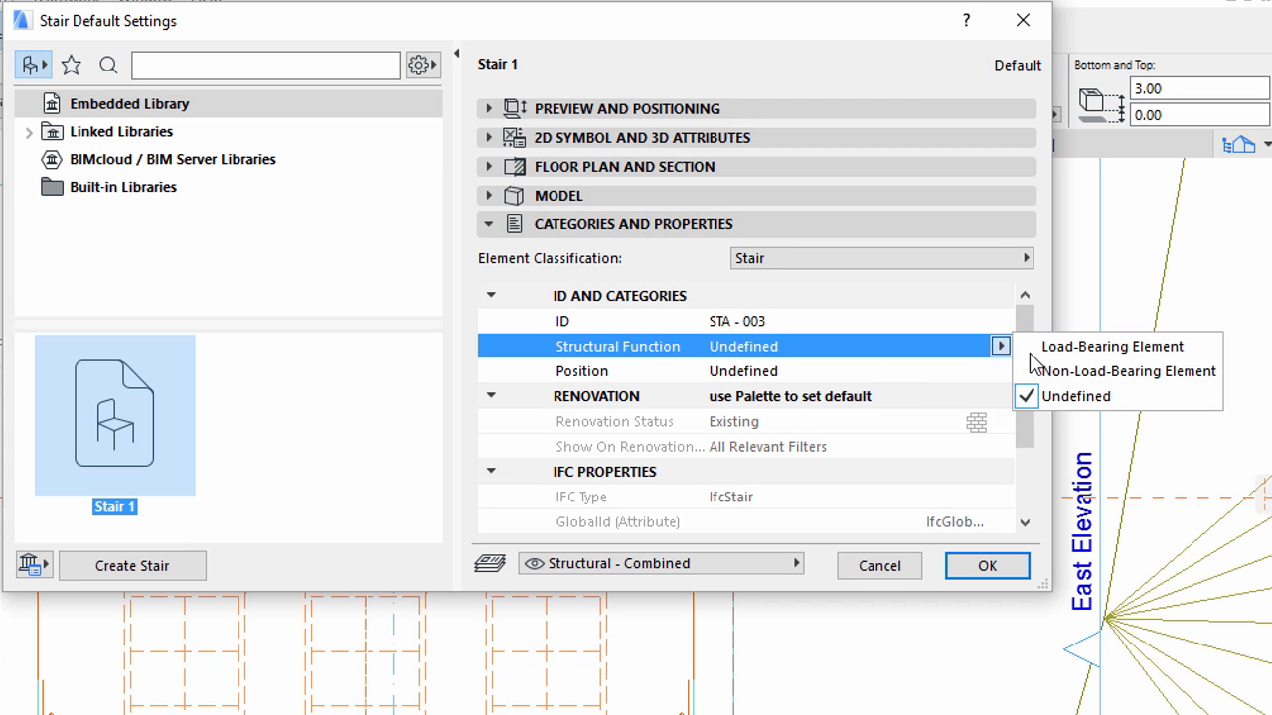
mouse_move(1110, 345)
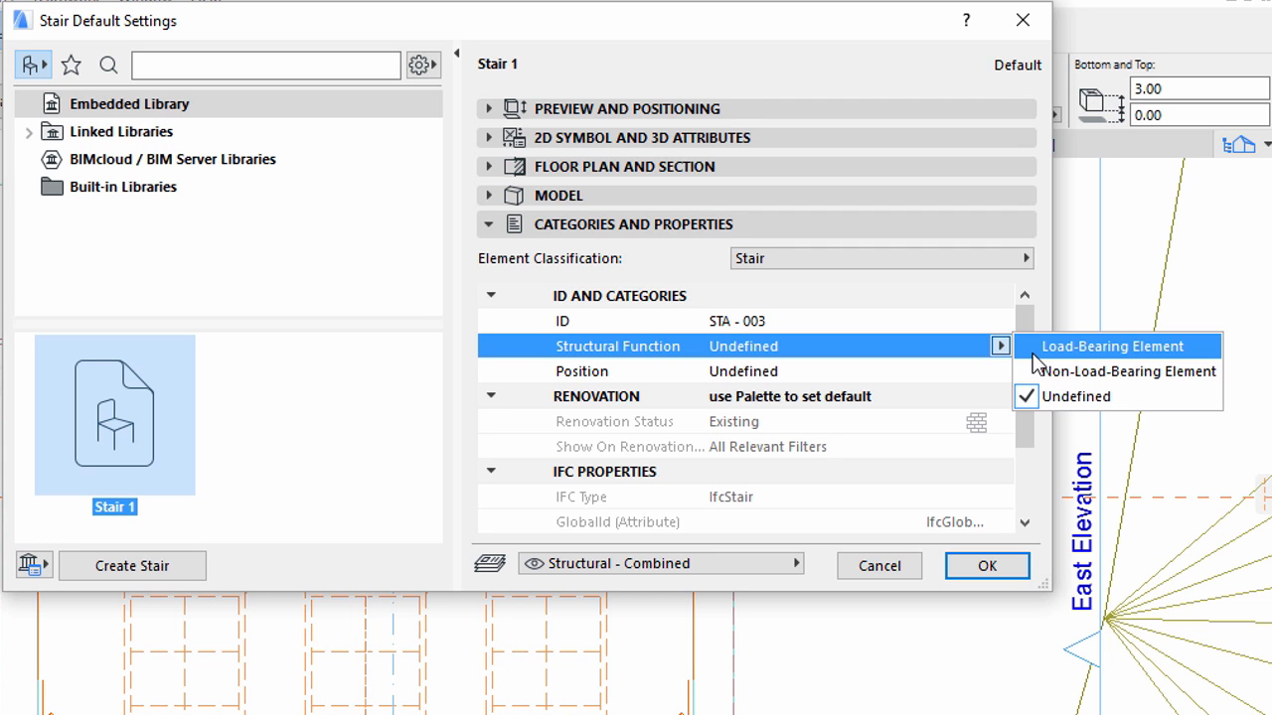
left_click(1113, 345)
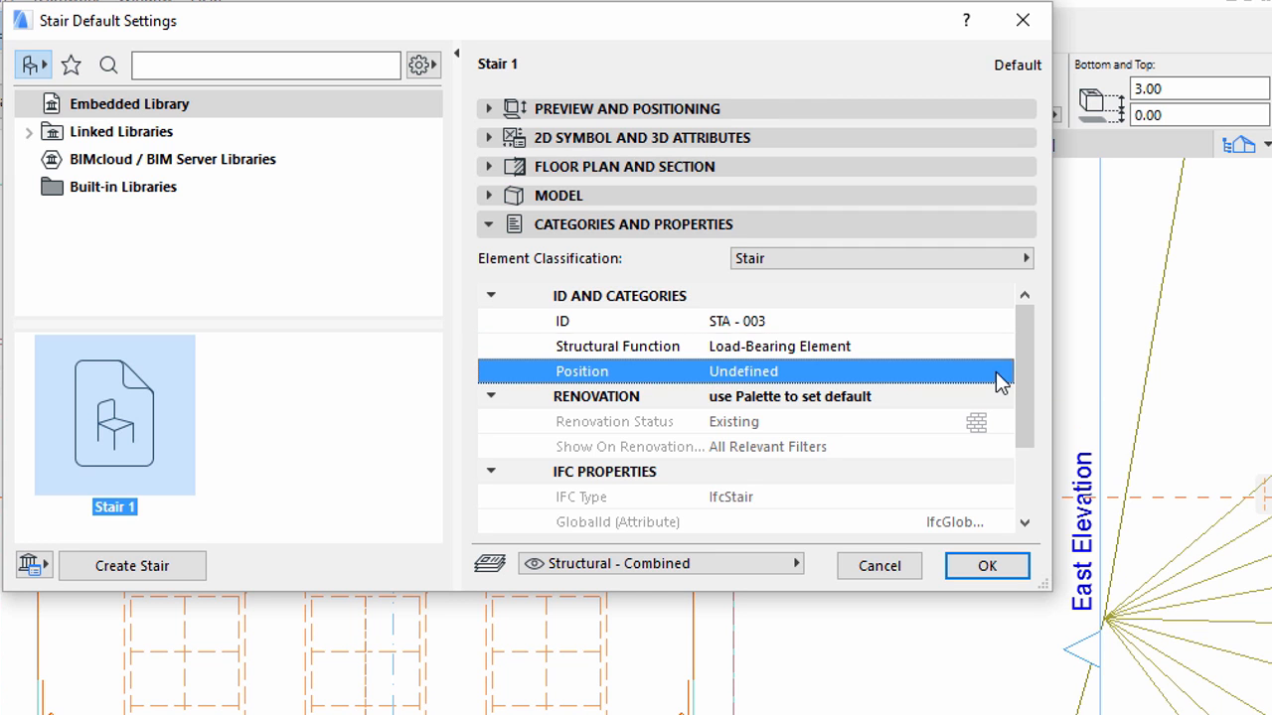
left_click(1001, 371)
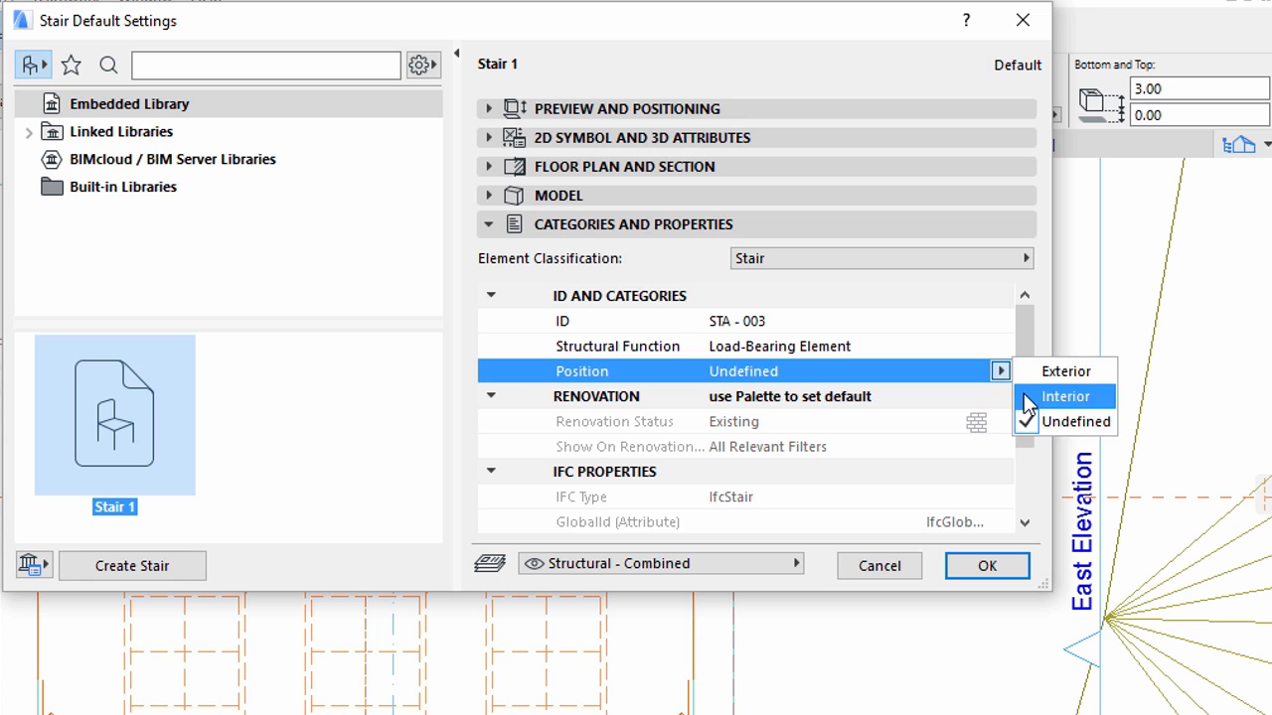
left_click(1065, 398)
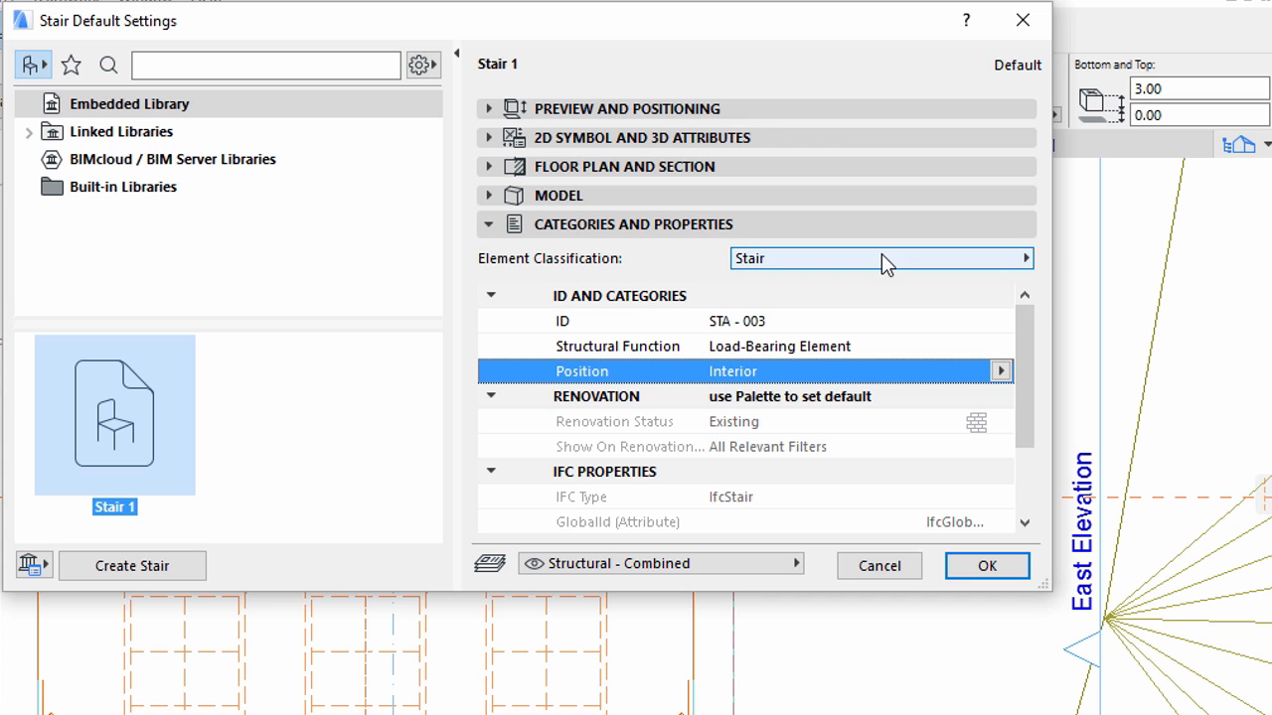
scroll("down", 3)
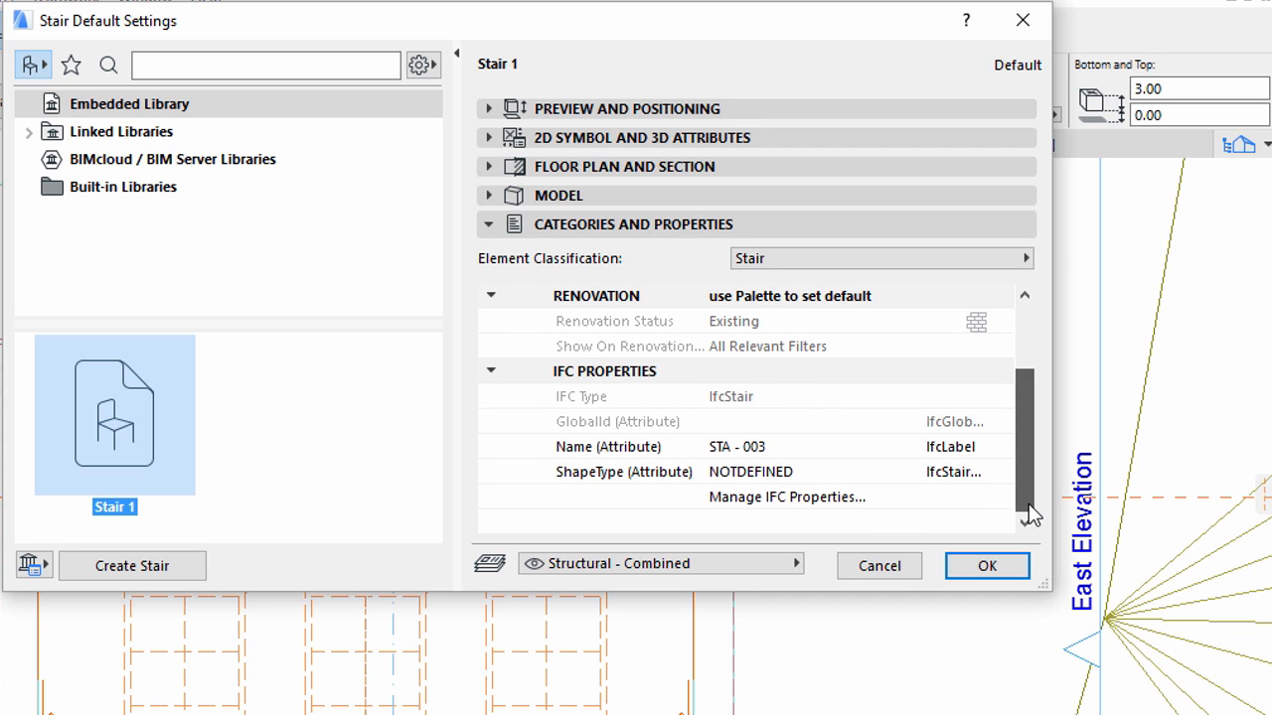
left_click(785, 497)
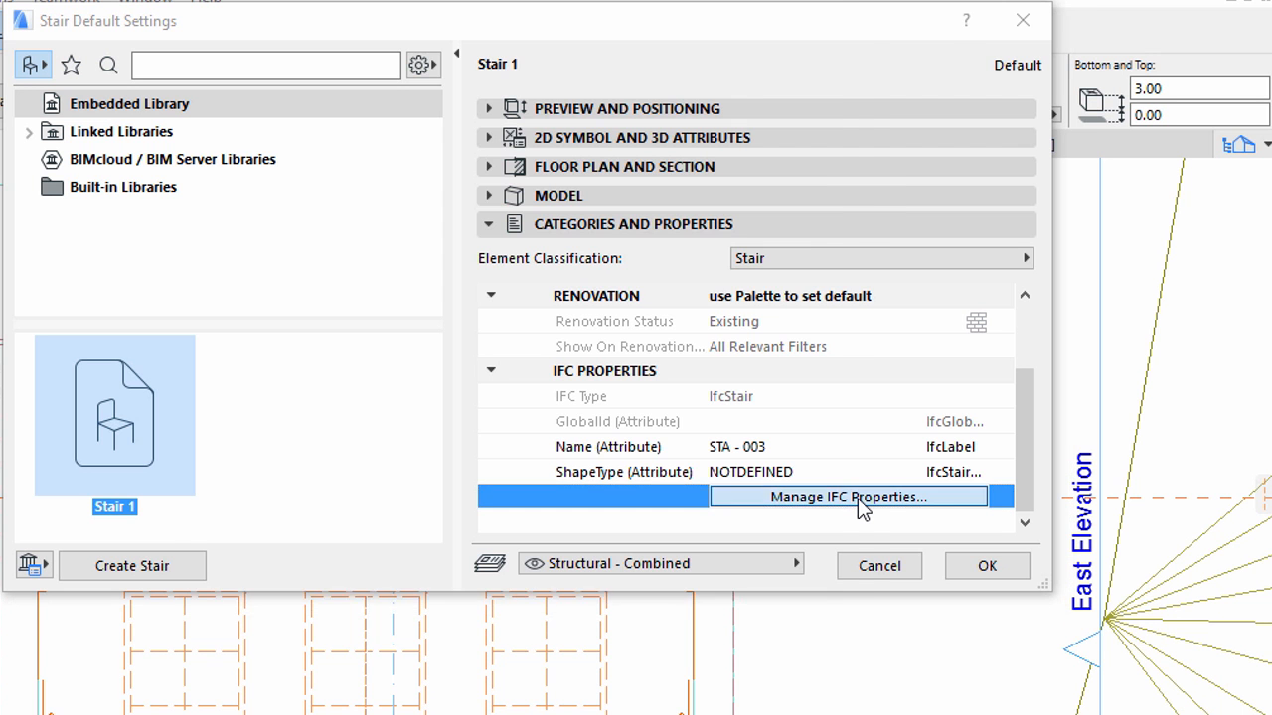
Apply the predefined OmniClass rule 21-02 10 80 Stairs to the stair via Manage IFC Properties
left_click(847, 496)
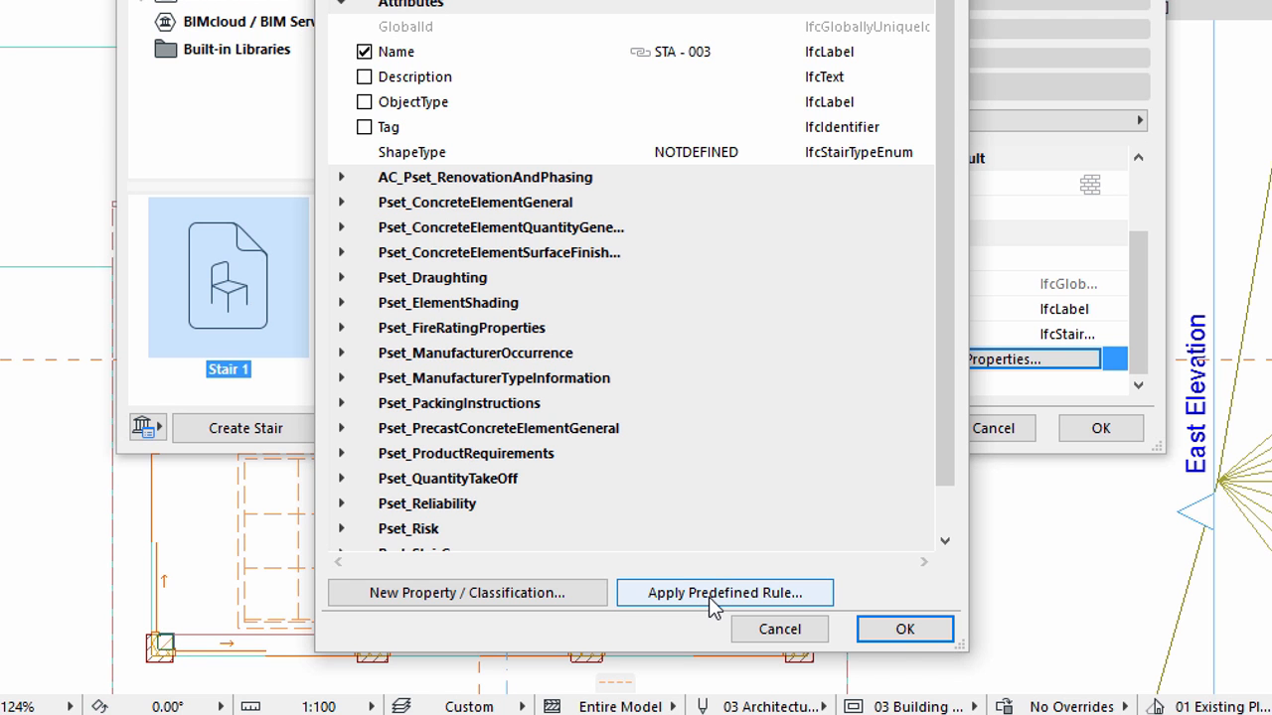
left_click(723, 592)
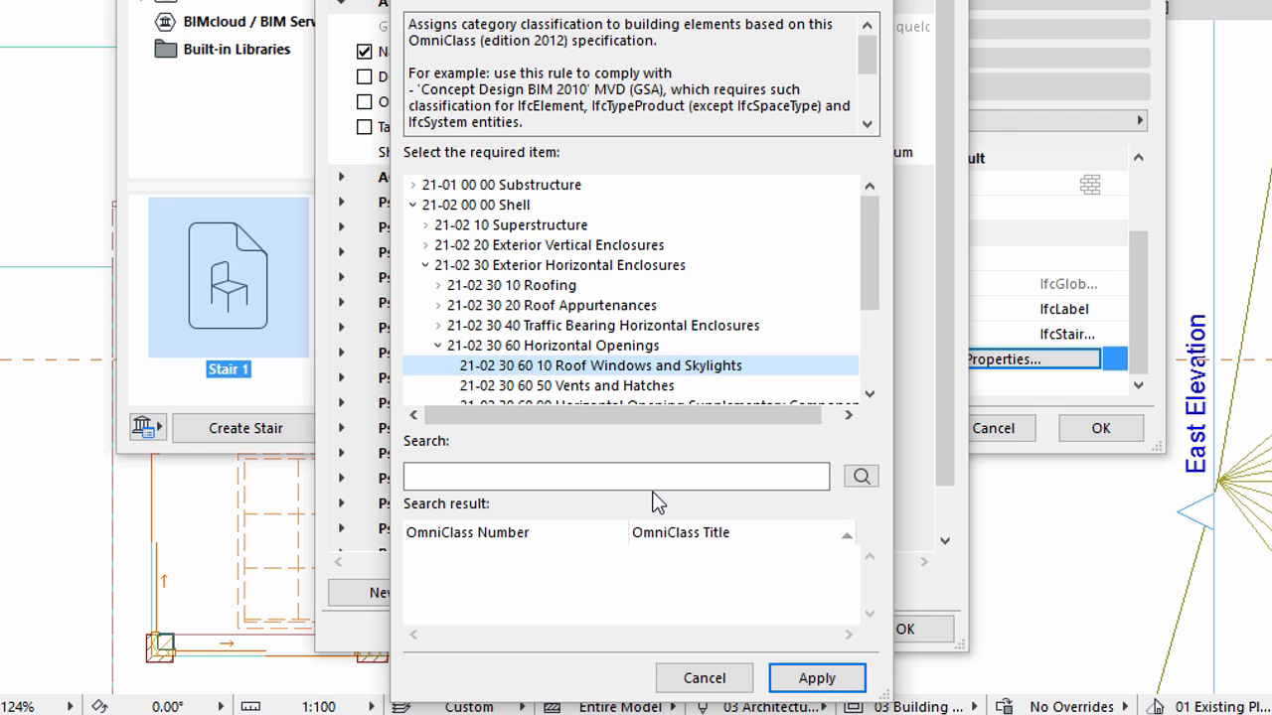
type("stairs")
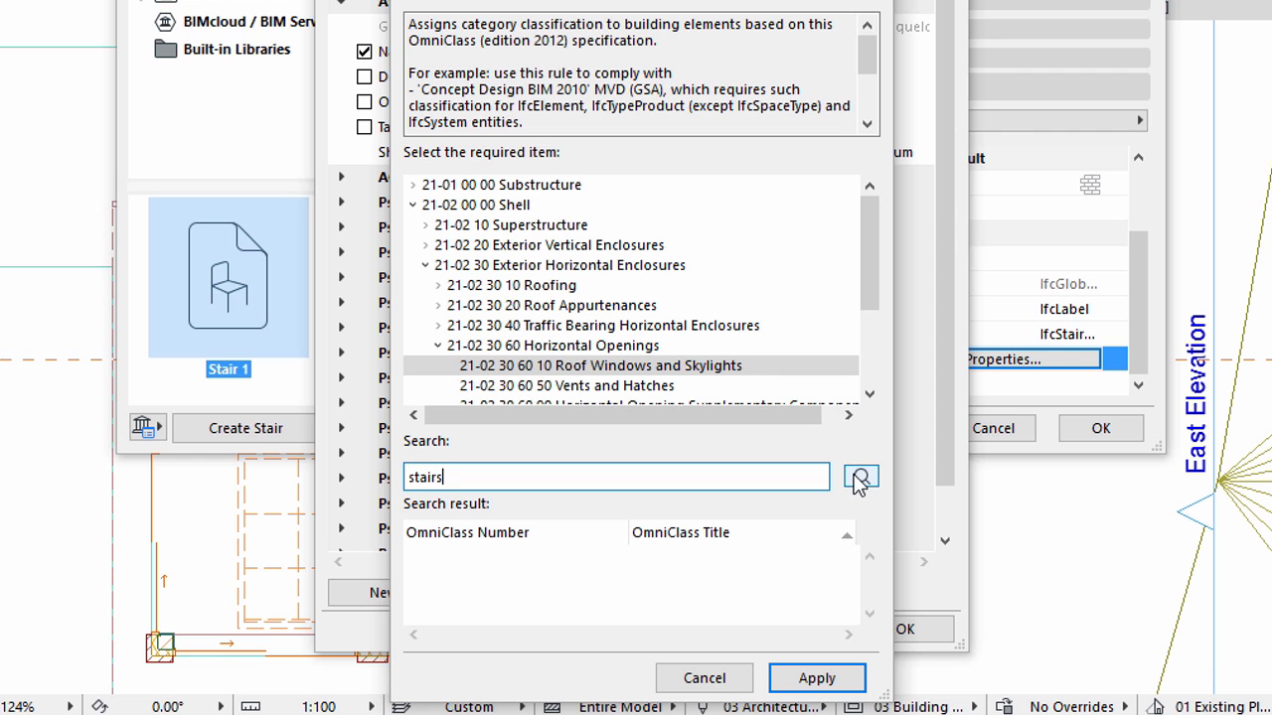
left_click(859, 477)
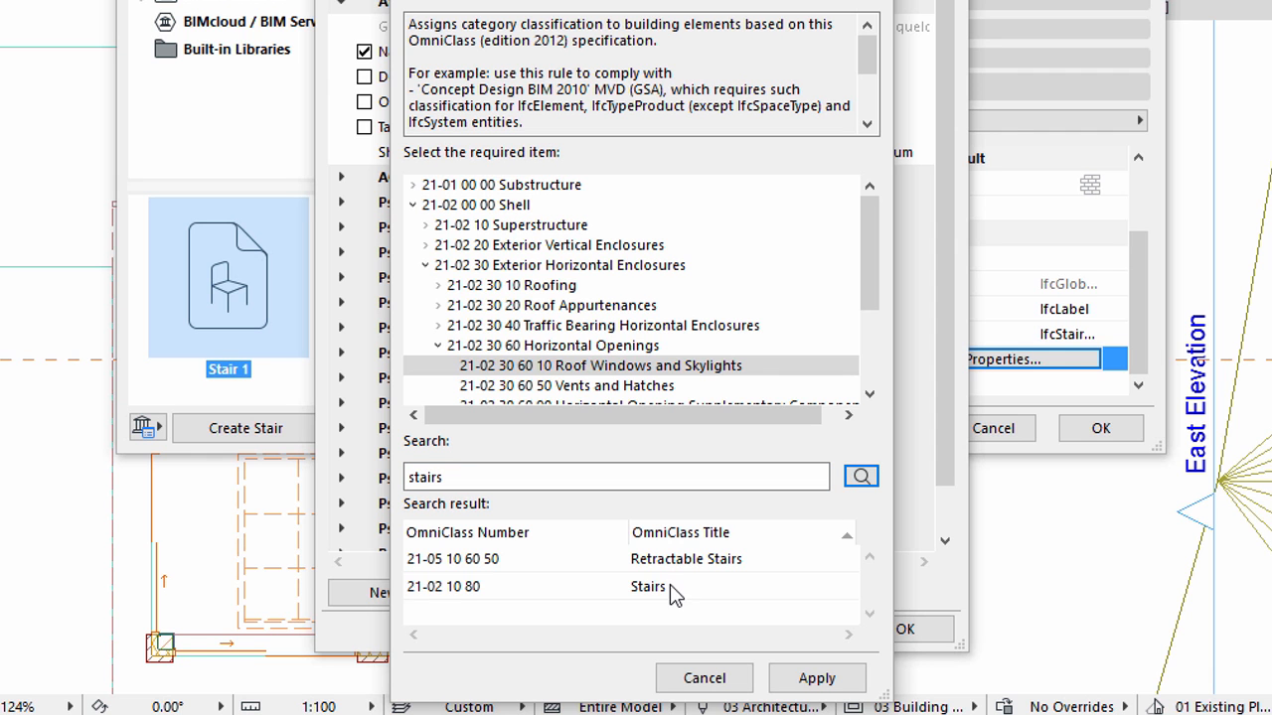
left_click(646, 586)
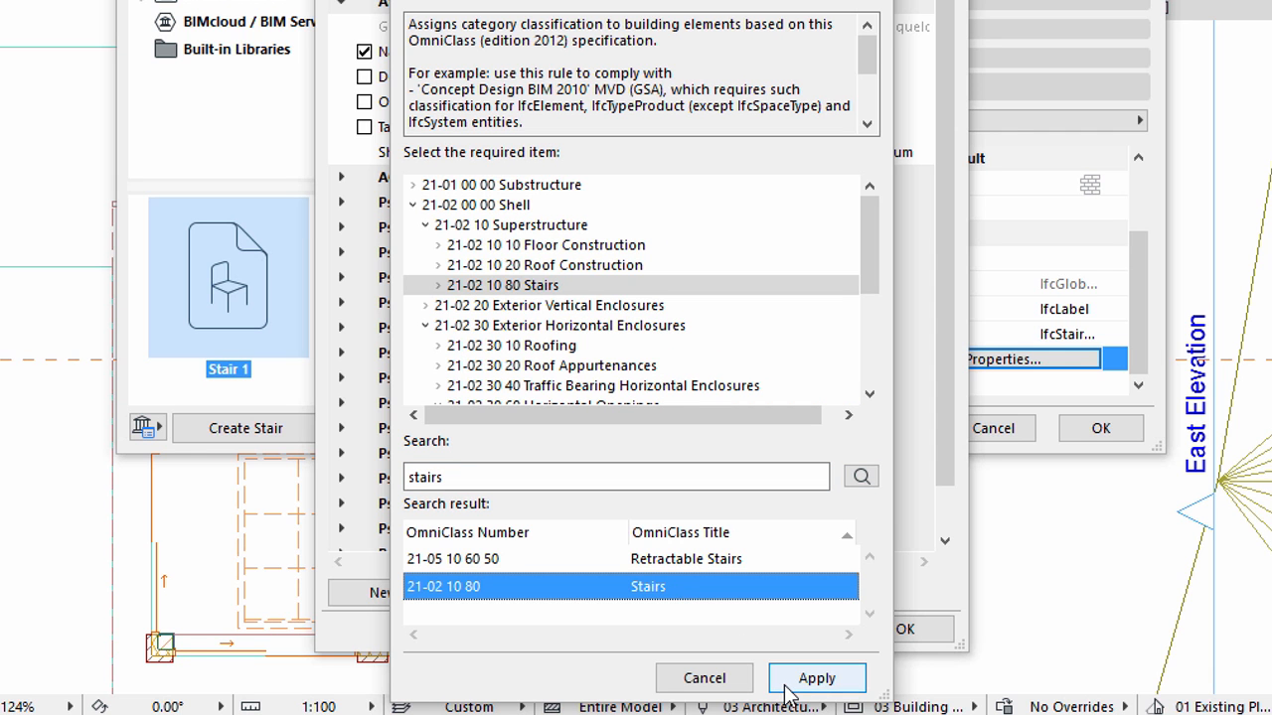
left_click(815, 678)
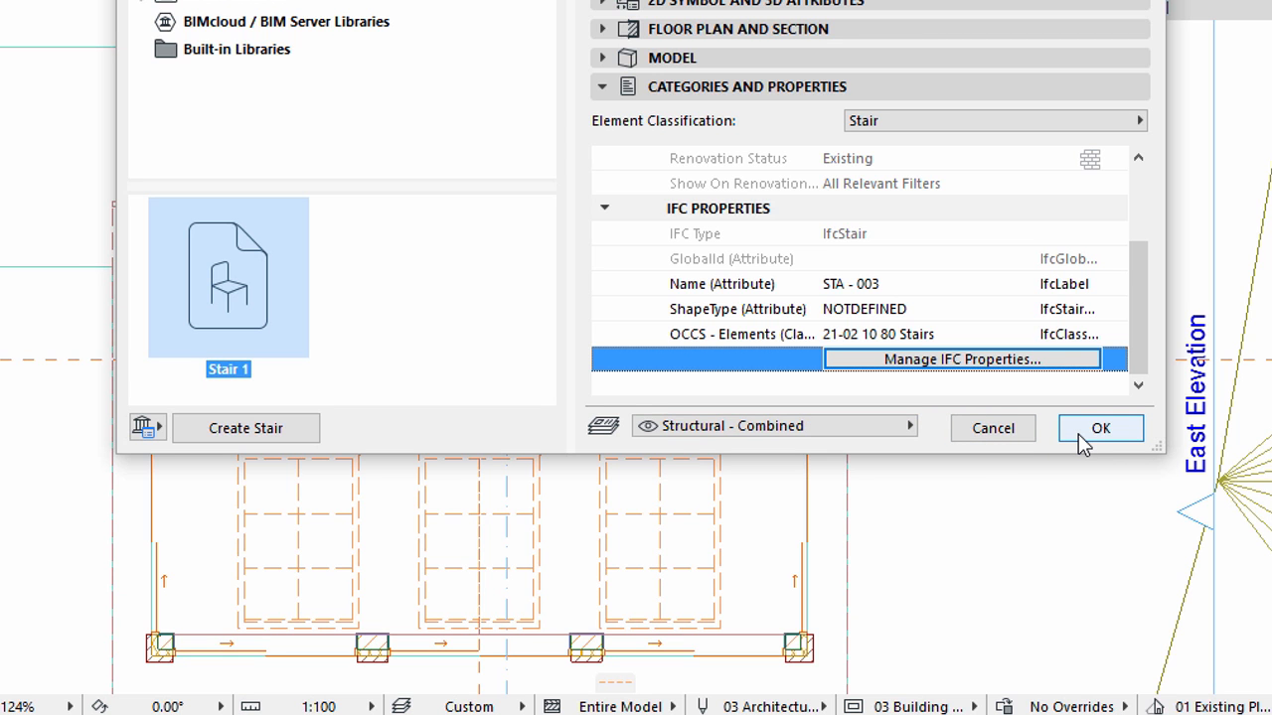
Accept Stair 1's settings and begin placing it from the inner wall corner with tracker value 5
left_click(1101, 430)
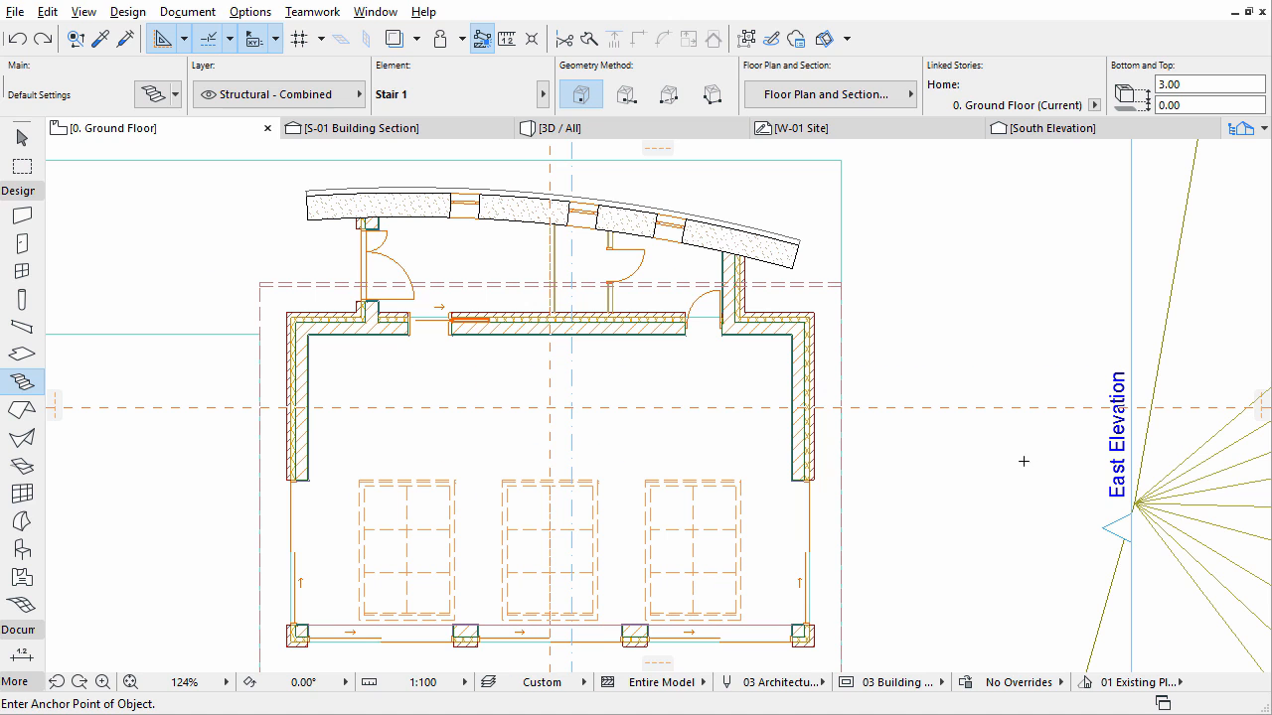
mouse_move(485, 350)
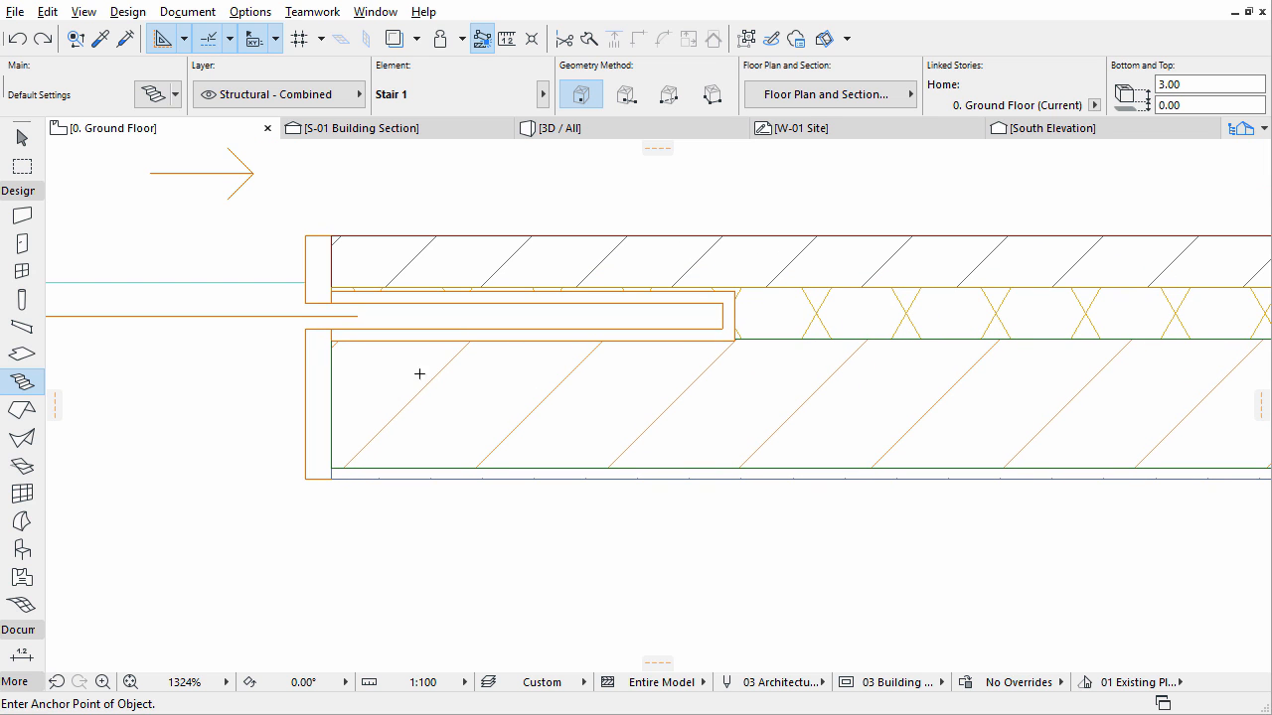
mouse_move(402, 398)
type("0,1")
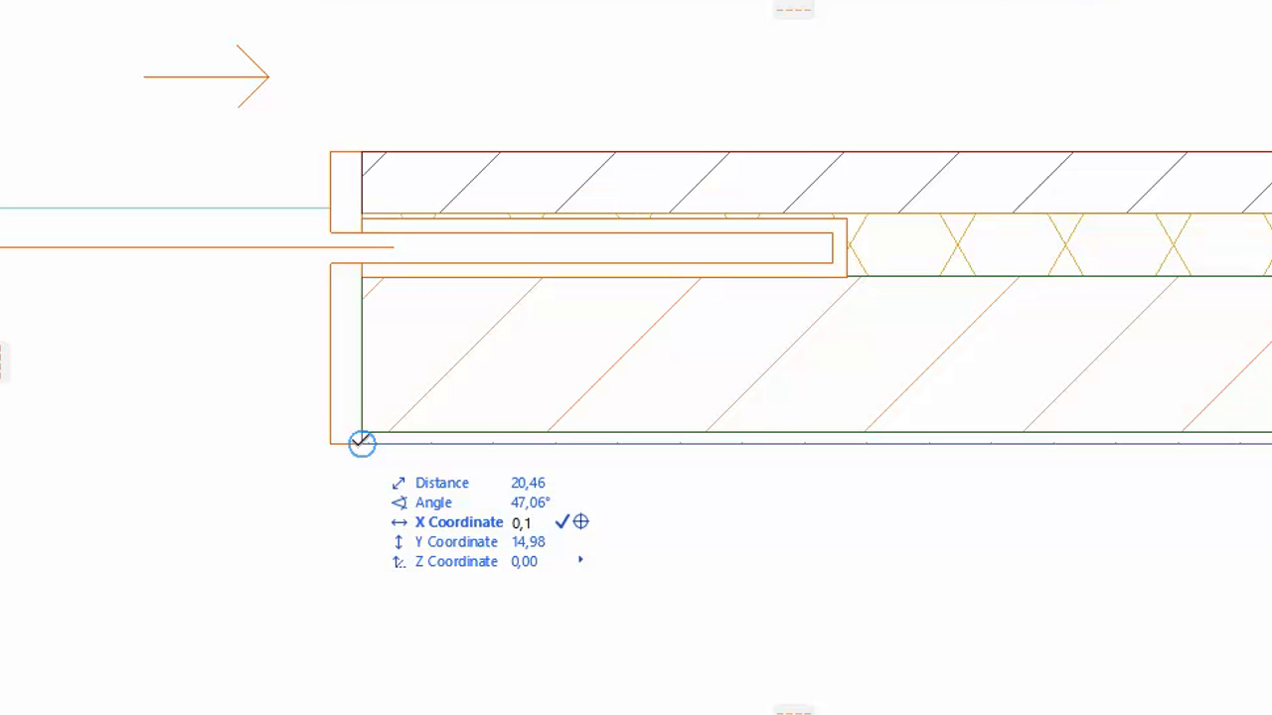
type("5")
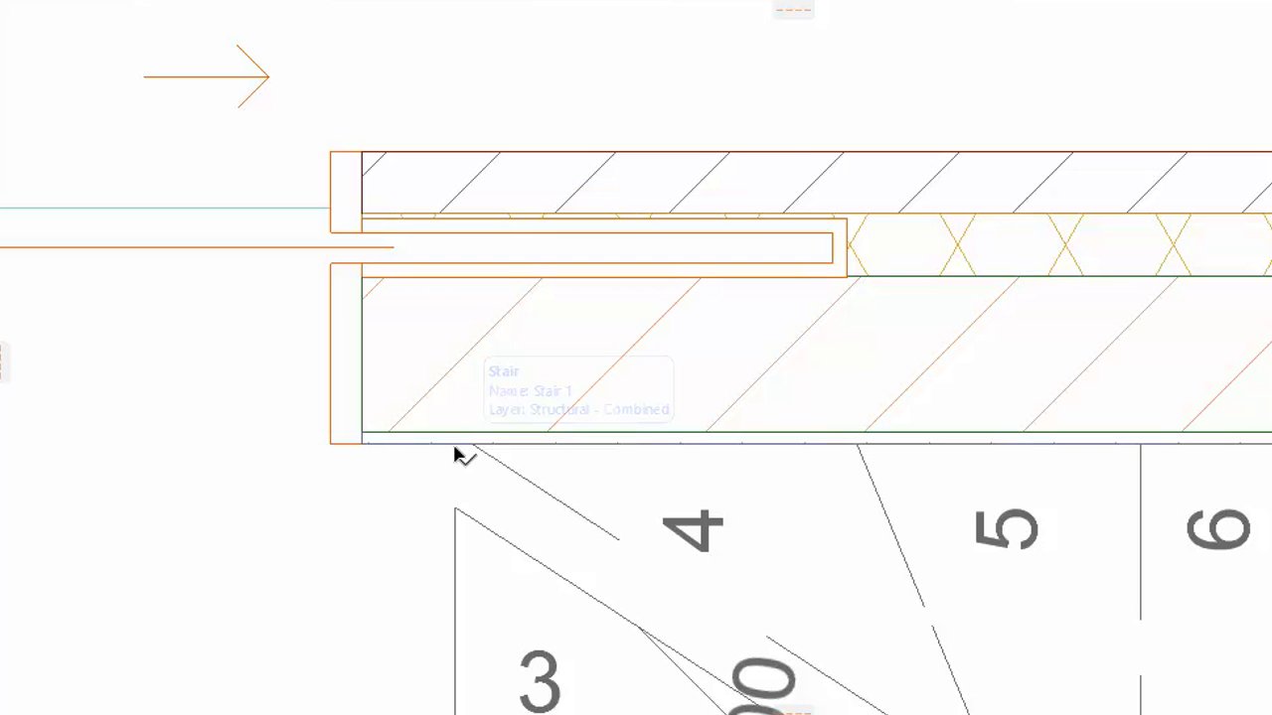
Set Stair 1 at the inner wall corner and deselect it on the ground floor plan
left_click(467, 447)
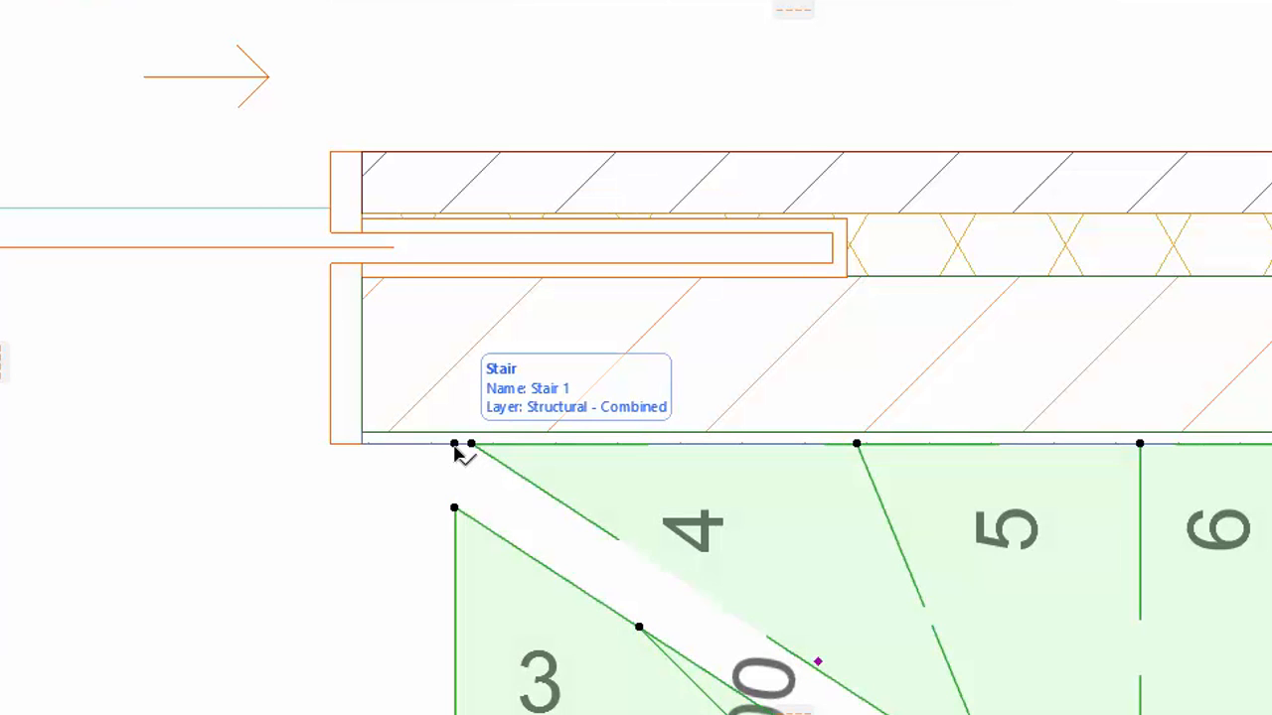
left_click(455, 445)
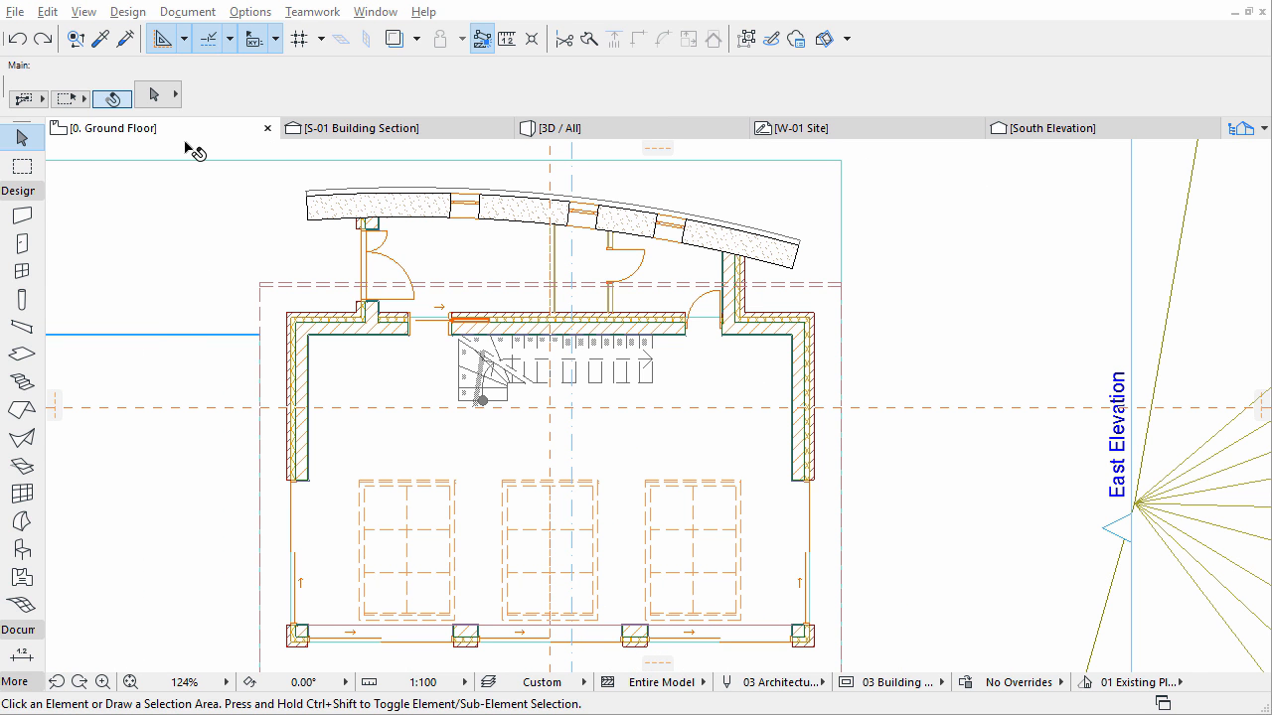
On the 1. Gallery story, draw a hole polygon in the gallery slab over the stair
right_click(130, 127)
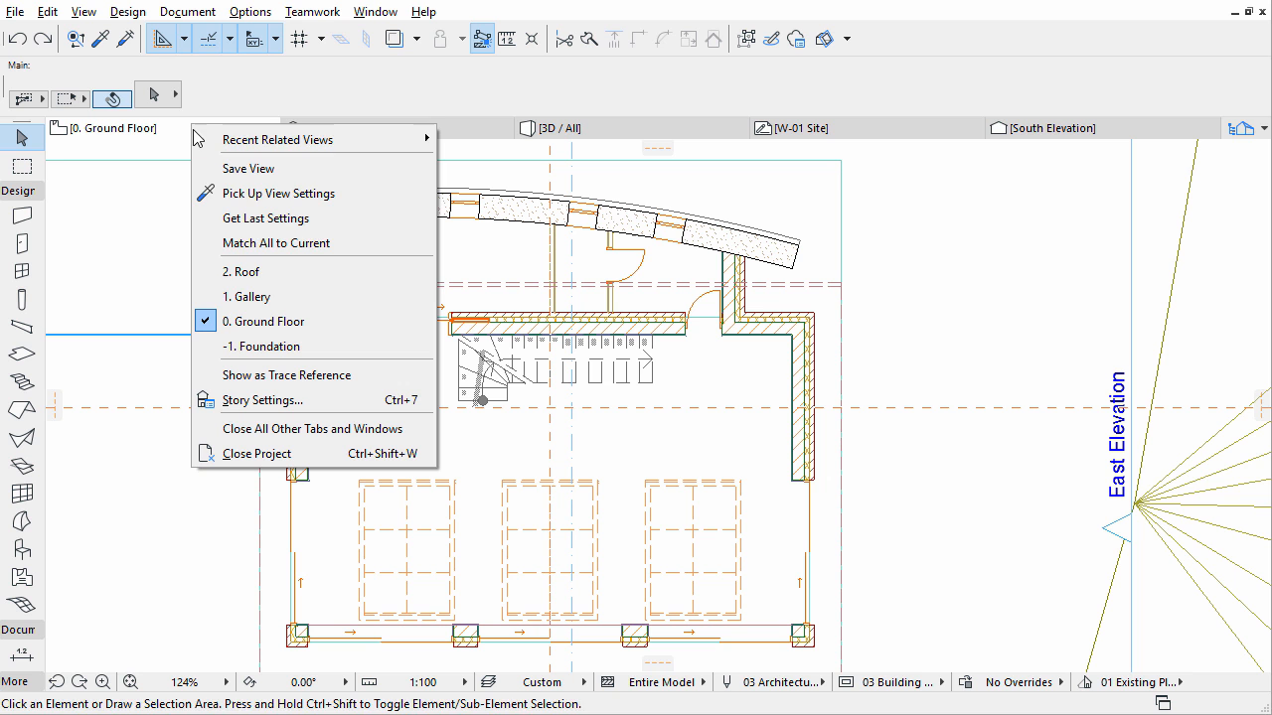
mouse_move(247, 297)
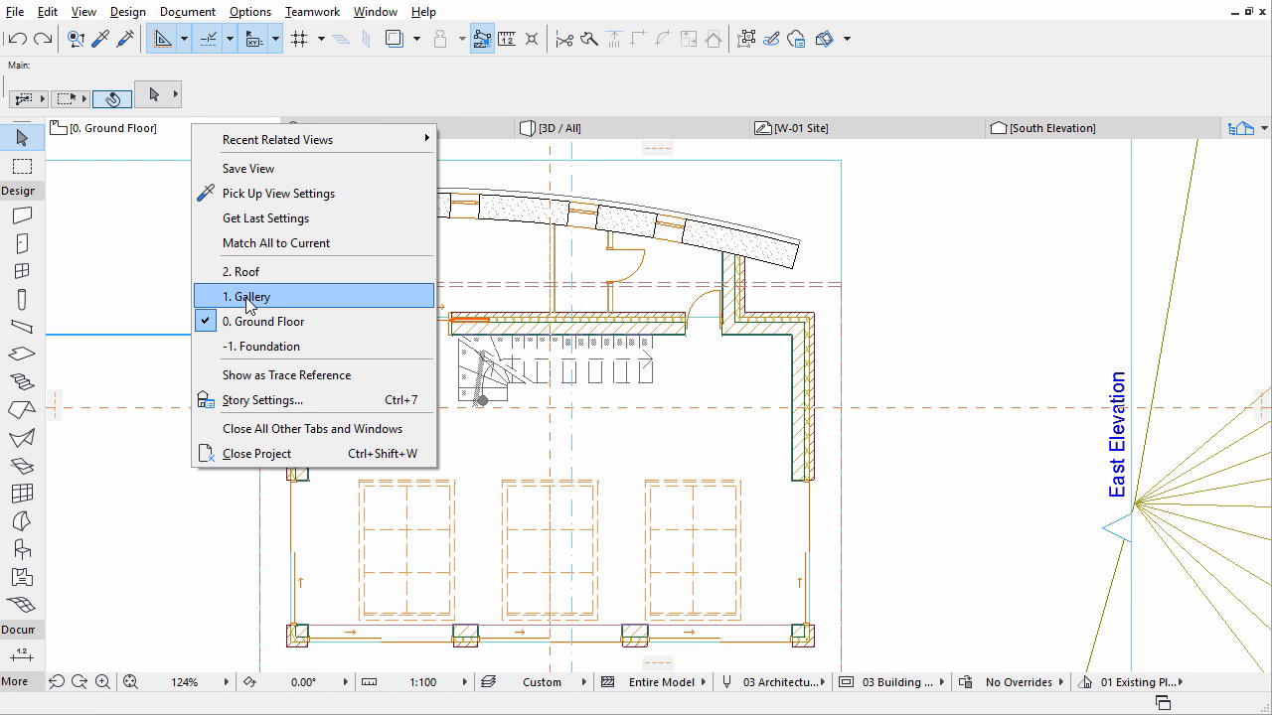
left_click(247, 296)
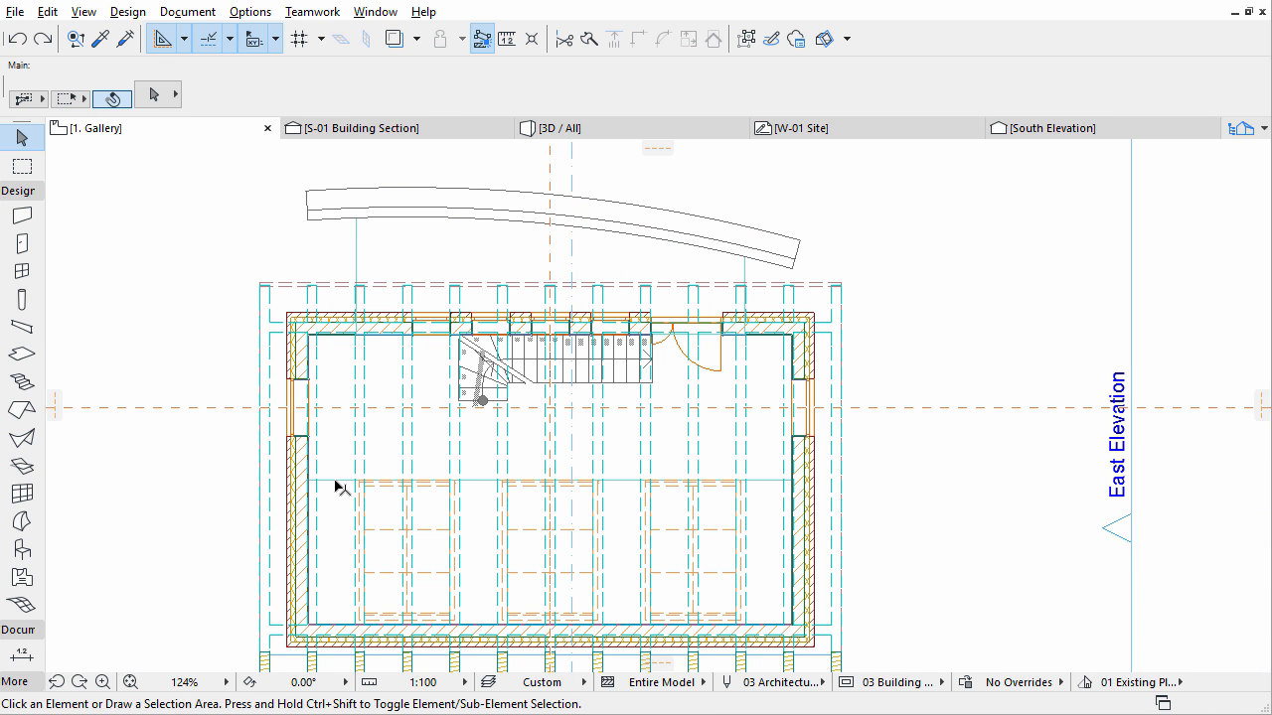
left_click(337, 483)
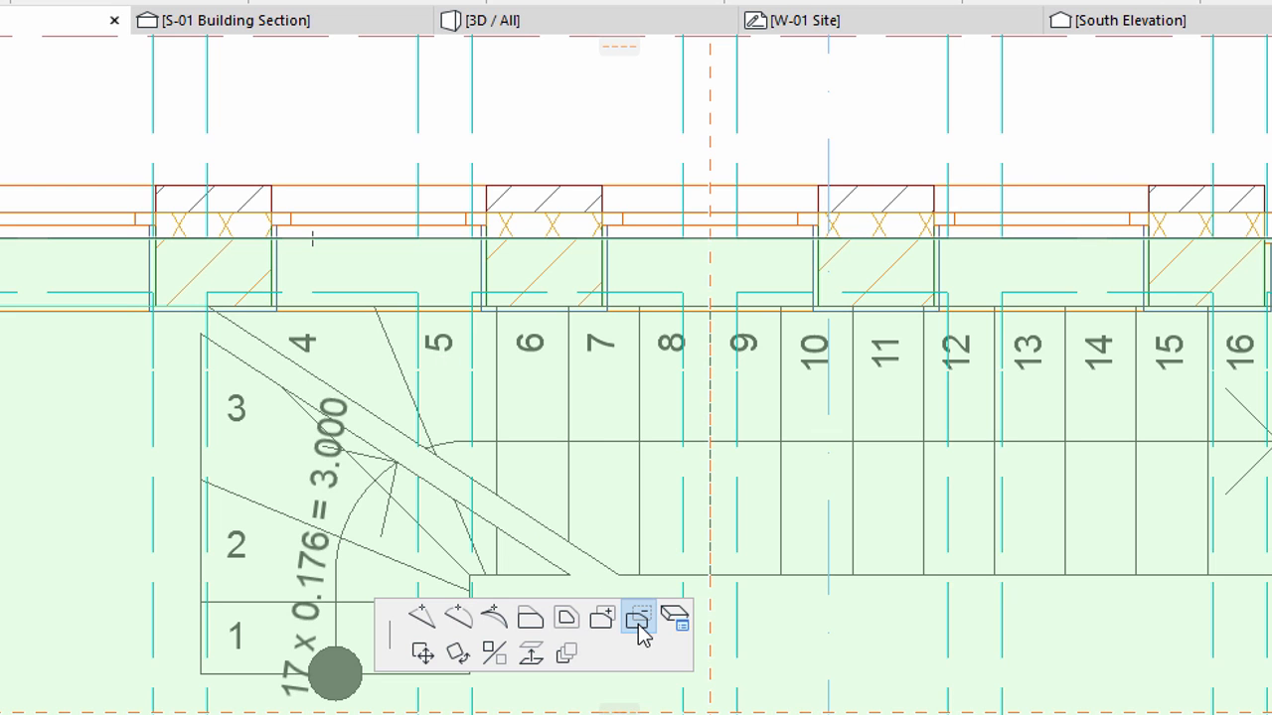
mouse_move(640, 620)
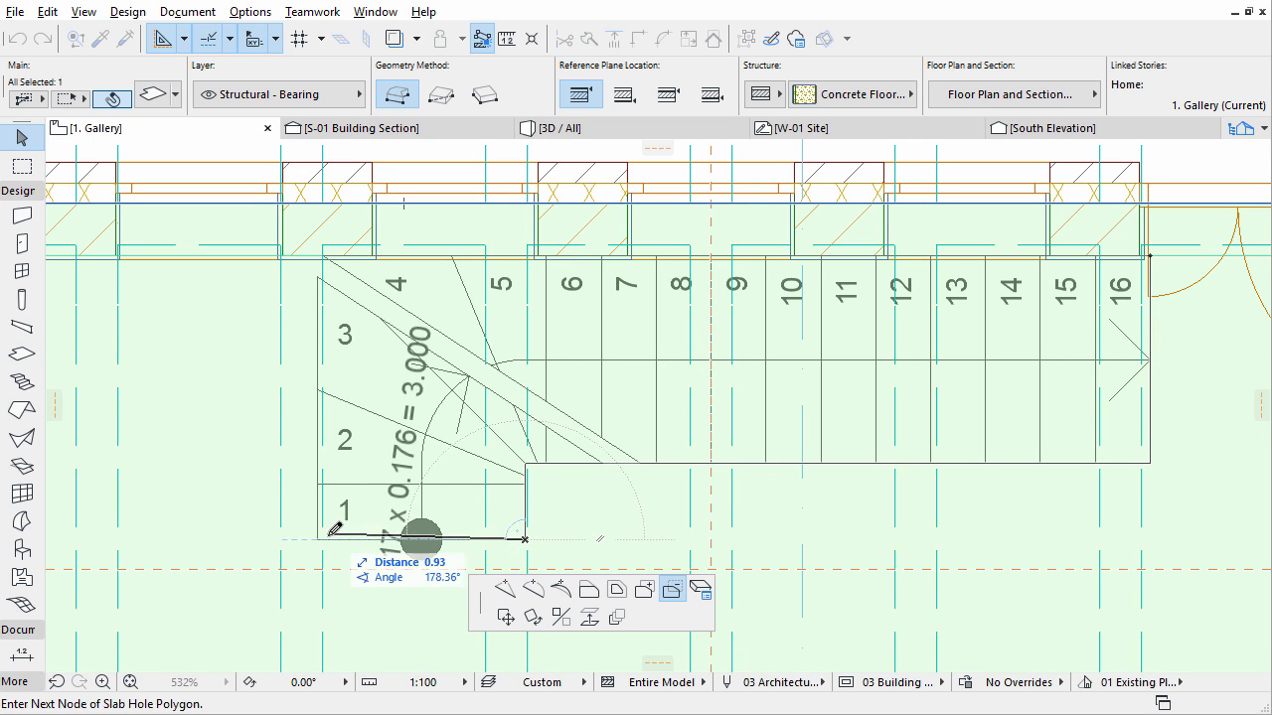
left_click(314, 247)
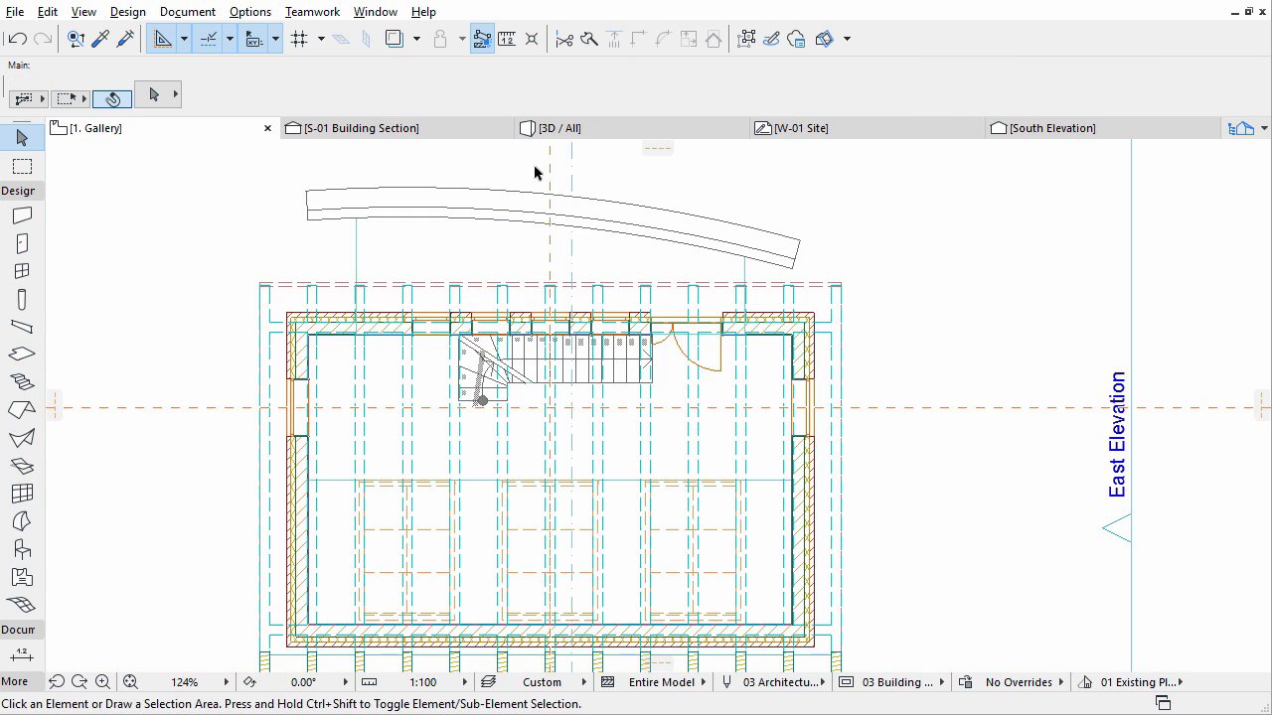
Show the whole house in the 3D / All view
left_click(557, 127)
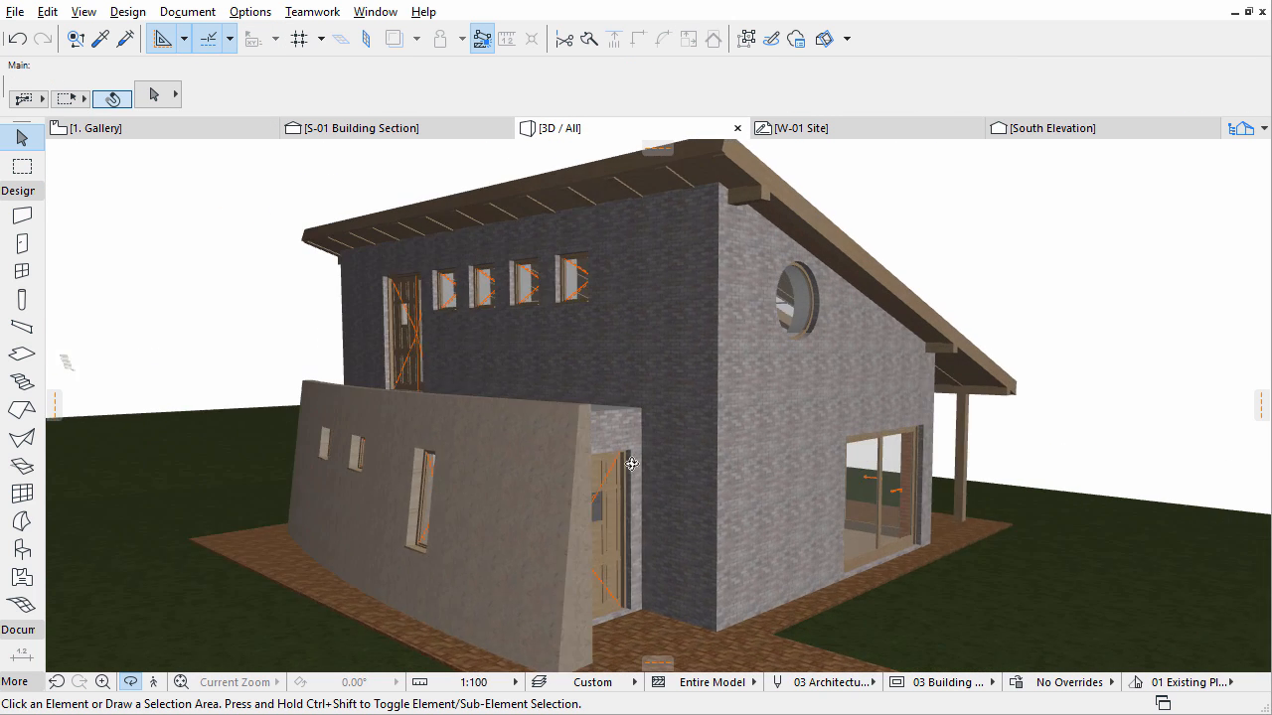